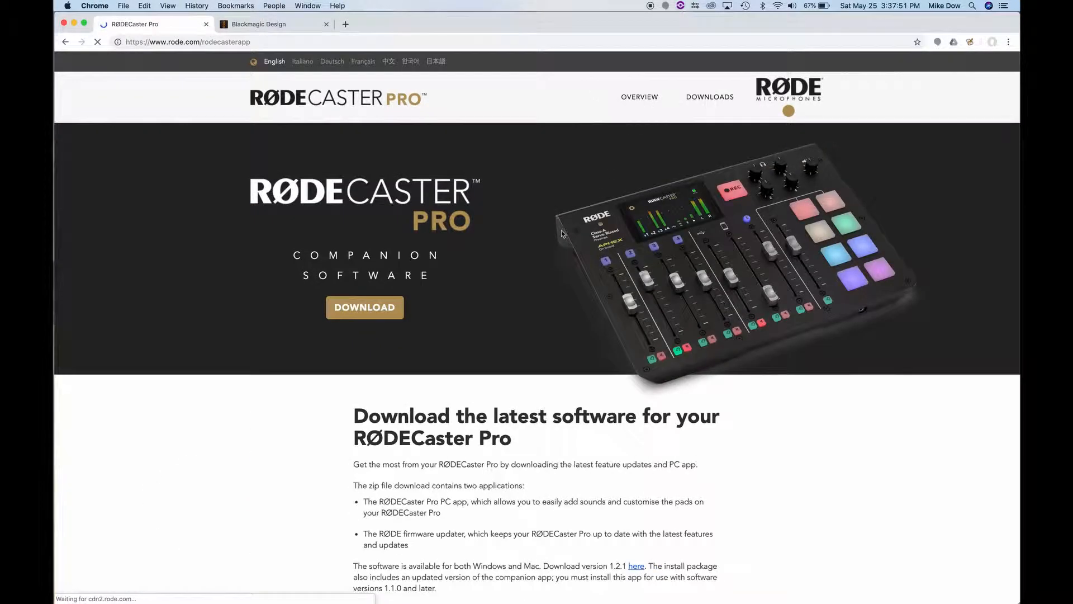
# Review the RØDECaster Pro DAW walkthrough table, then switch to the Blackmagic Design tab
pyautogui.scroll(-3)
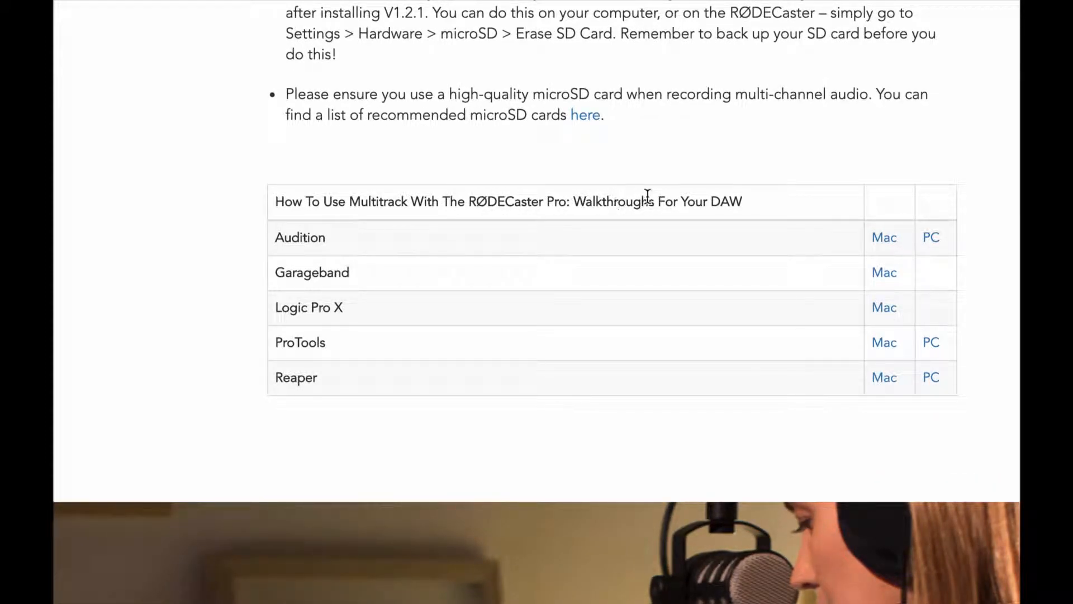
pyautogui.moveTo(740, 197)
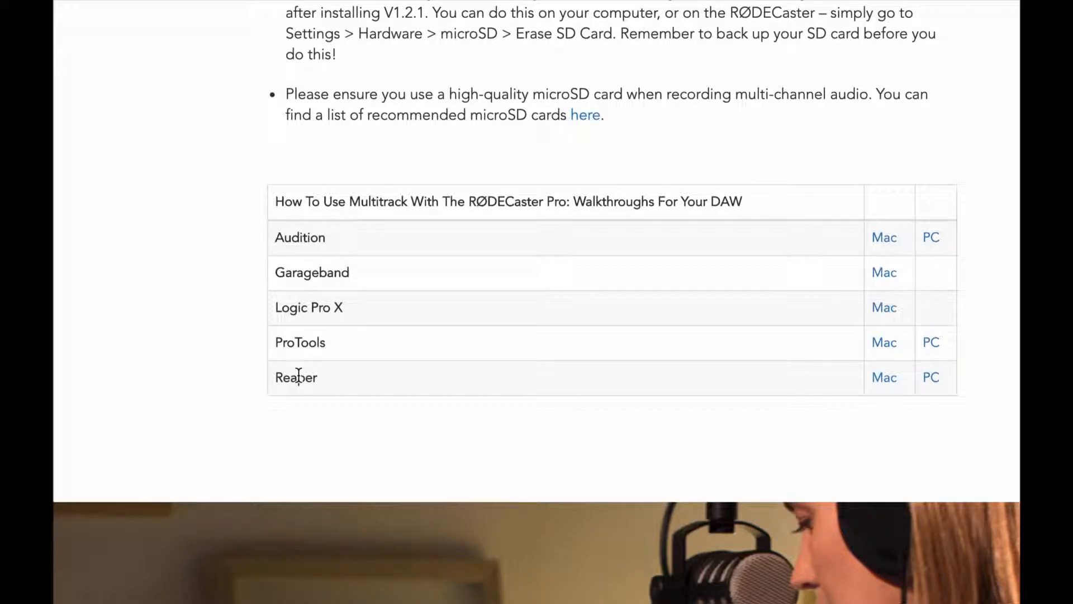
pyautogui.moveTo(320, 282)
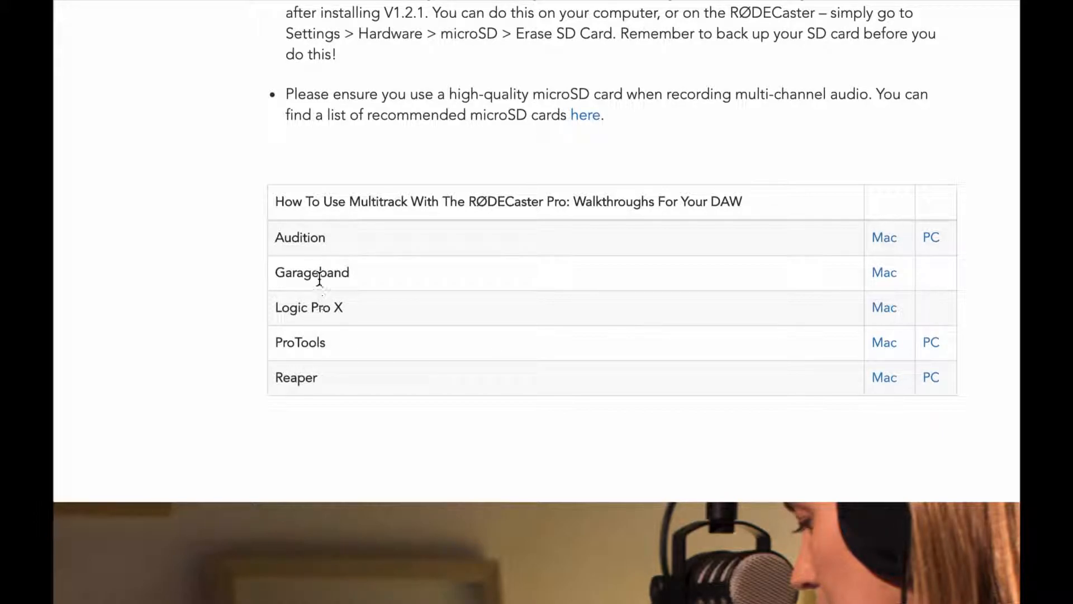
pyautogui.moveTo(302, 233)
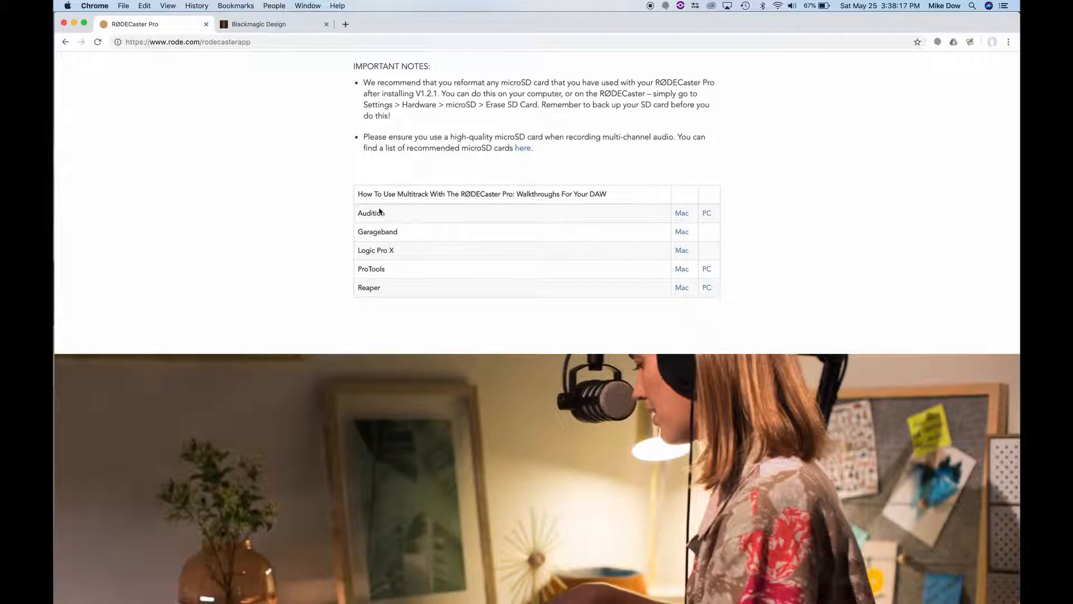
pyautogui.scroll(3)
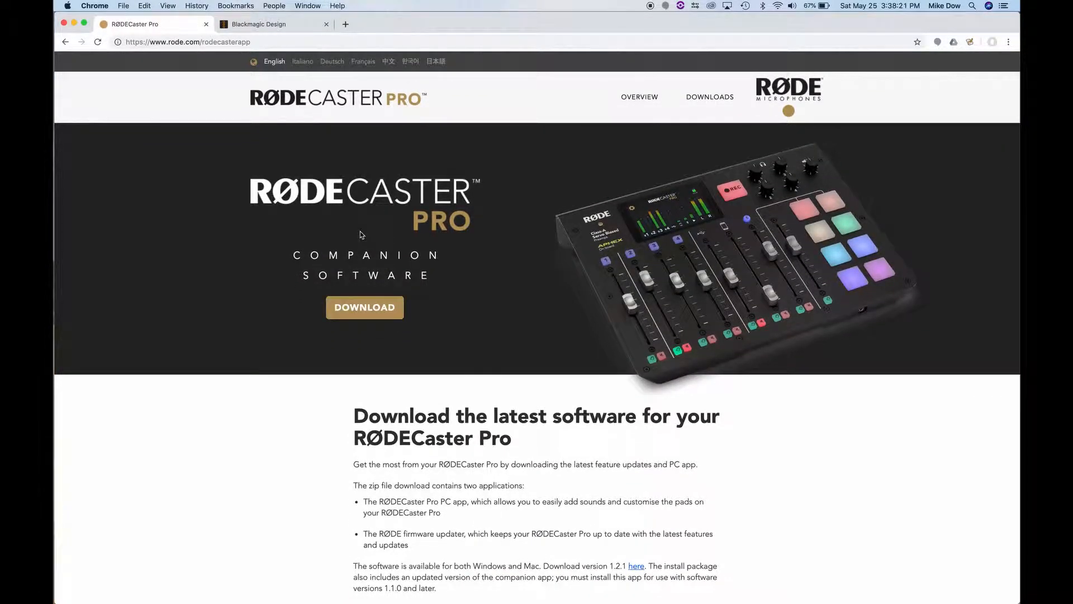
pyautogui.moveTo(284, 128)
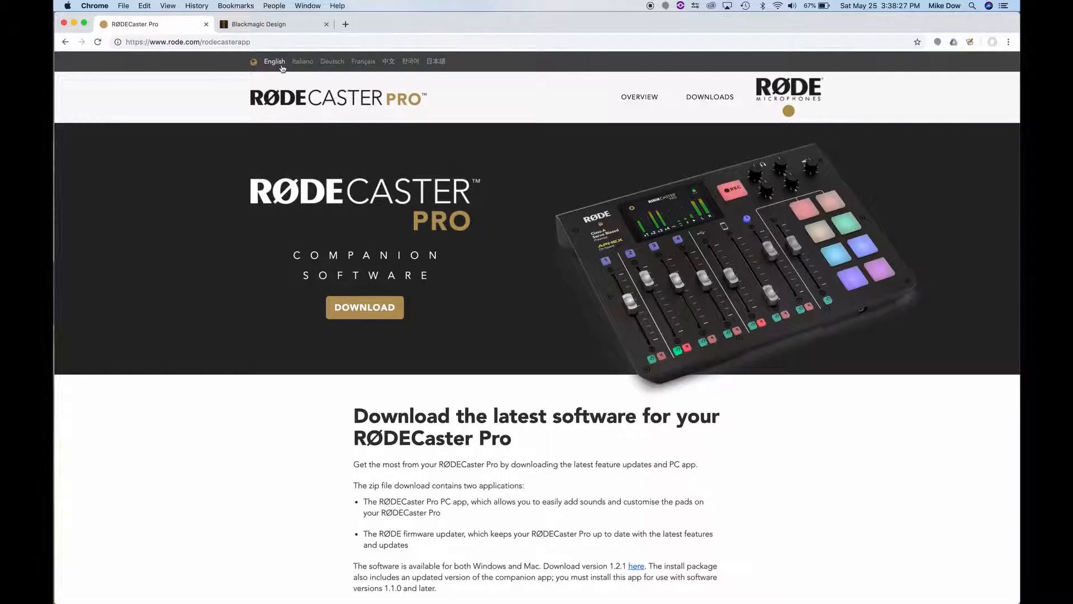
pyautogui.click(259, 24)
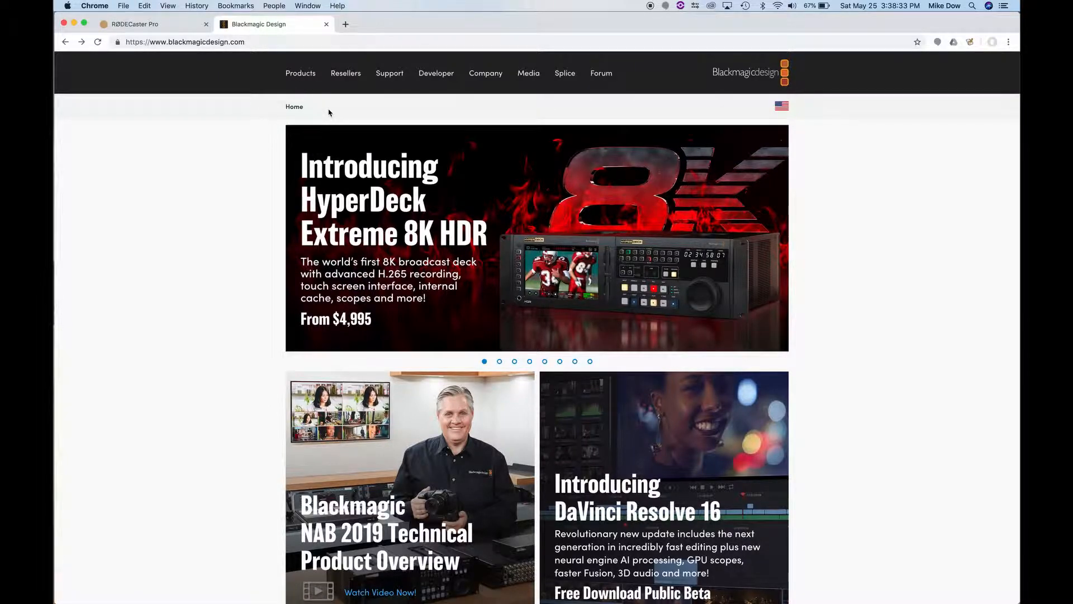
pyautogui.moveTo(346, 94)
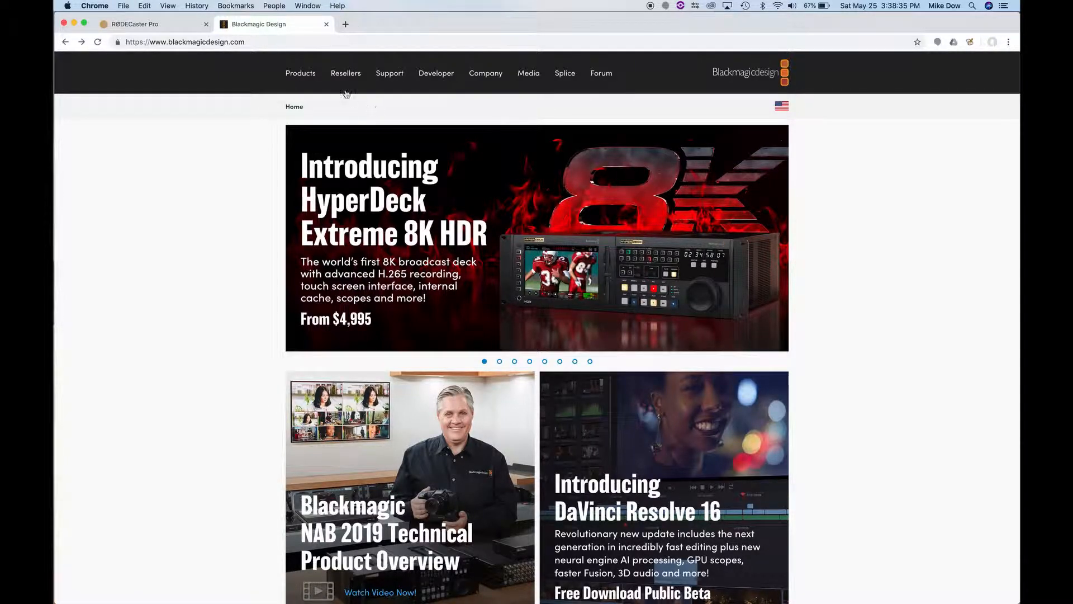
# Browse the Products page past DaVinci Resolve 16, then head to the Support Center
pyautogui.click(301, 73)
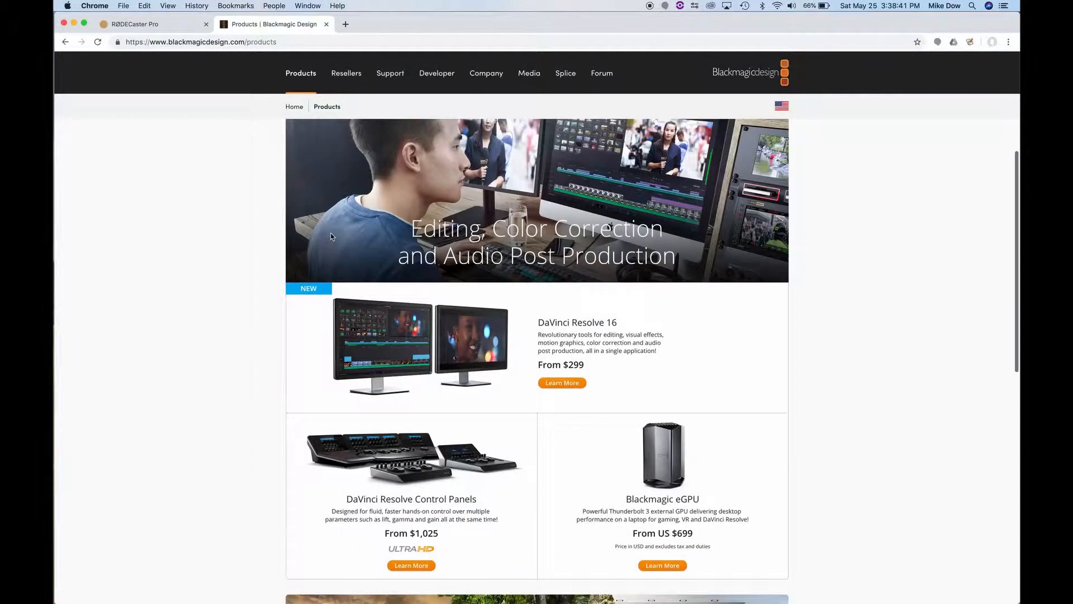
pyautogui.scroll(-3)
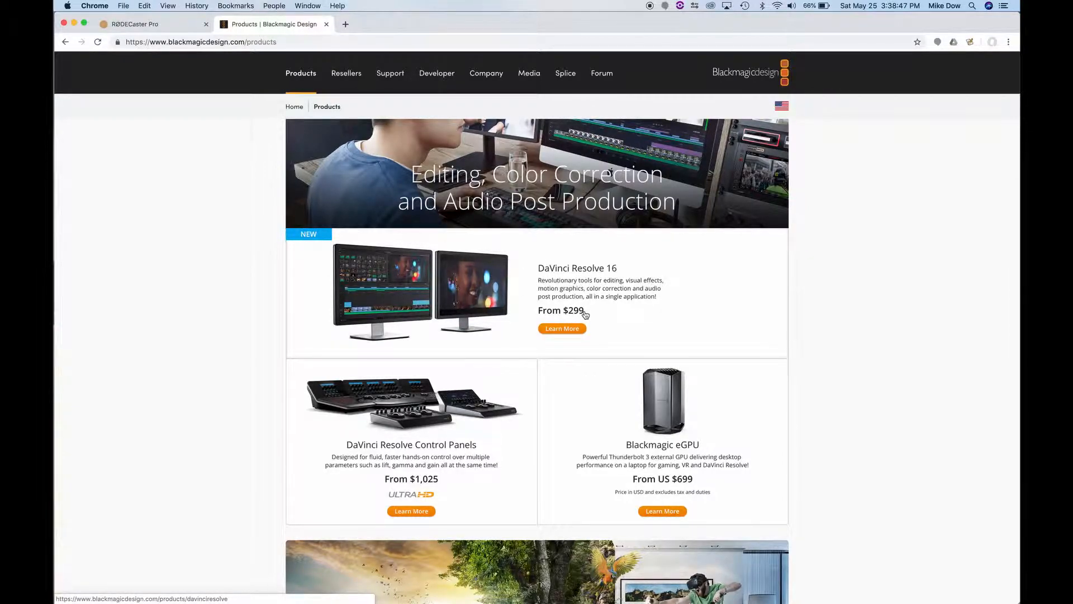
pyautogui.moveTo(586, 318)
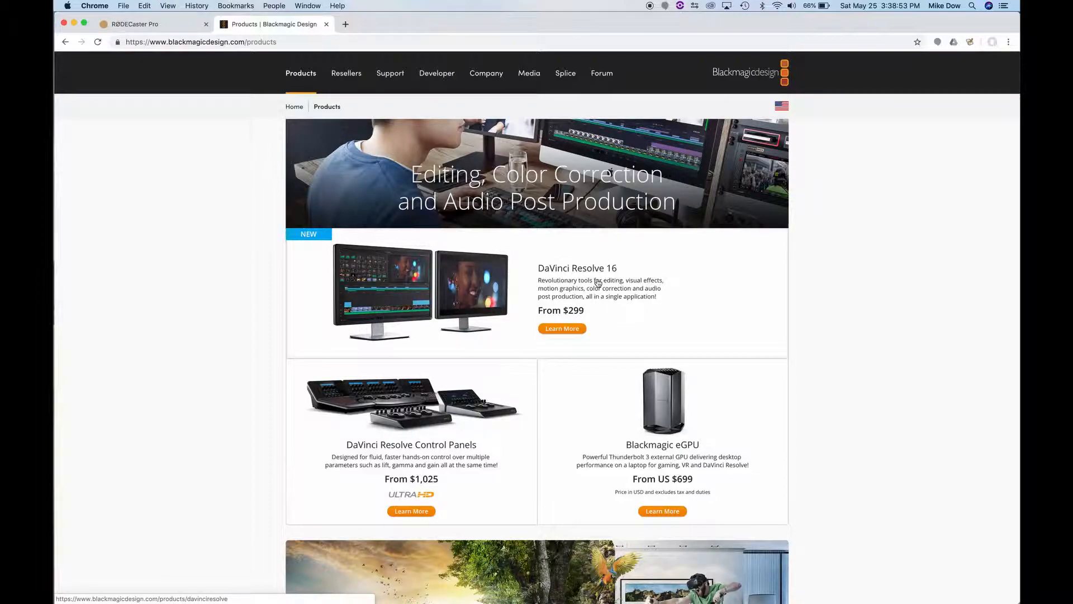
pyautogui.moveTo(585, 299)
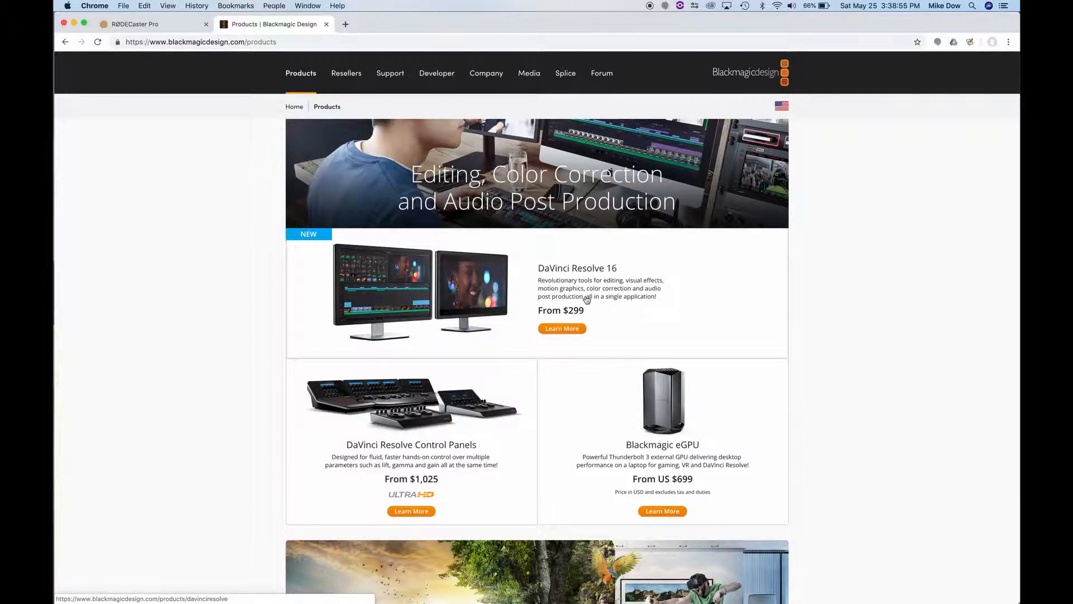
pyautogui.moveTo(595, 274)
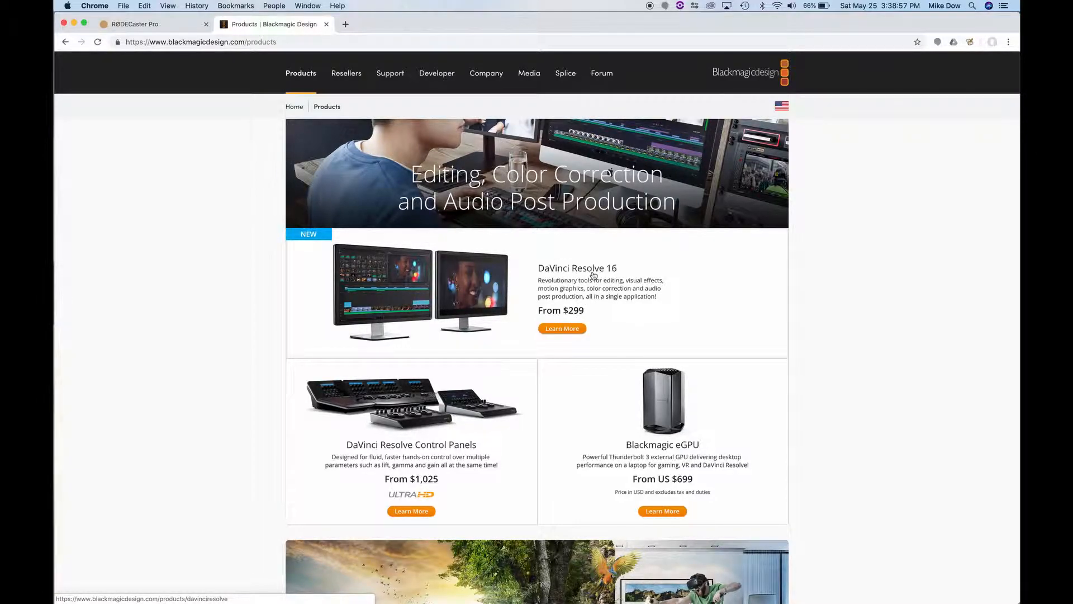
pyautogui.moveTo(559, 317)
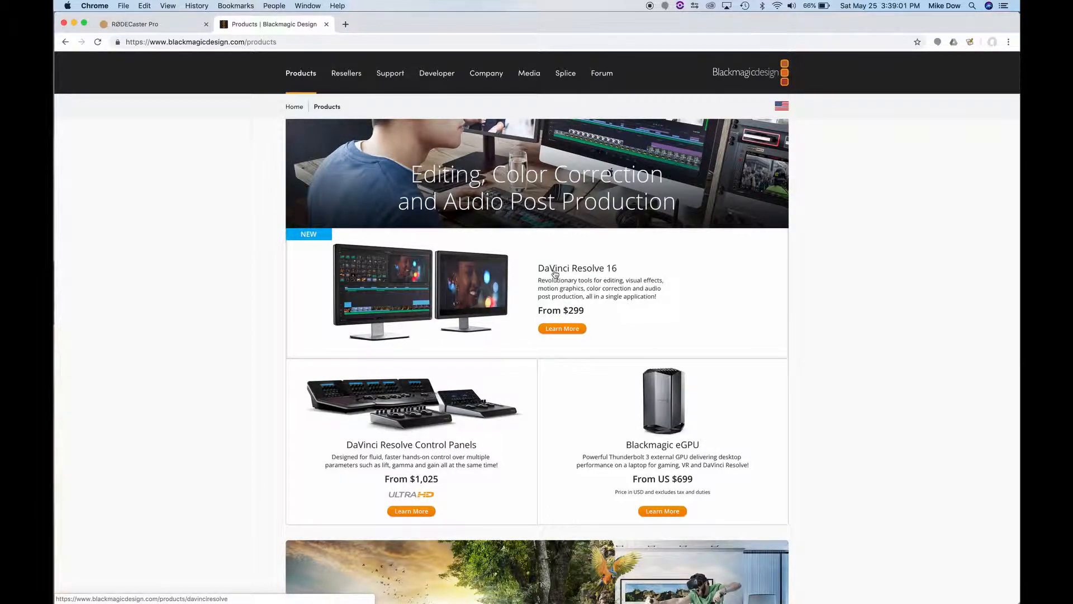
pyautogui.click(390, 74)
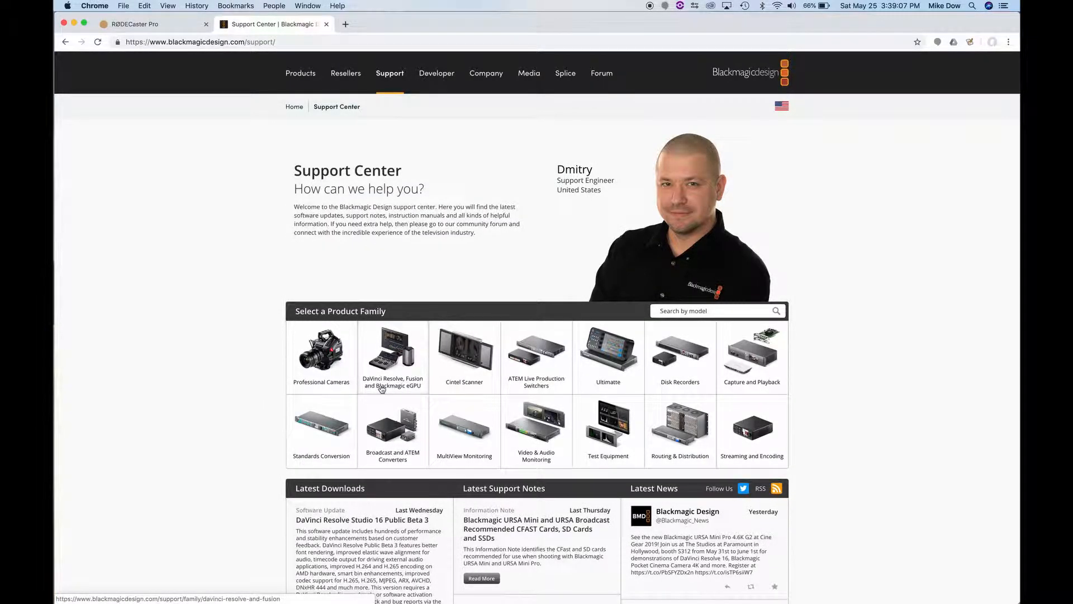
pyautogui.moveTo(403, 357)
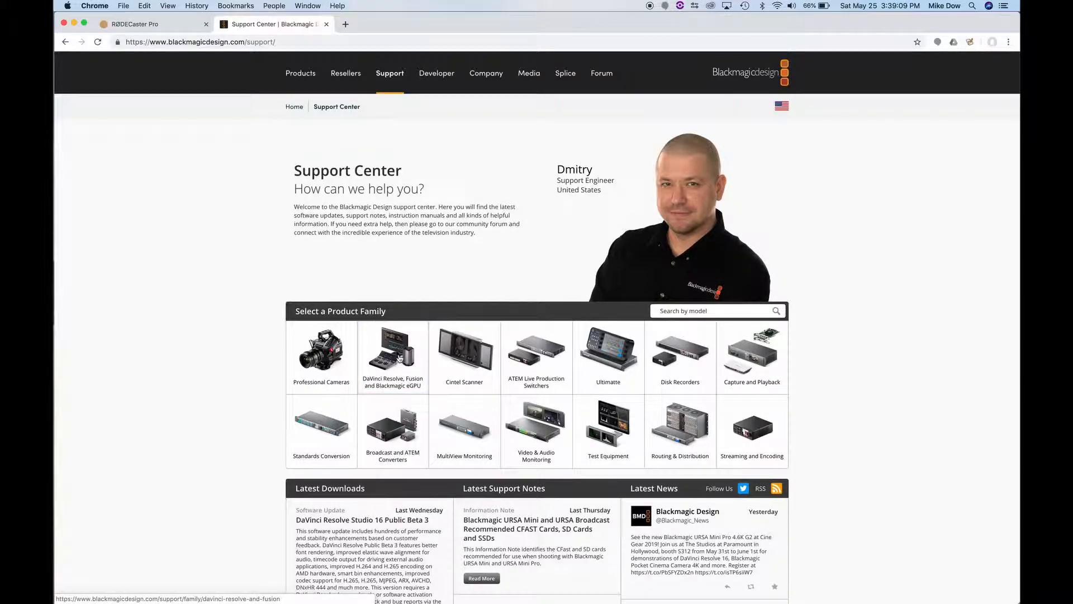
# Open DaVinci Resolve and Fusion support and highlight the Public Beta 3 release notes
pyautogui.click(393, 352)
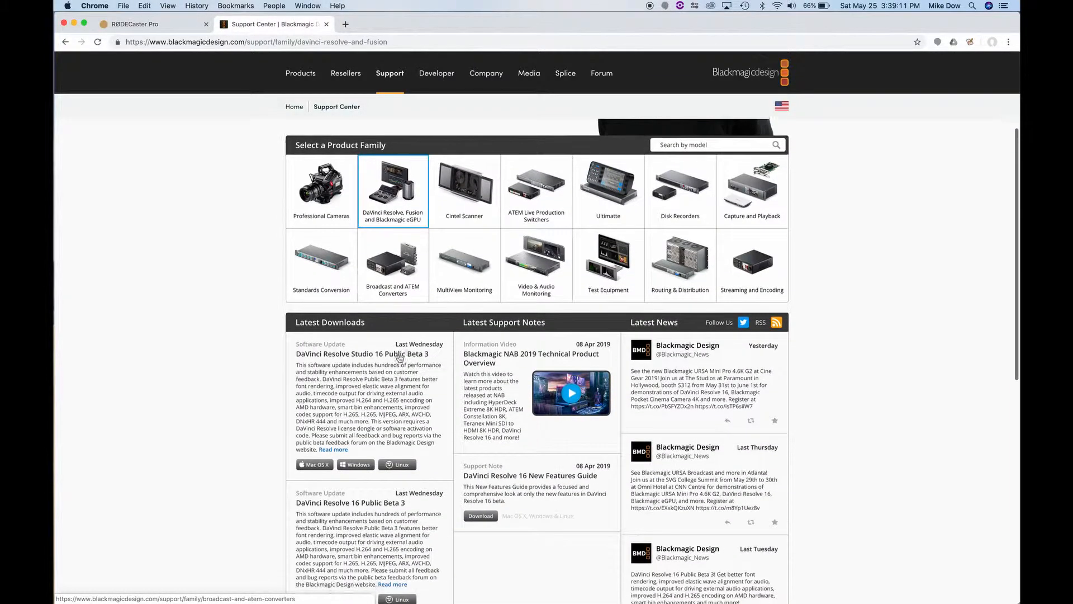
pyautogui.scroll(-3)
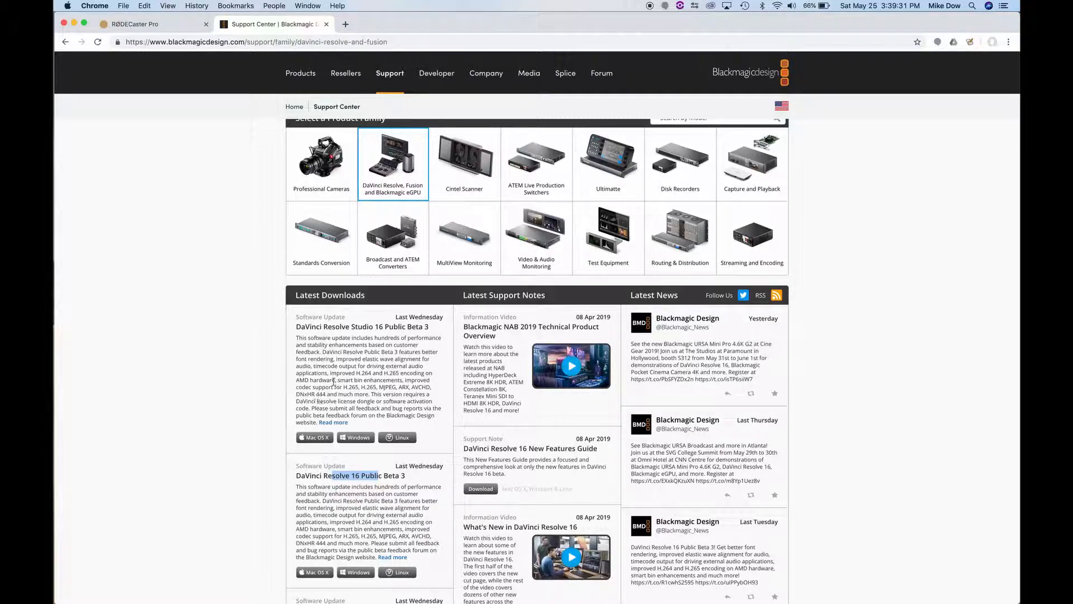
pyautogui.moveTo(314, 366); pyautogui.dragTo(404, 401)
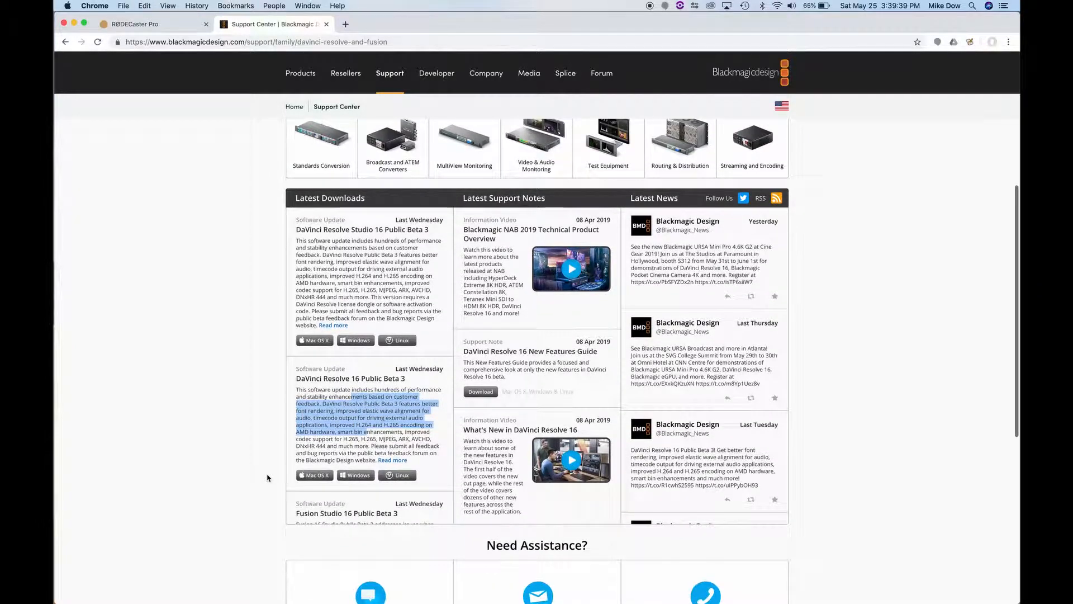
# Scroll further down Latest Downloads to the DaVinci Resolve Studio 15.3.1 entry
pyautogui.scroll(-3)
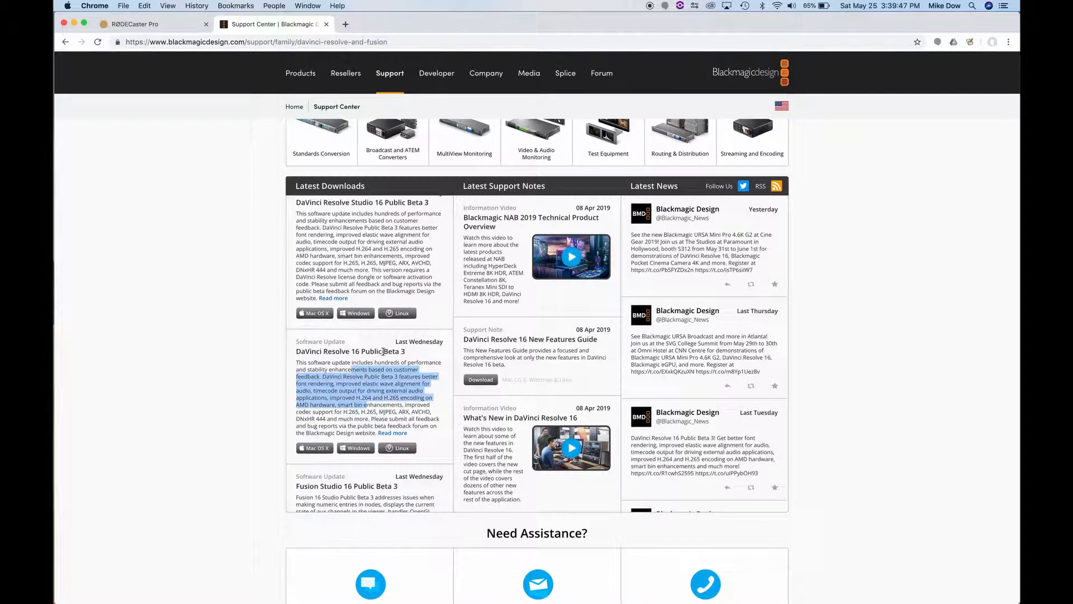
pyautogui.scroll(-3)
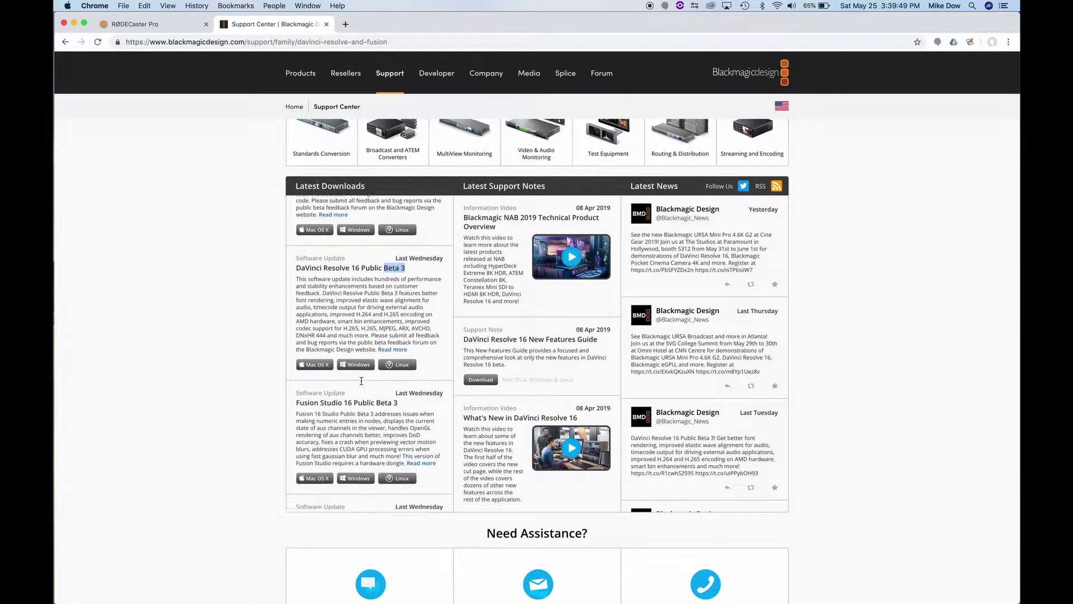
pyautogui.scroll(-3)
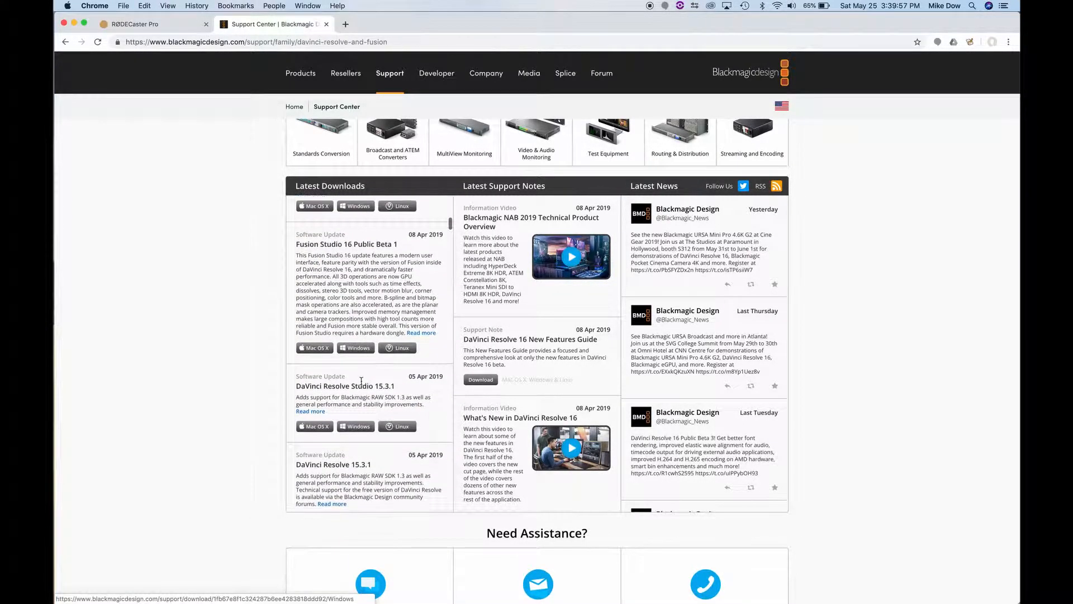
pyautogui.doubleClick(363, 386)
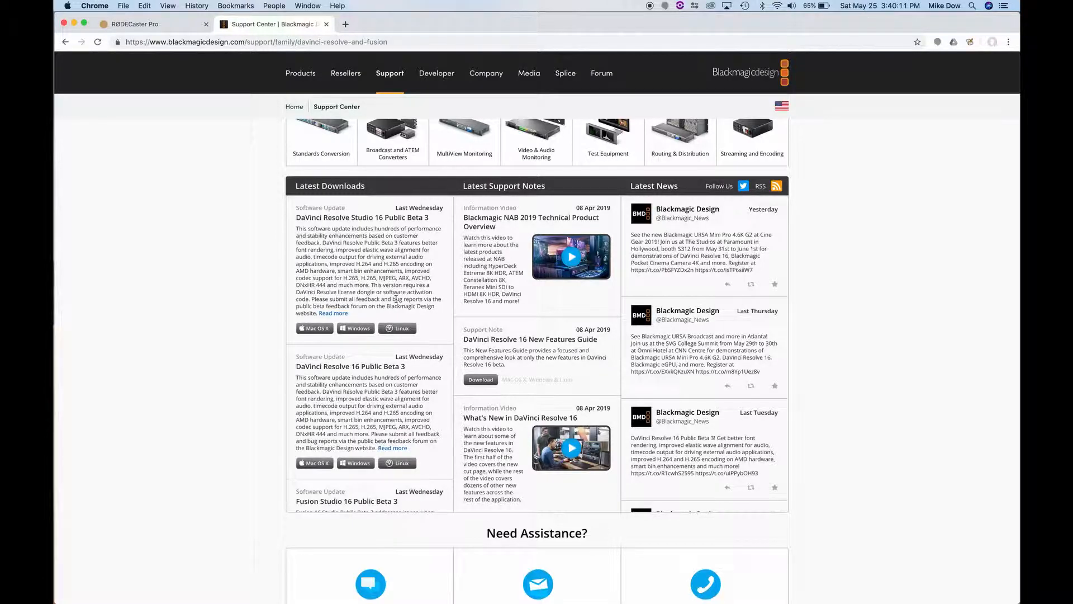
pyautogui.moveTo(382, 288)
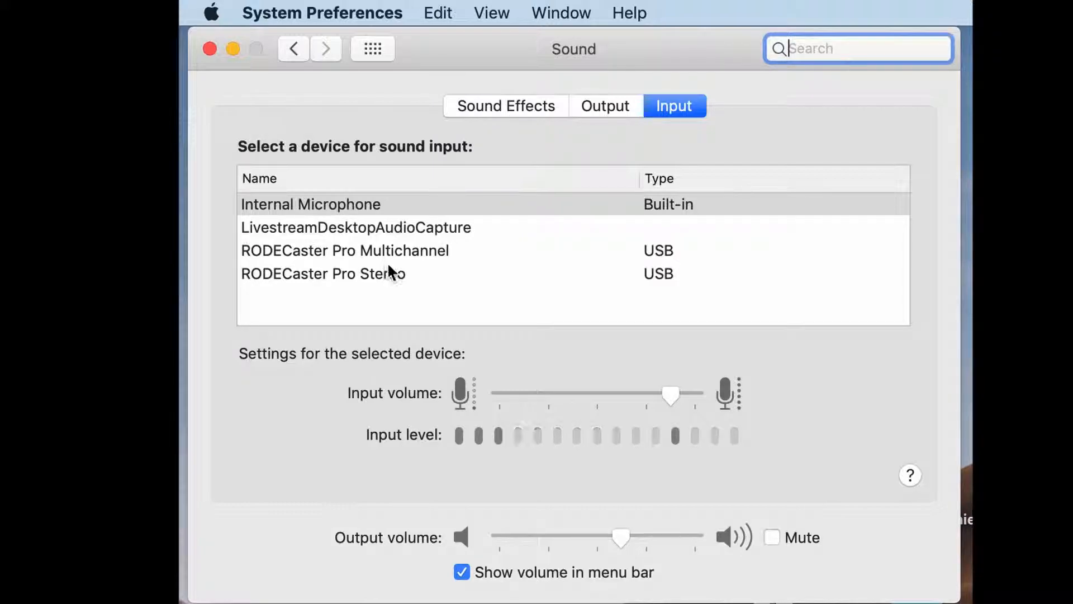
pyautogui.moveTo(667, 128)
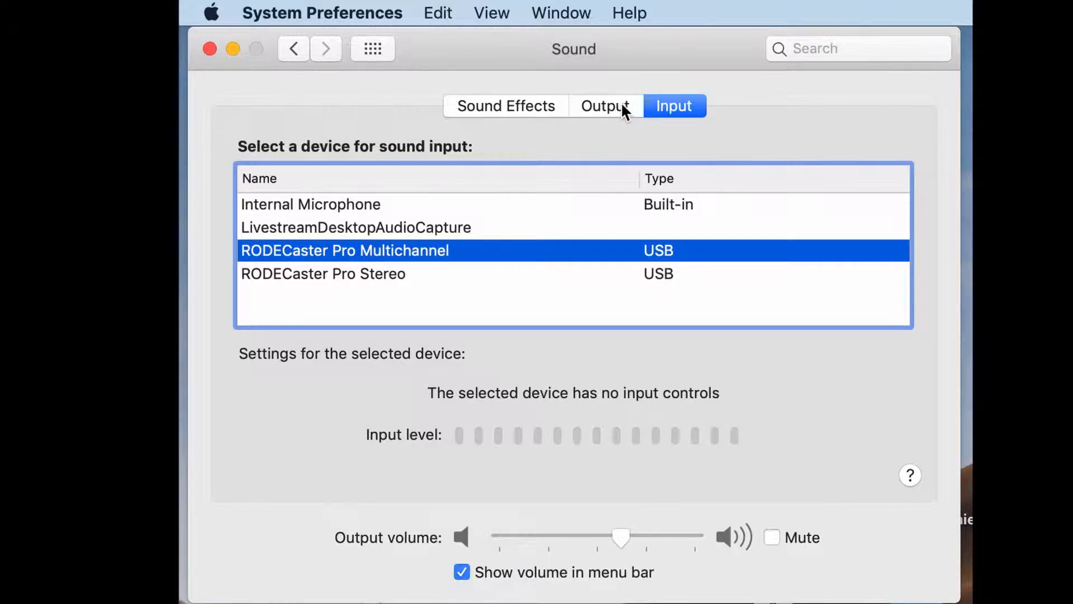
# Choose RODECaster Pro Stereo as the sound output device
pyautogui.click(605, 105)
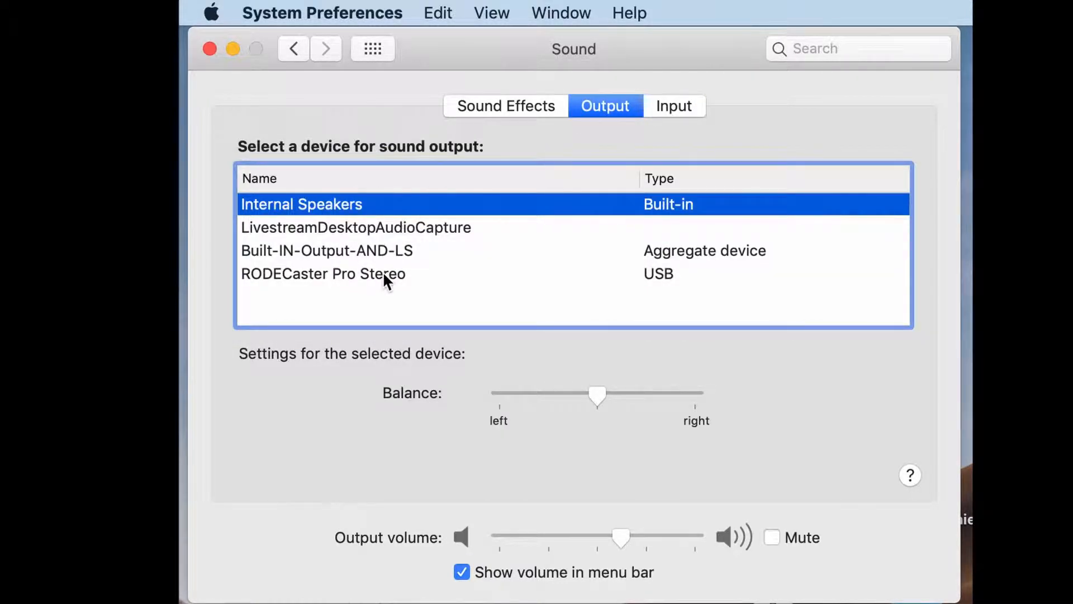
pyautogui.click(322, 273)
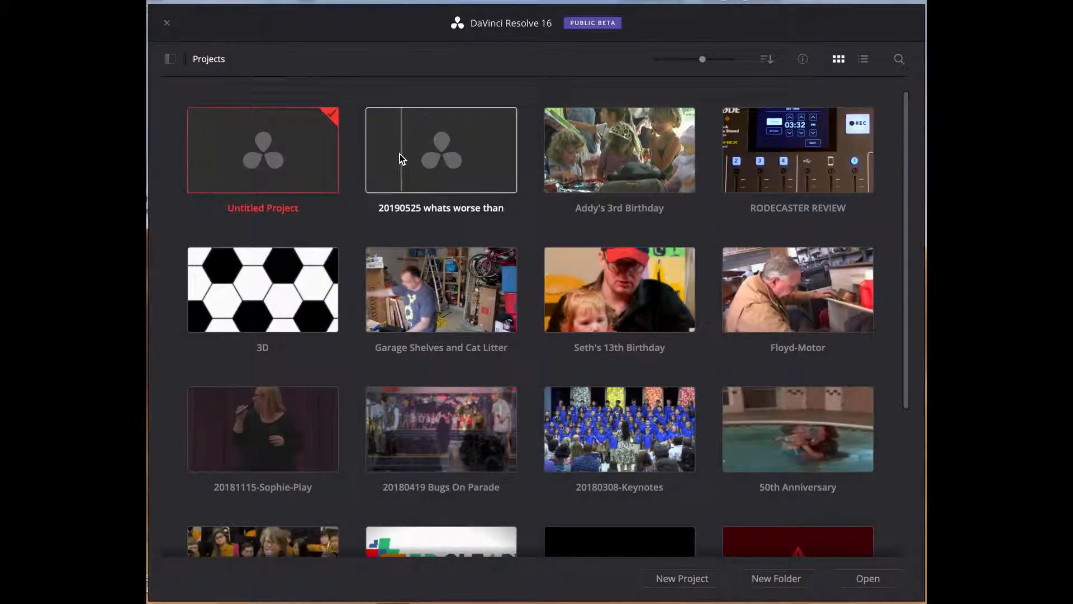
pyautogui.moveTo(394, 47)
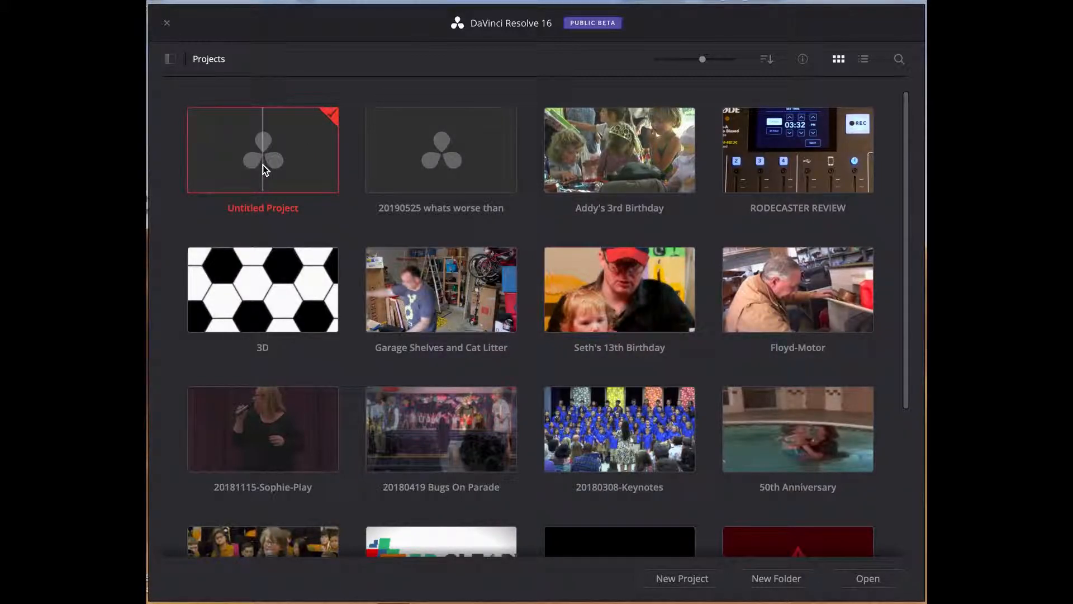
pyautogui.moveTo(291, 184)
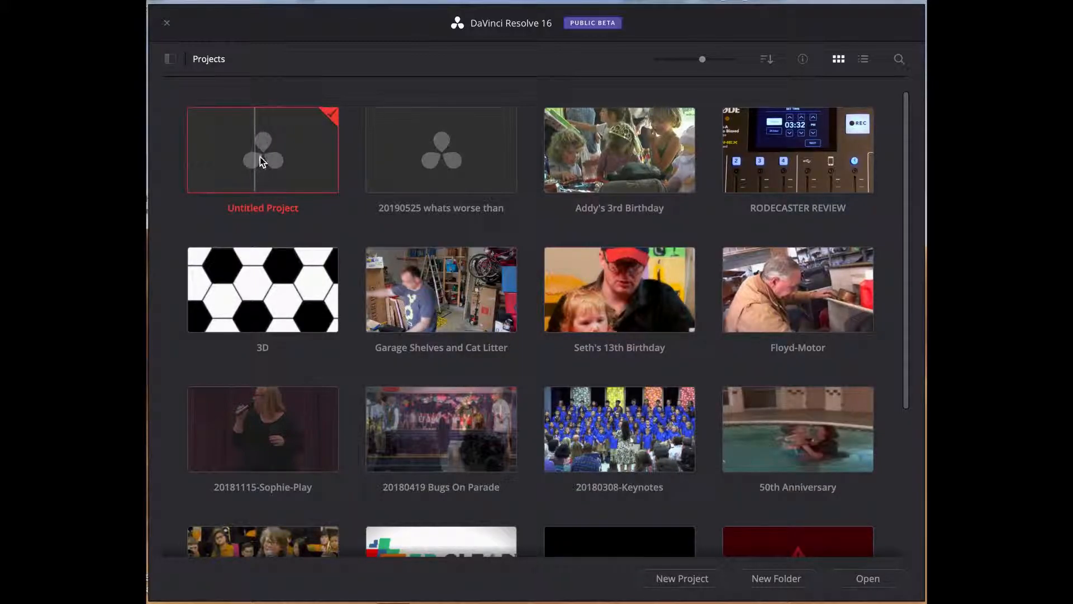
pyautogui.moveTo(270, 158)
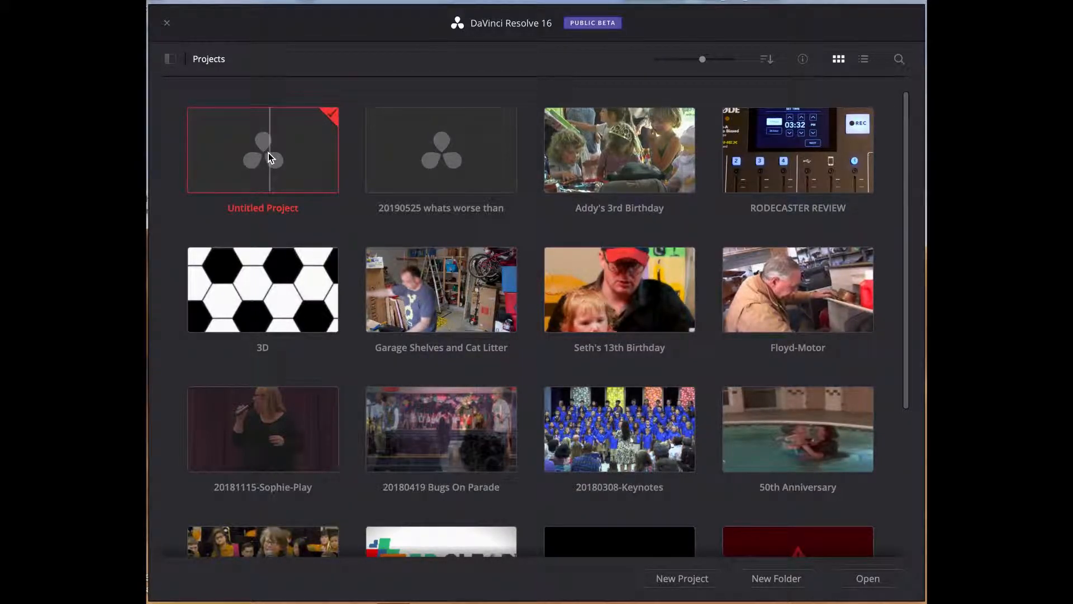
pyautogui.moveTo(297, 149)
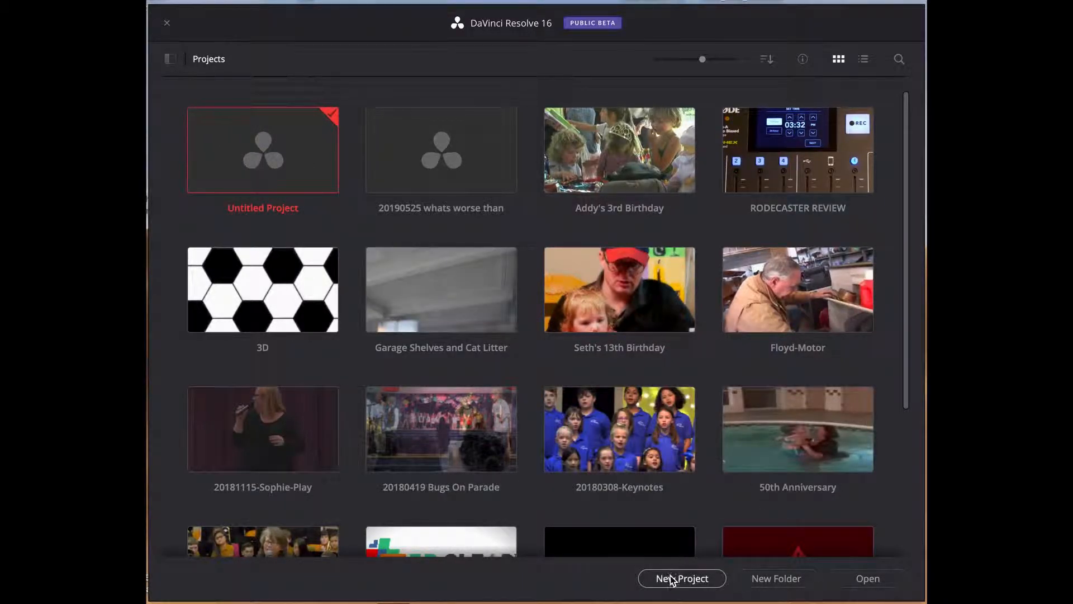
pyautogui.moveTo(461, 319)
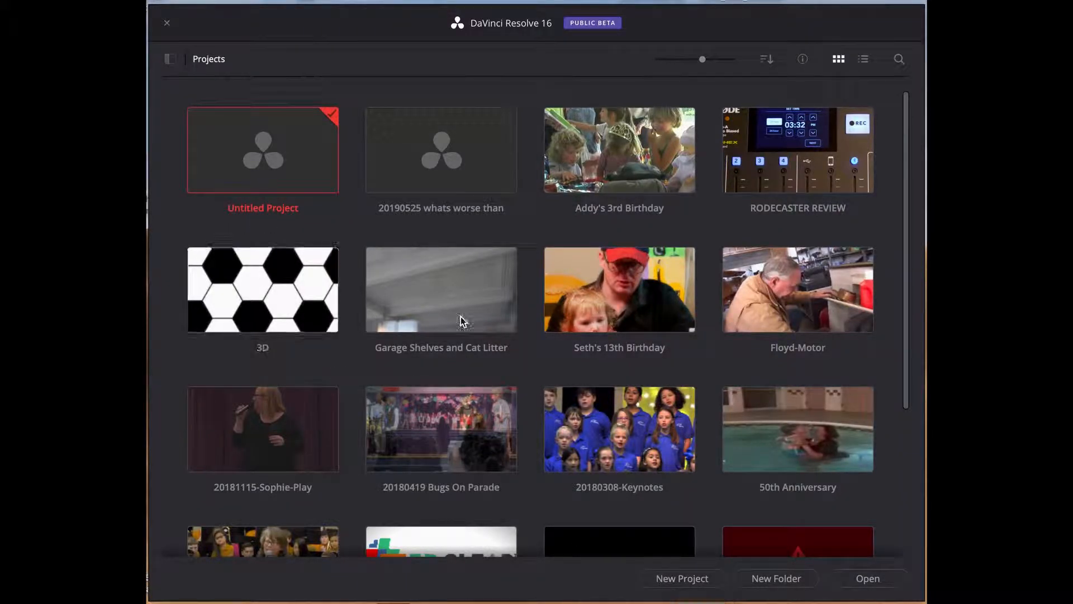
# Create a new project named 20190525 podcast
pyautogui.click(682, 578)
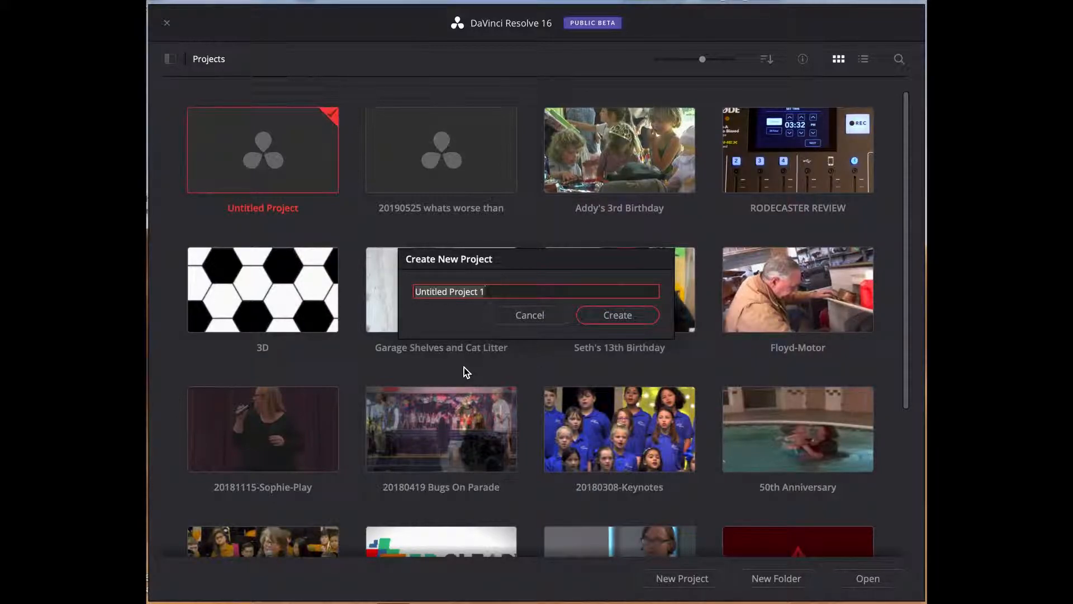
pyautogui.write('20190525 podca')
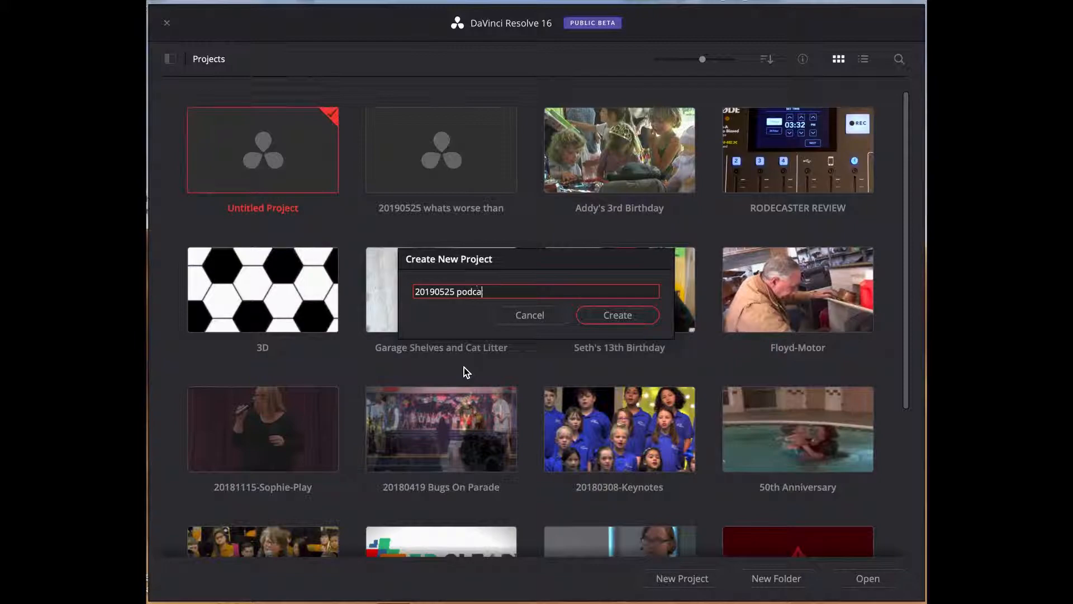
pyautogui.write('st')
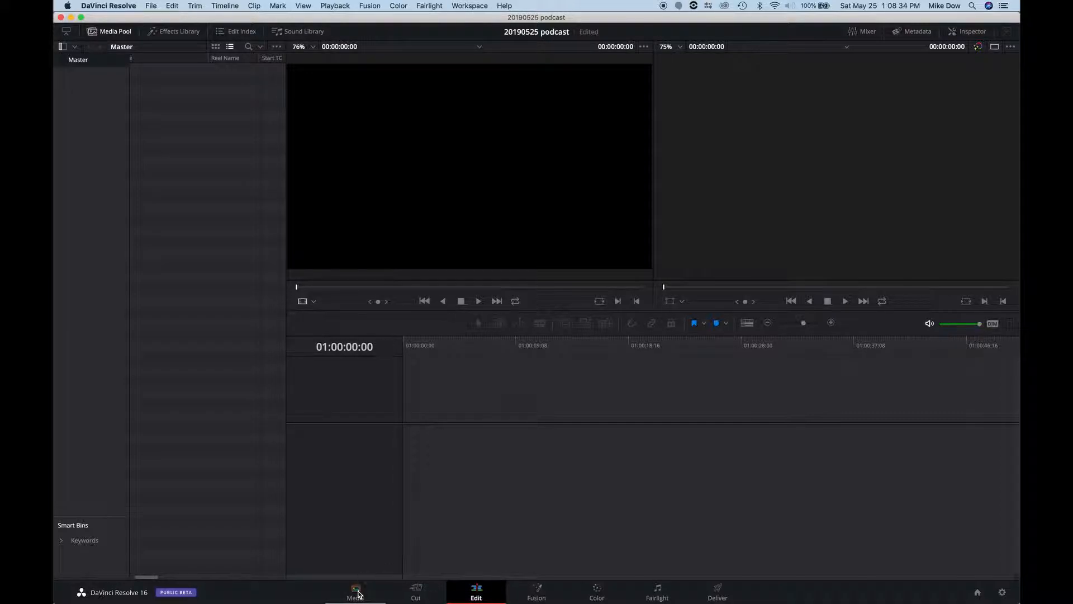
pyautogui.click(356, 588)
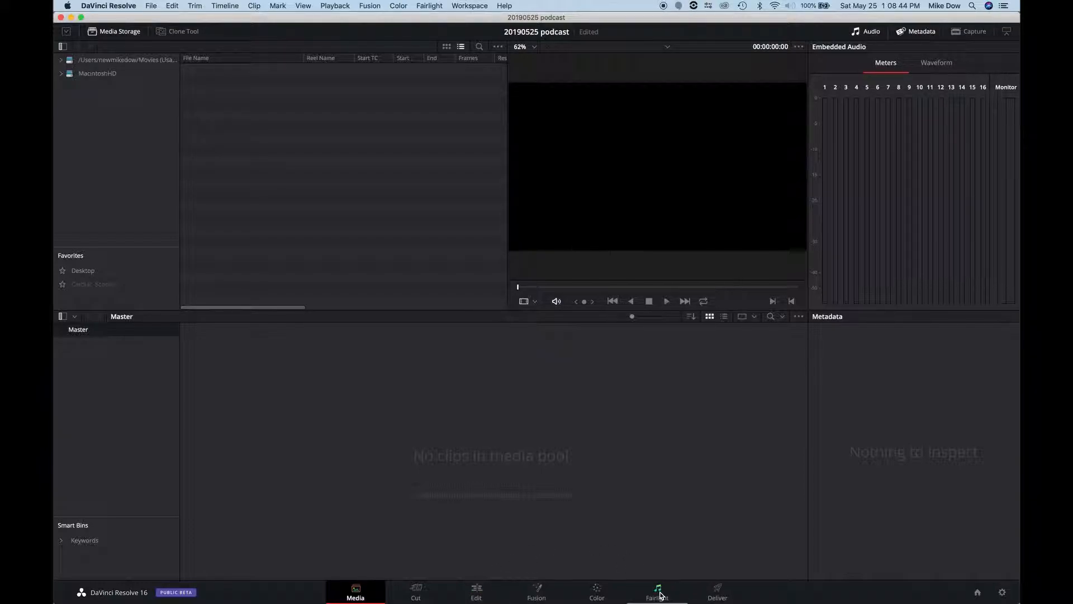
pyautogui.click(658, 593)
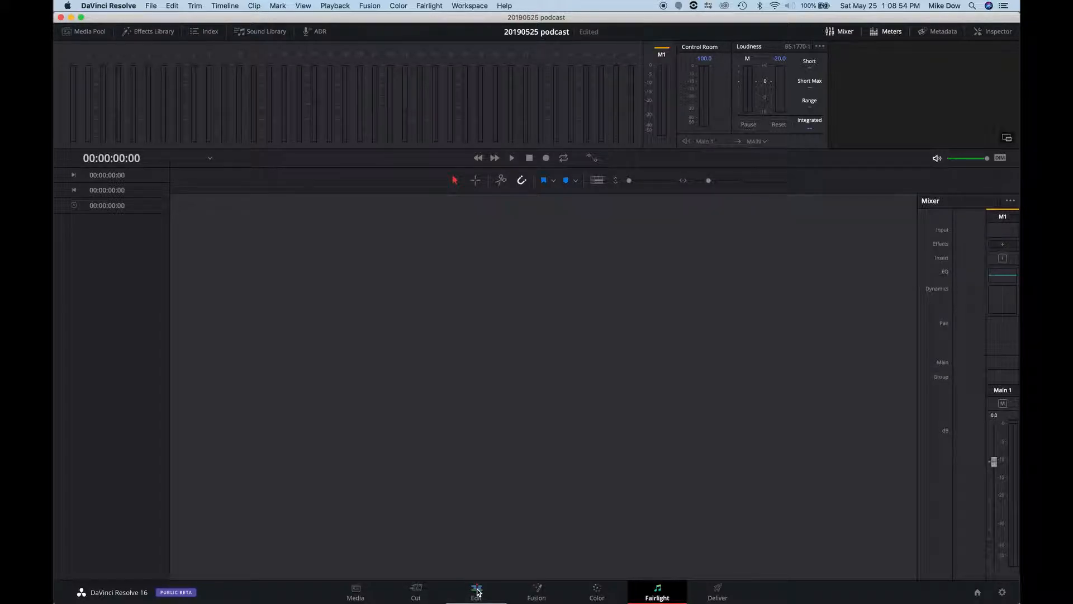
pyautogui.click(476, 592)
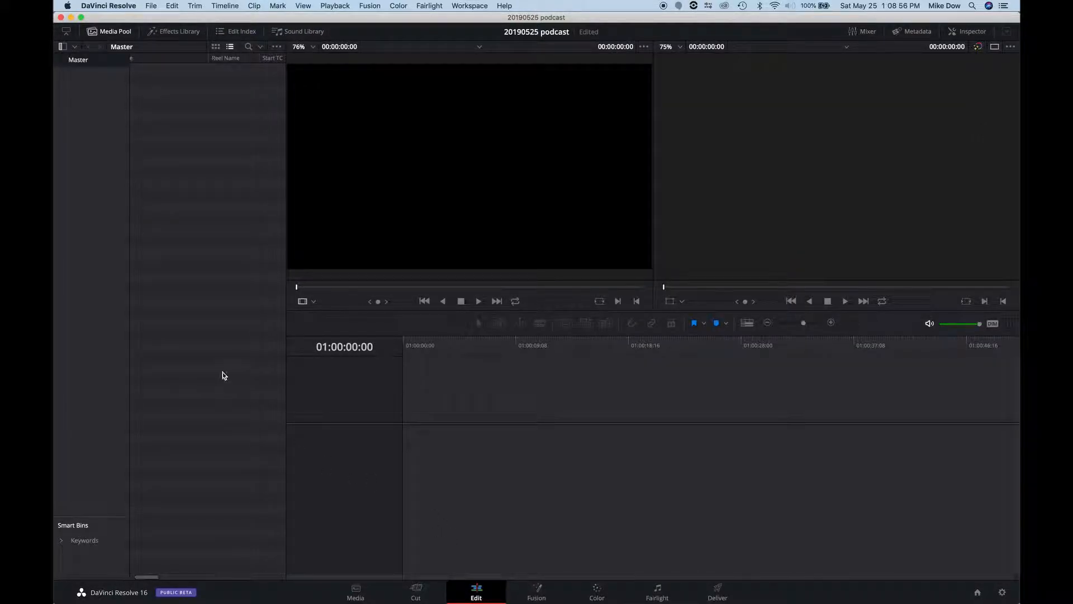
# Create a new empty timeline, Timeline 1, from the Media Pool context menu
pyautogui.rightClick(223, 376)
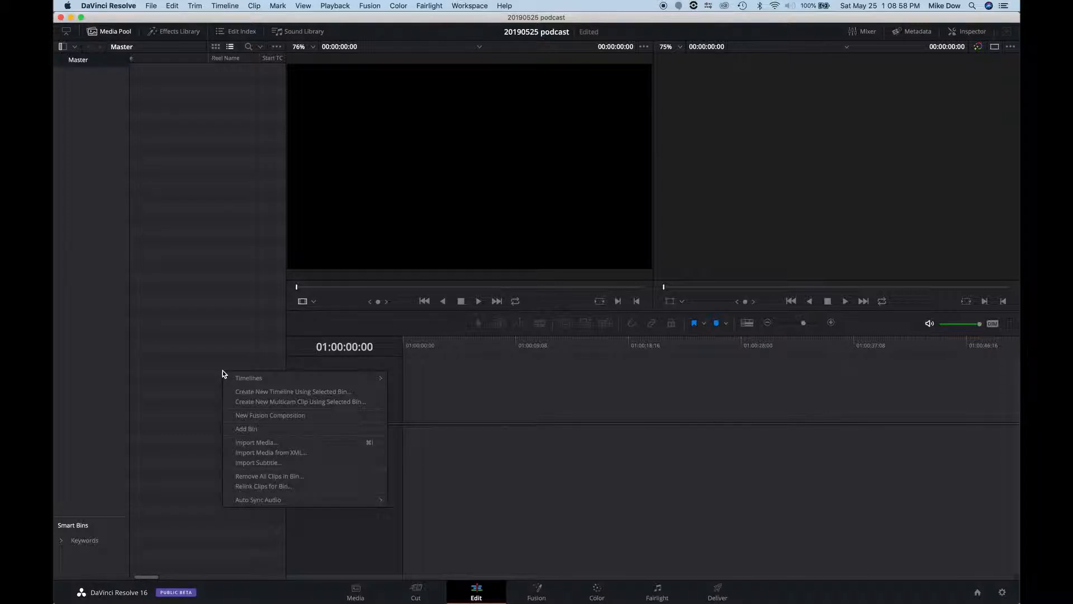
pyautogui.moveTo(296, 378)
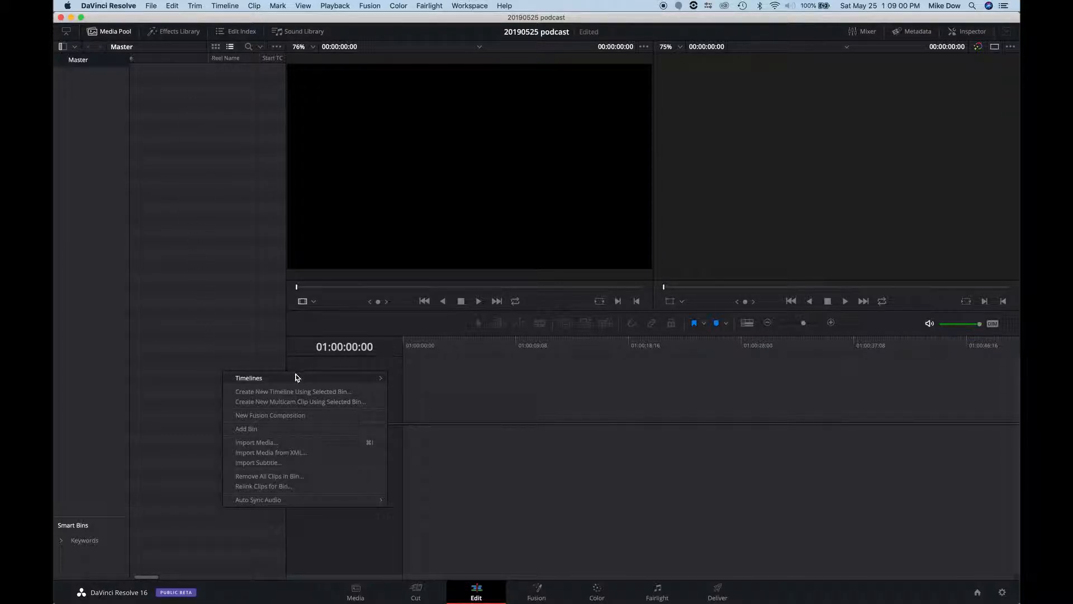
pyautogui.click(293, 391)
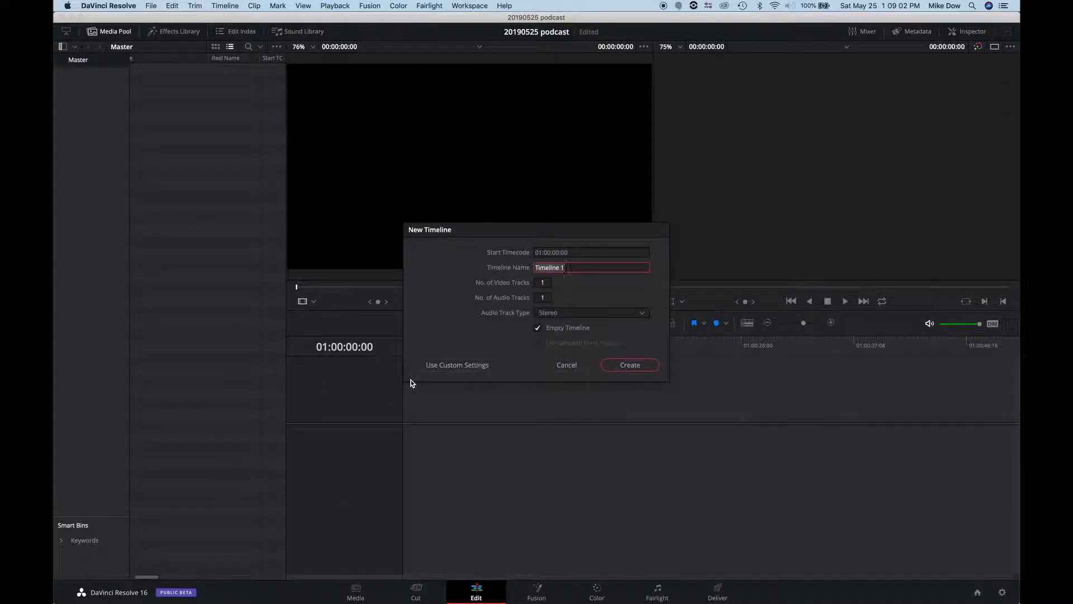
pyautogui.moveTo(601, 298)
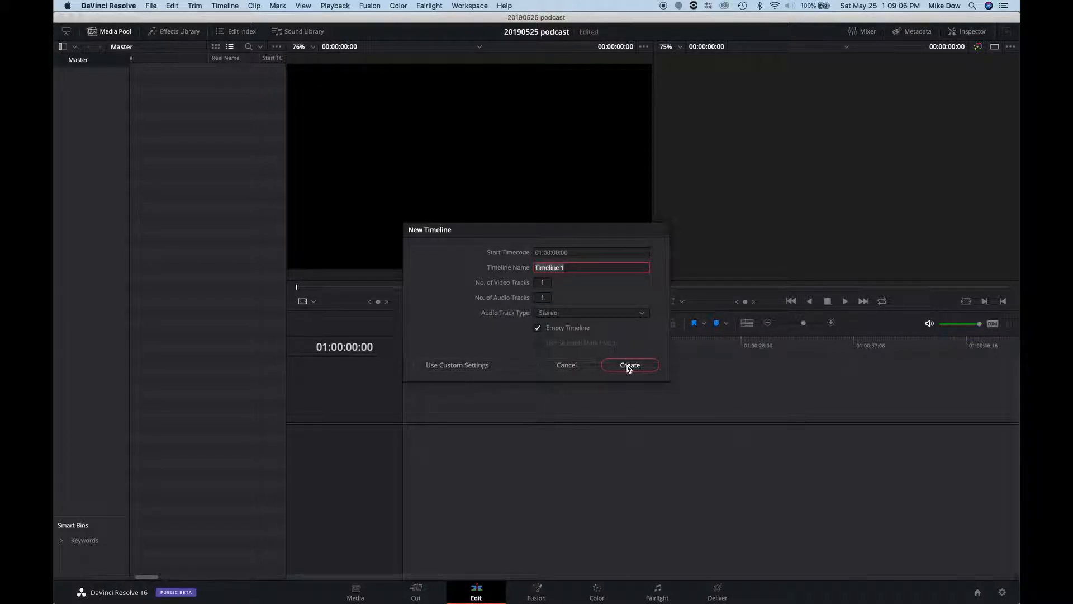
pyautogui.click(631, 365)
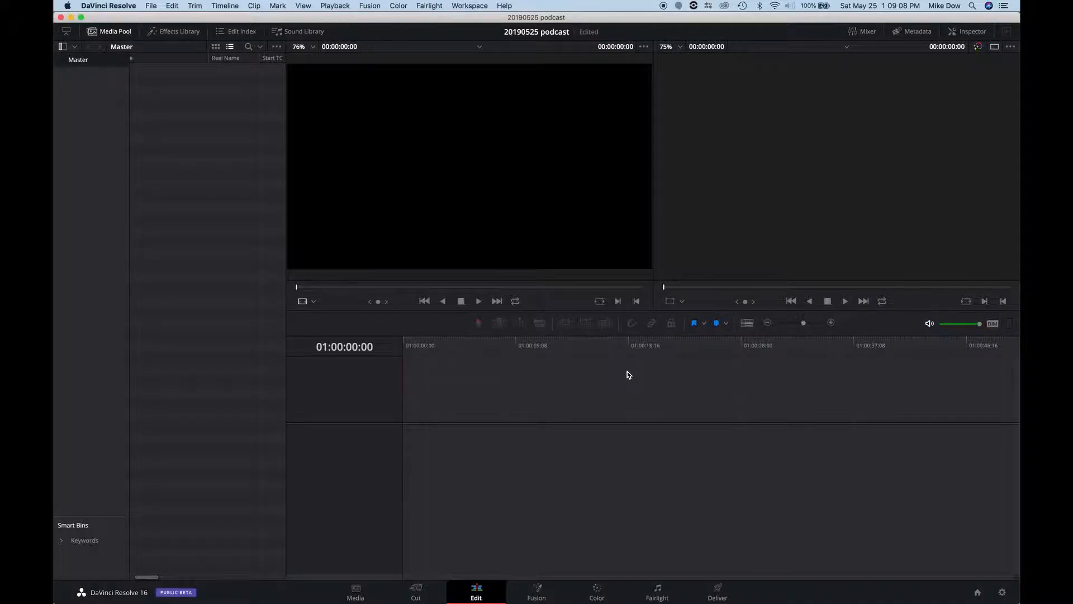
# Switch to the Fairlight page and rename track A1 to Stereo Mix
pyautogui.click(657, 592)
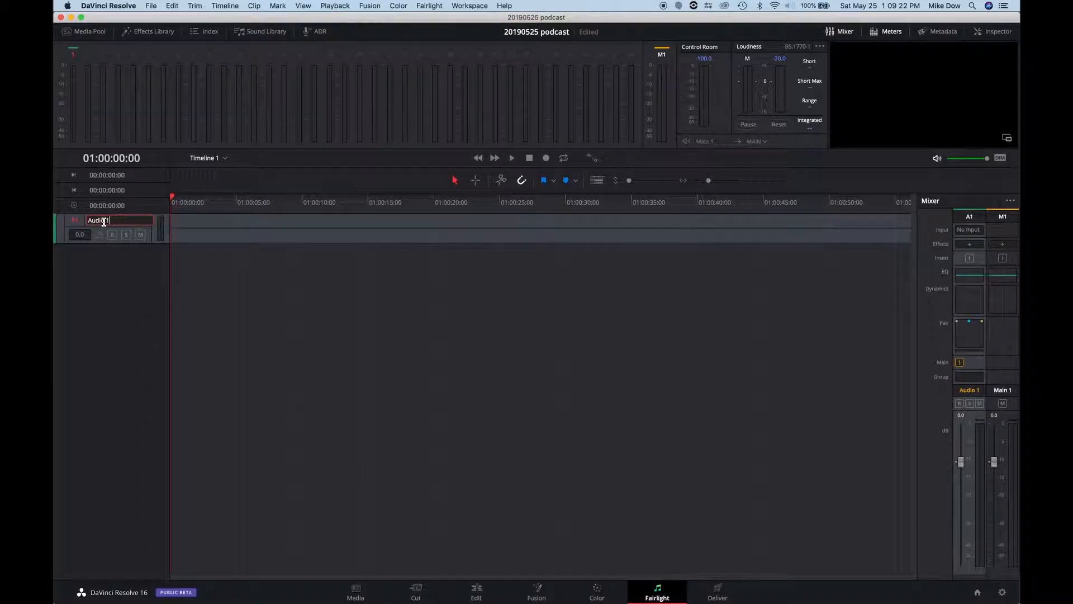
pyautogui.press('cmd+a')
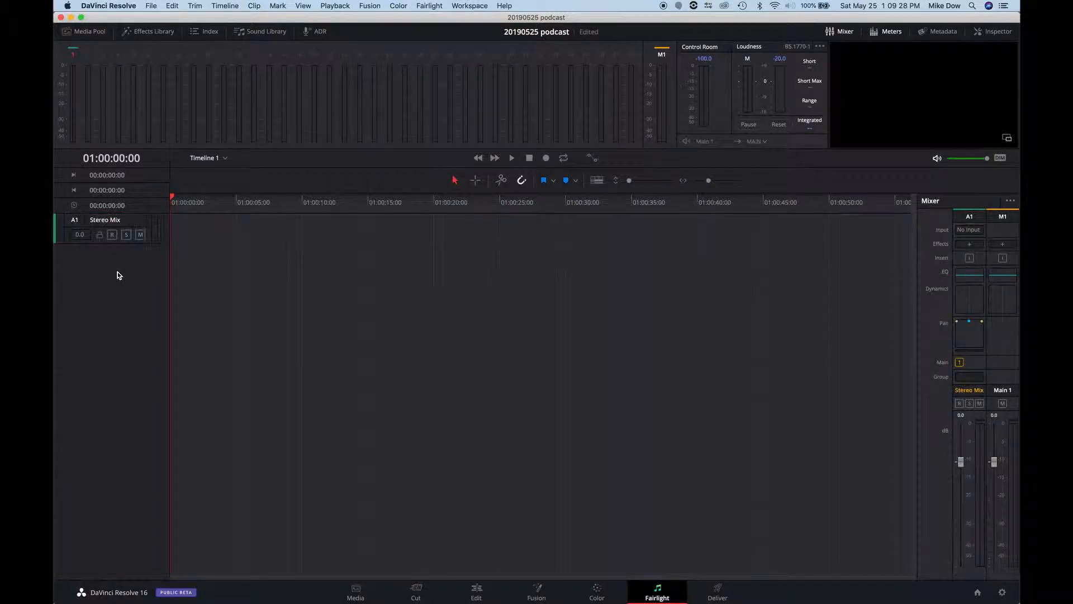
# Add a mono track and rename the second track to mic 1
pyautogui.rightClick(118, 275)
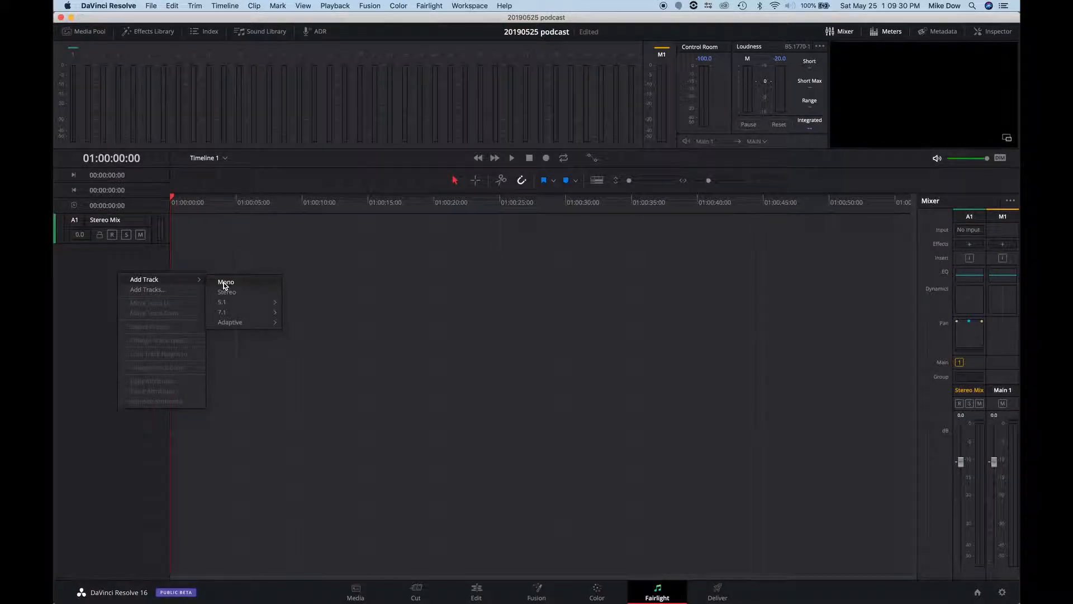
pyautogui.click(226, 281)
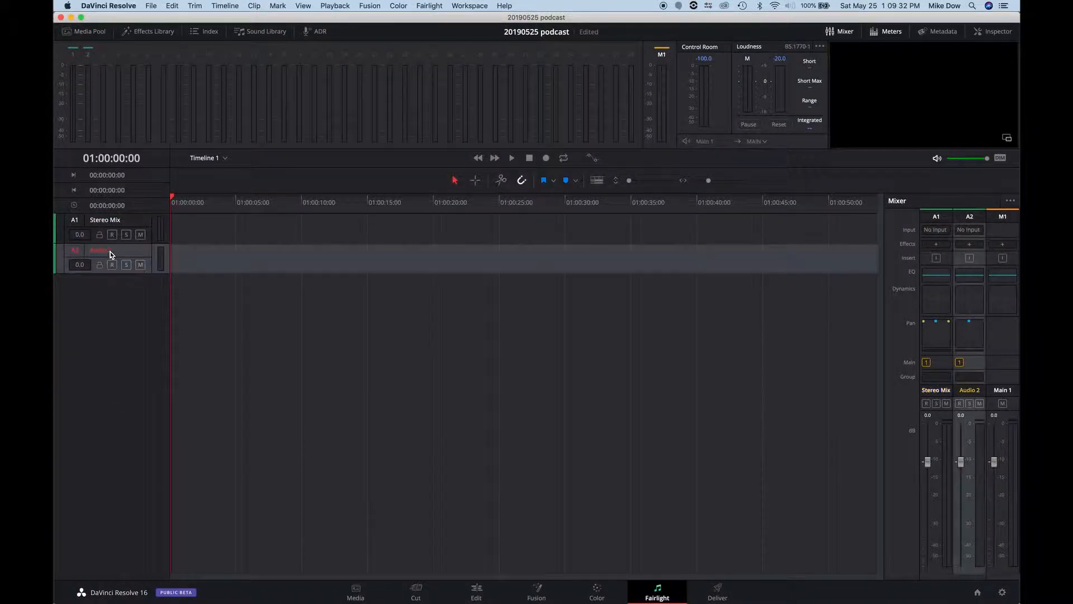
pyautogui.doubleClick(110, 250)
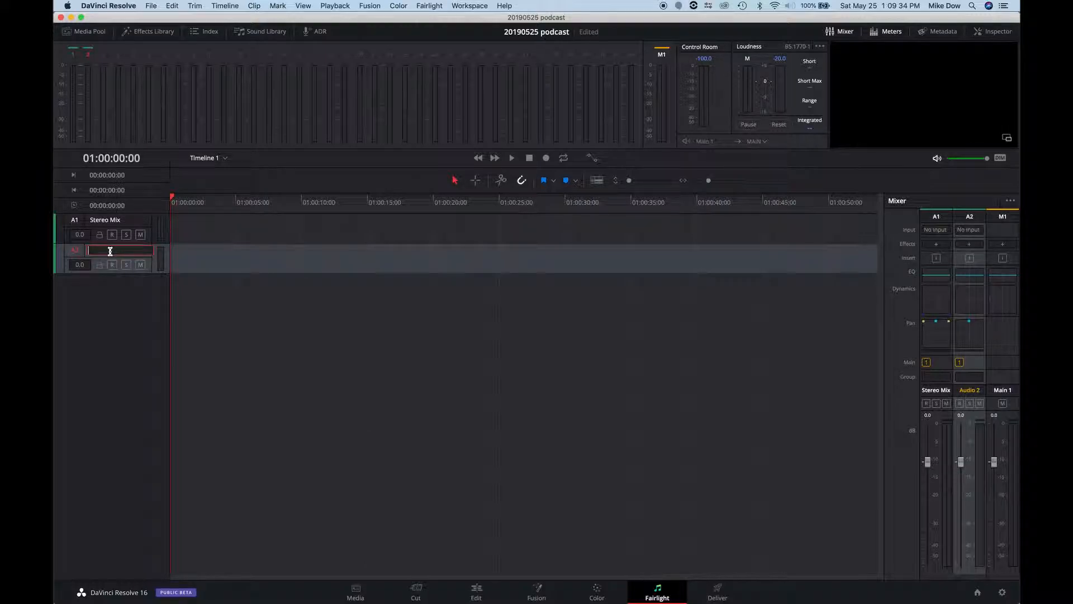
pyautogui.write('mic 1')
pyautogui.write('mic 2')
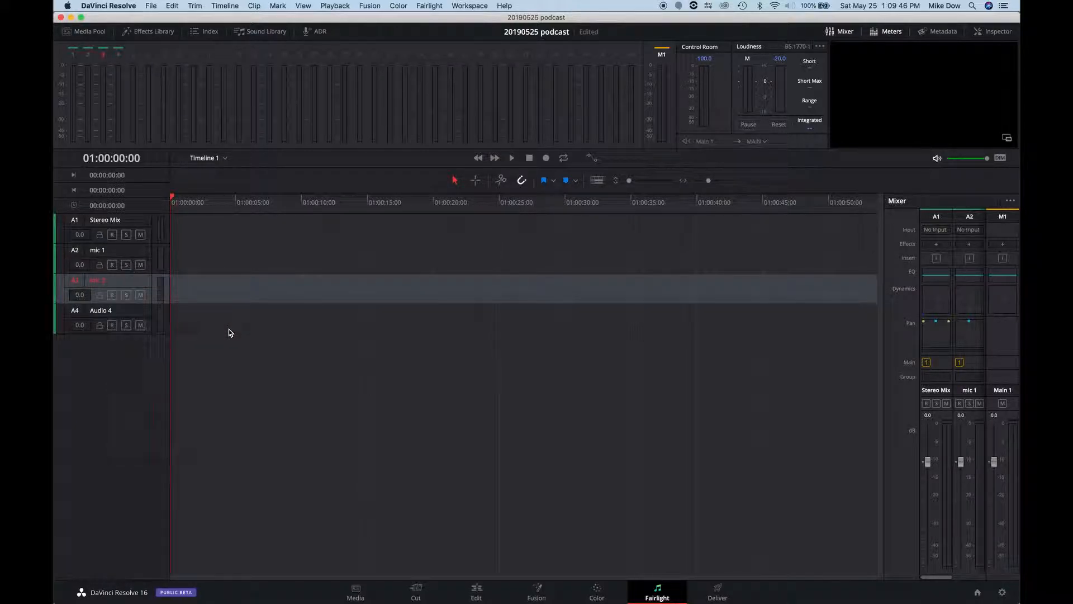
# Rename the fourth track to mic 3 and add another mono track
pyautogui.doubleClick(101, 311)
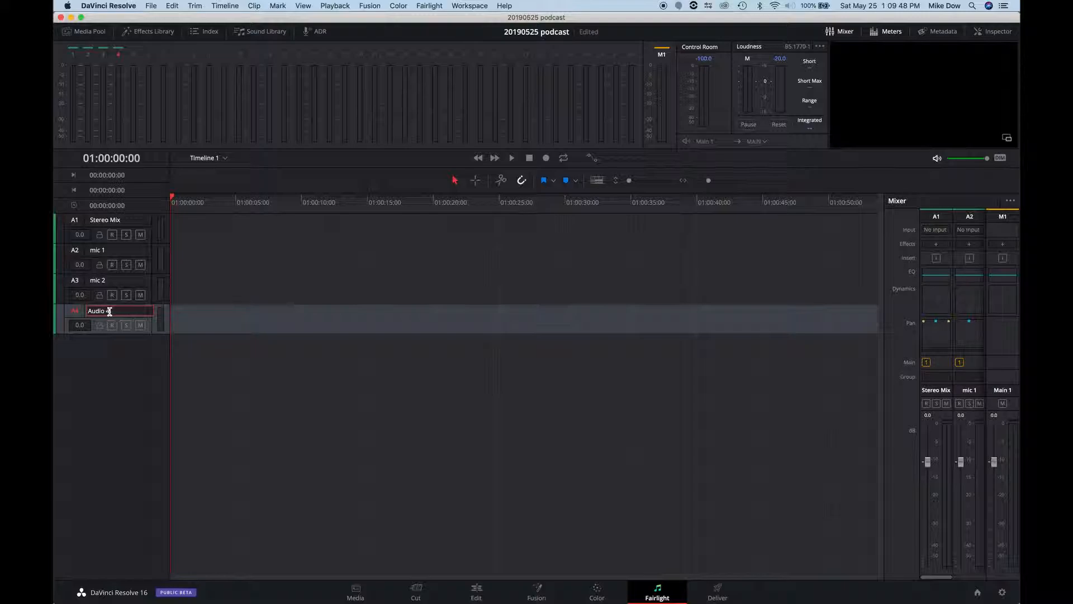
pyautogui.write('mic 3')
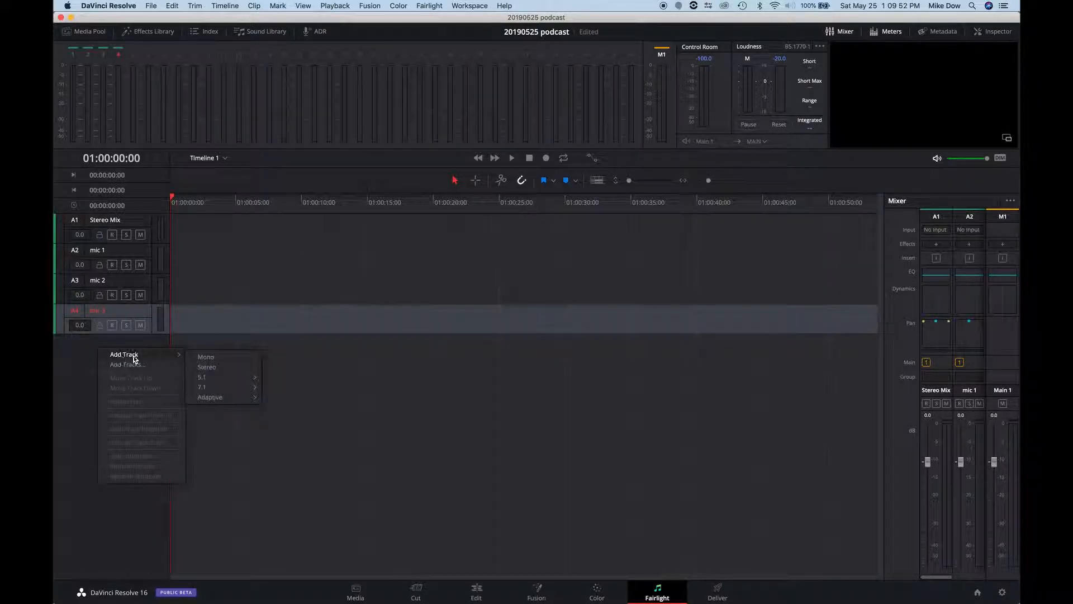
pyautogui.click(207, 367)
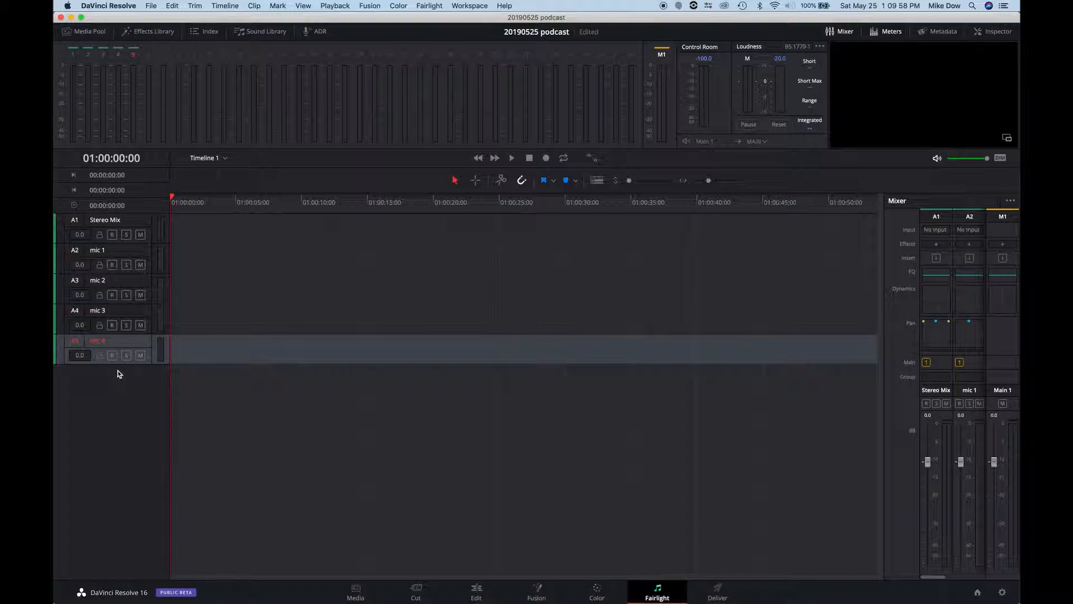
# Bring up the add-track options below the mic tracks
pyautogui.rightClick(119, 374)
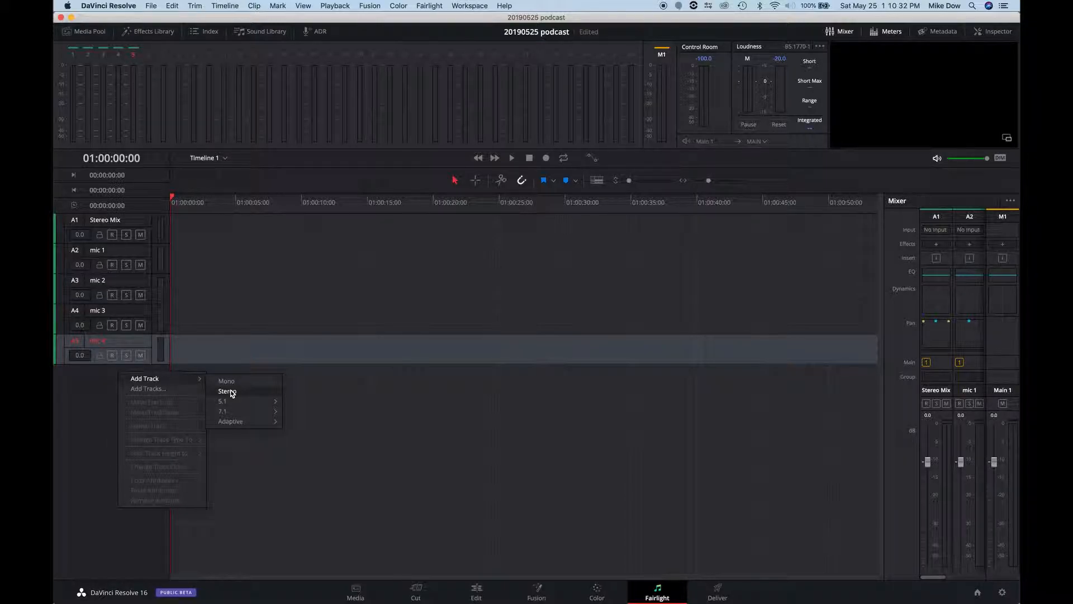
pyautogui.moveTo(165, 378)
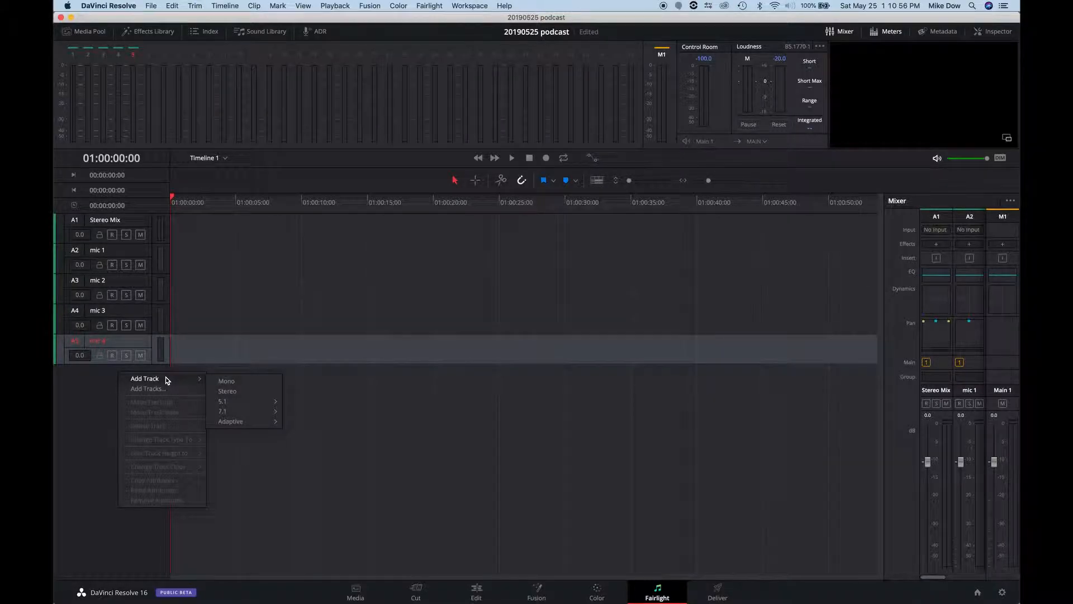
pyautogui.moveTo(232, 386)
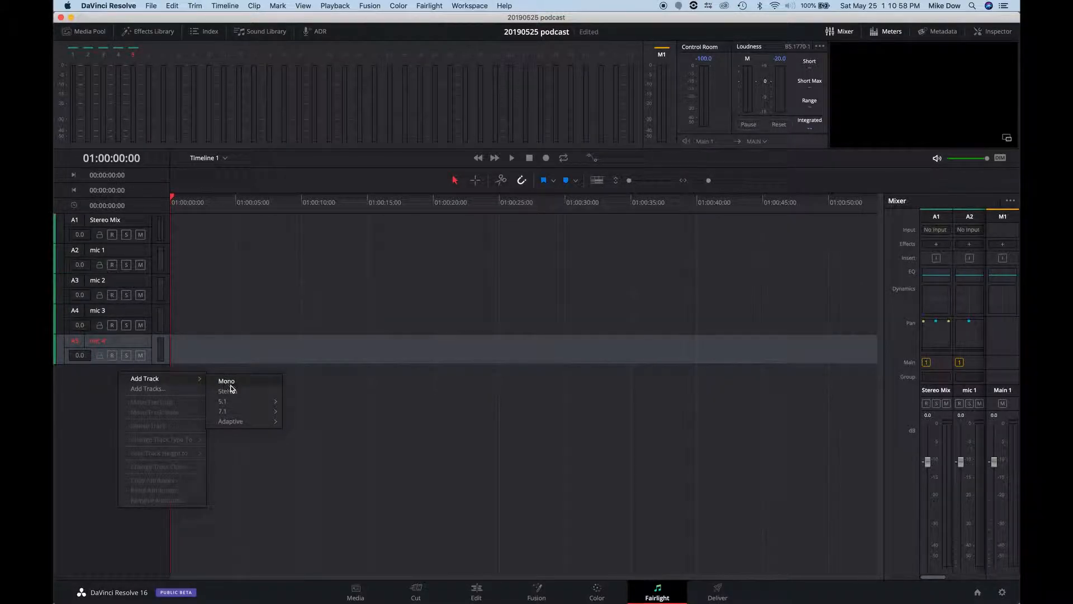
pyautogui.moveTo(234, 392)
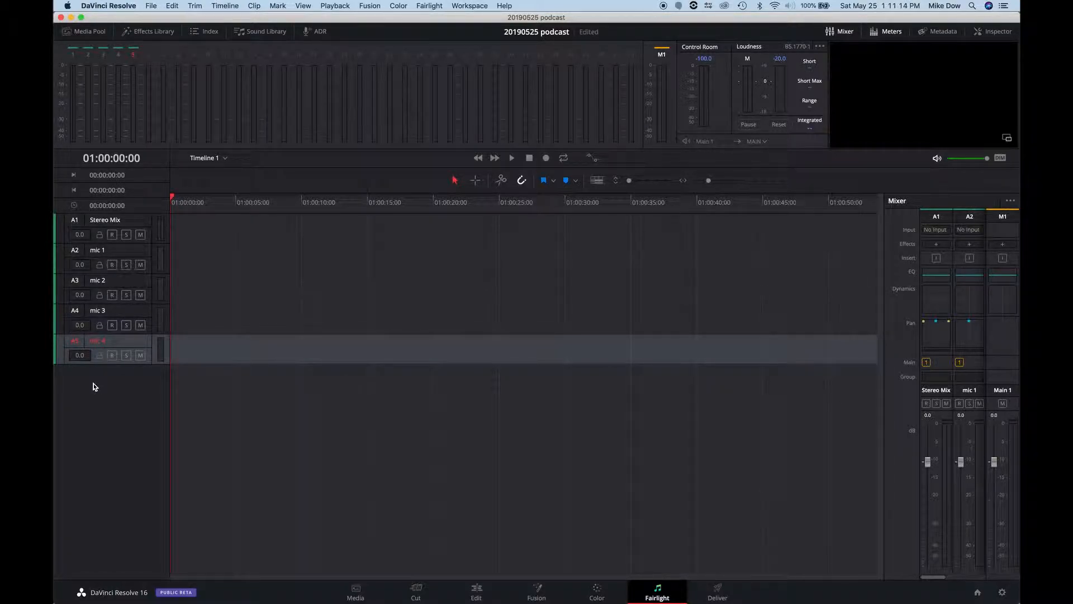
# Add two stereo tracks and rename the Audio 7 track to TRRS
pyautogui.rightClick(94, 384)
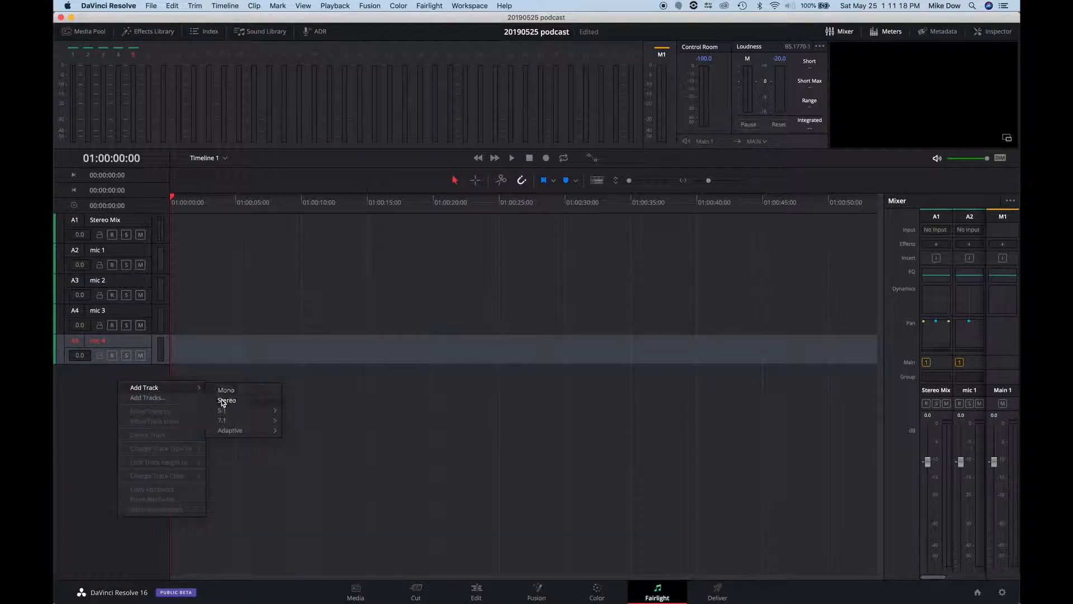
pyautogui.click(226, 401)
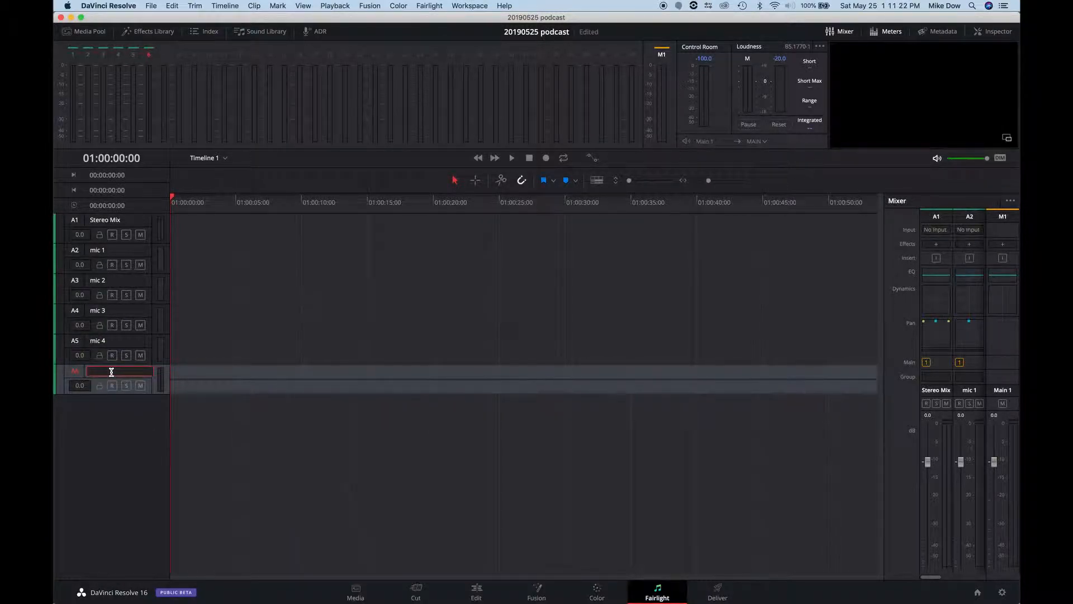
pyautogui.rightClick(114, 418)
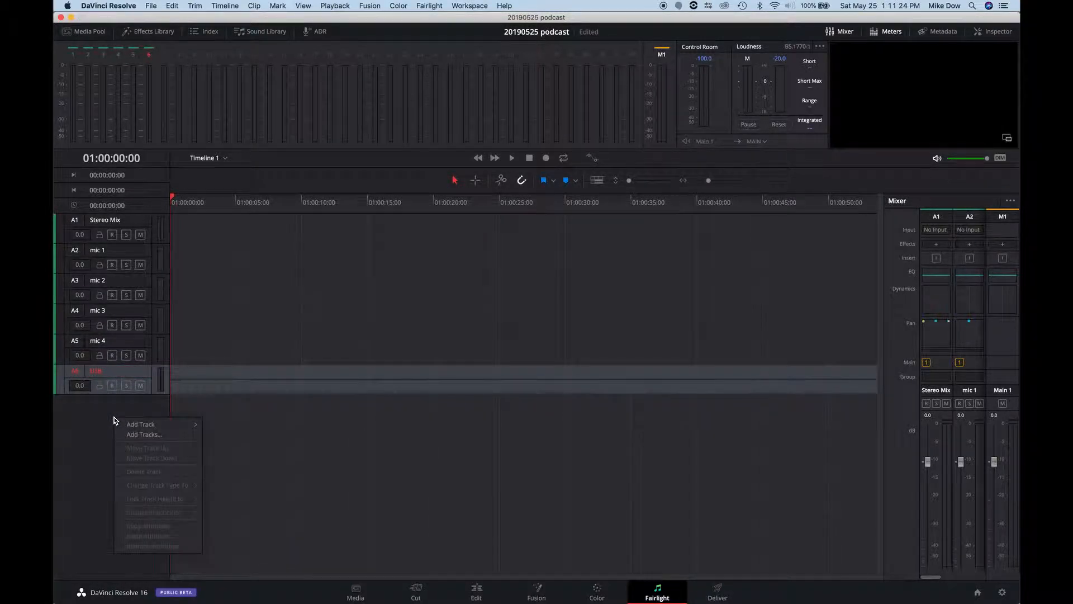
pyautogui.click(140, 424)
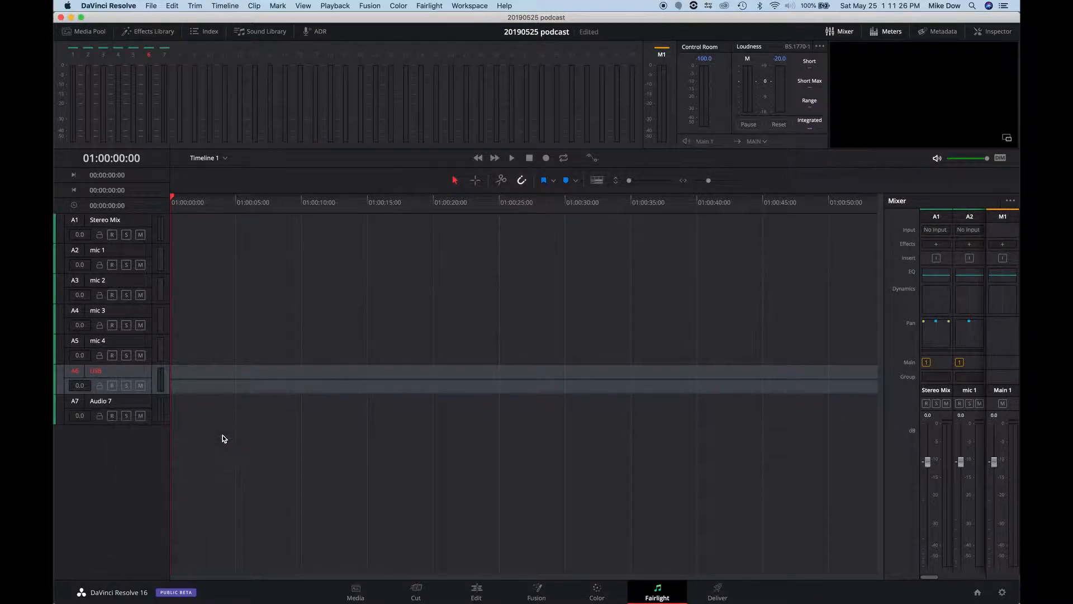
pyautogui.doubleClick(100, 400)
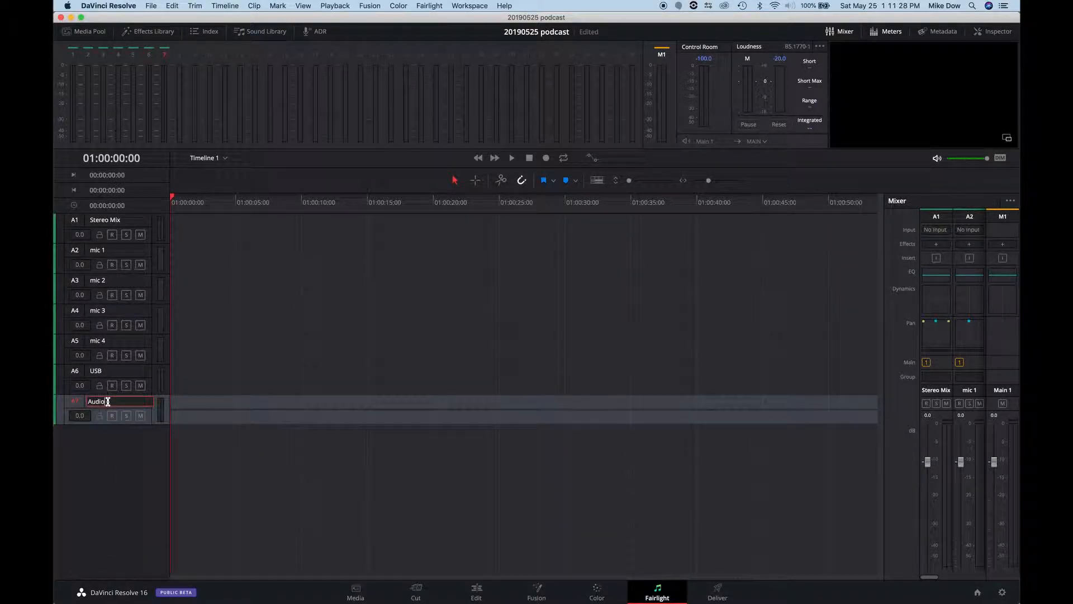
pyautogui.write('TE')
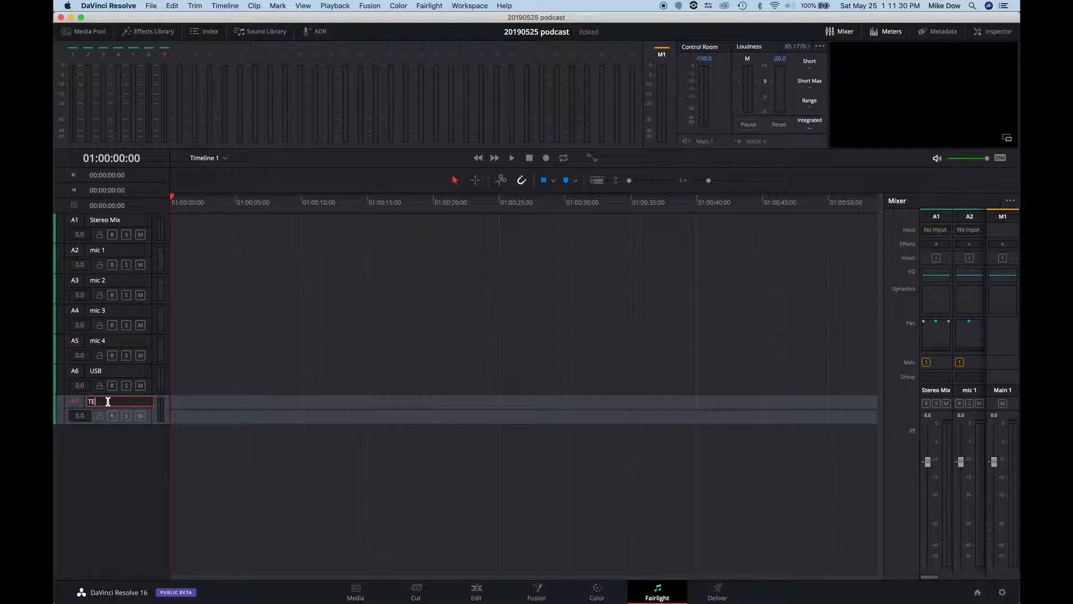
pyautogui.write('RRS')
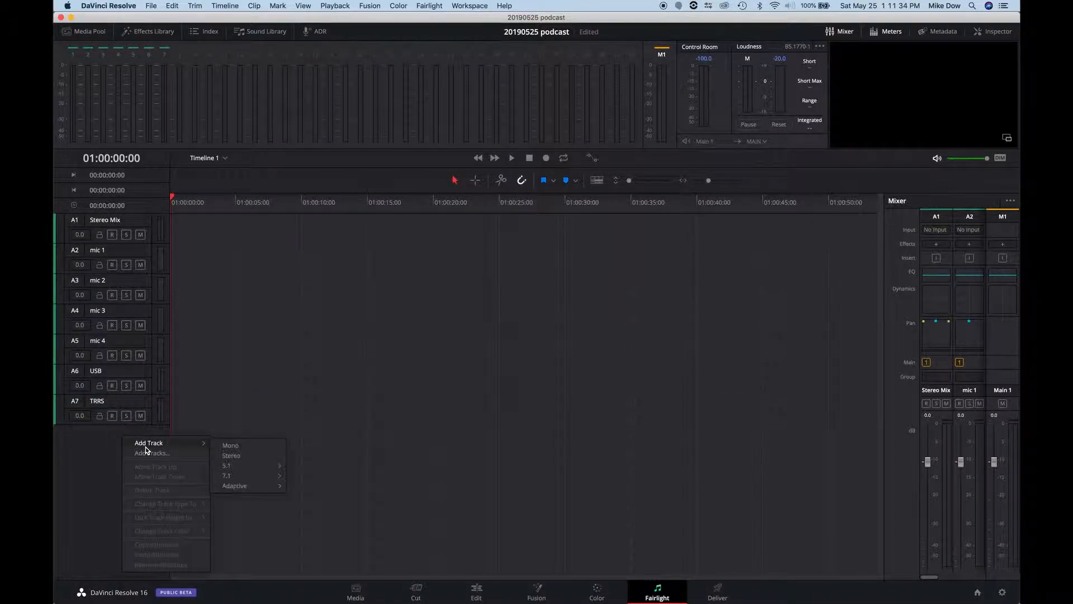
# Add a track renamed BluTOOTH, then a stereo SFX track
pyautogui.click(230, 445)
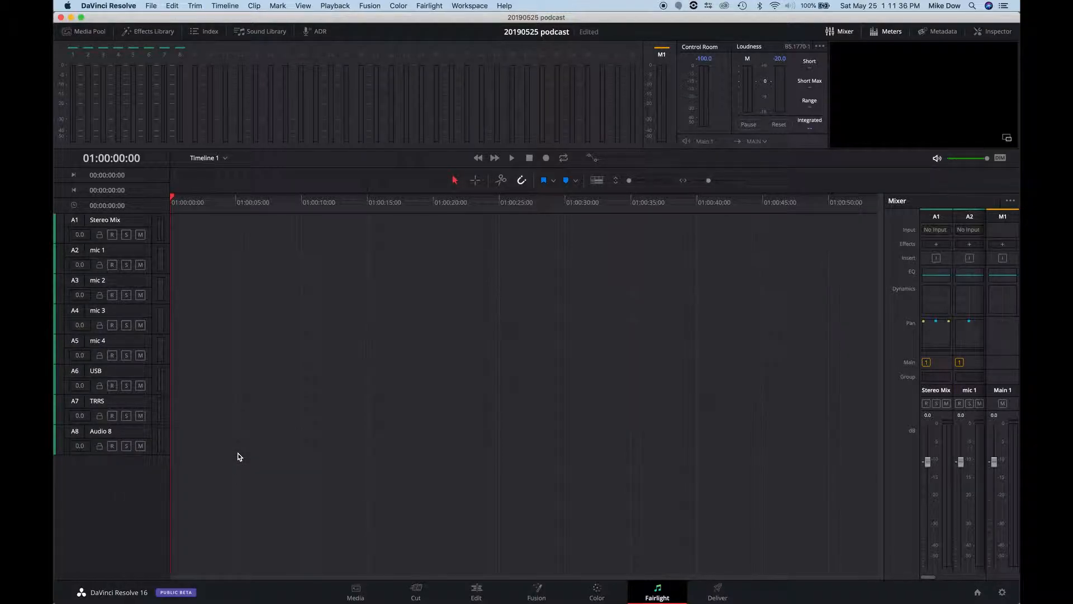
pyautogui.doubleClick(101, 431)
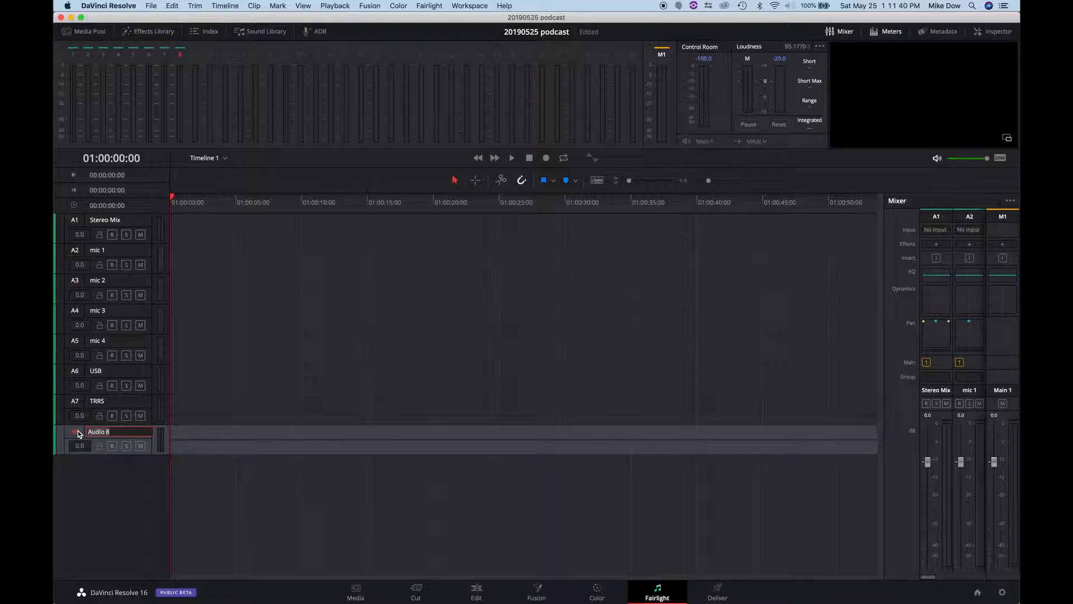
pyautogui.write('BluTOOTH')
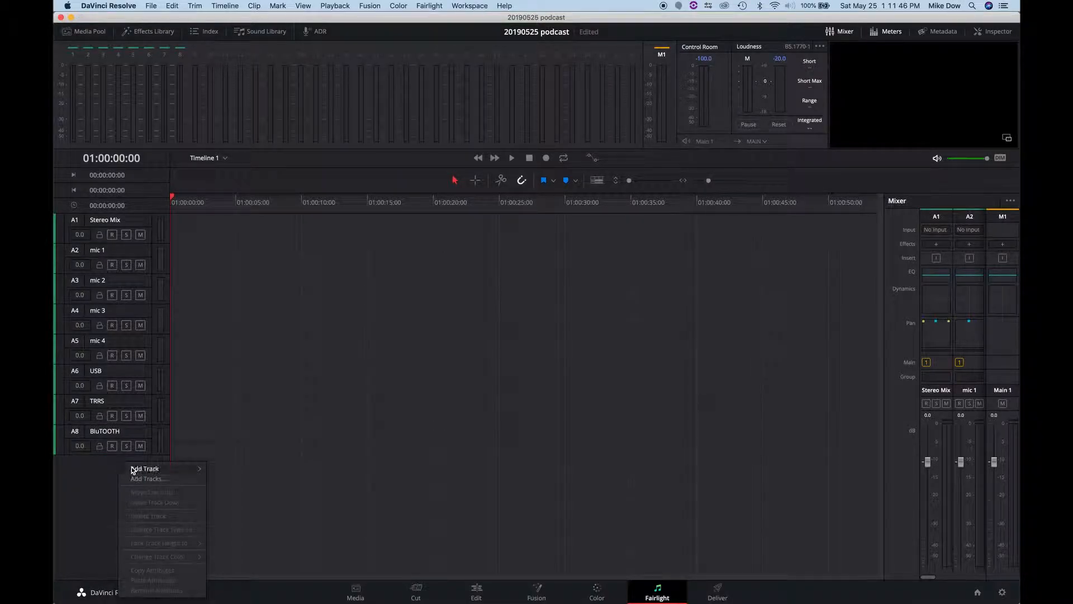
pyautogui.click(146, 468)
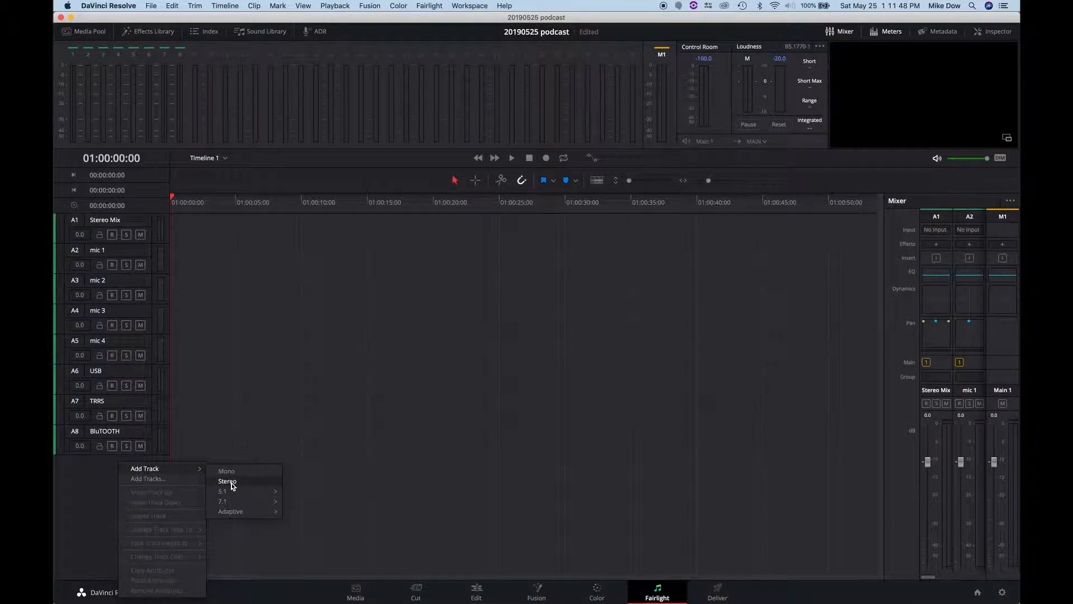
pyautogui.click(227, 481)
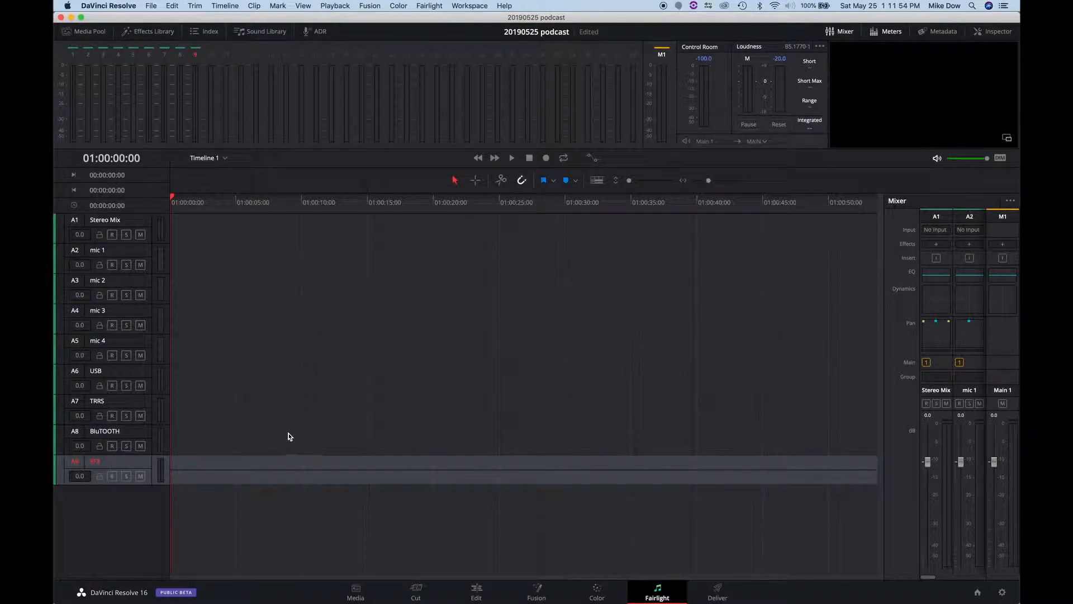
pyautogui.moveTo(210, 373)
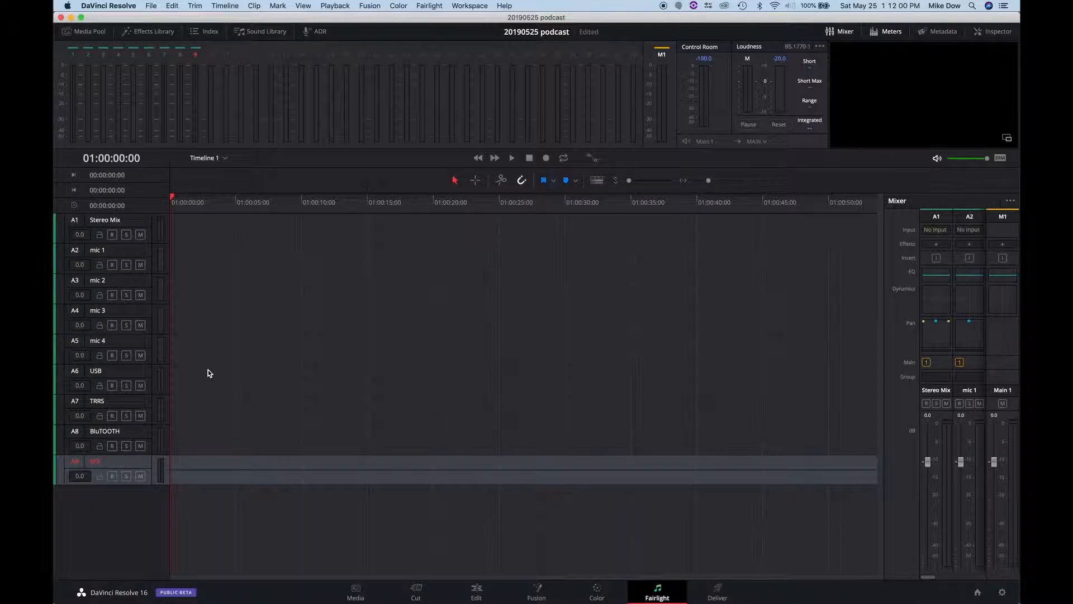
pyautogui.moveTo(234, 382)
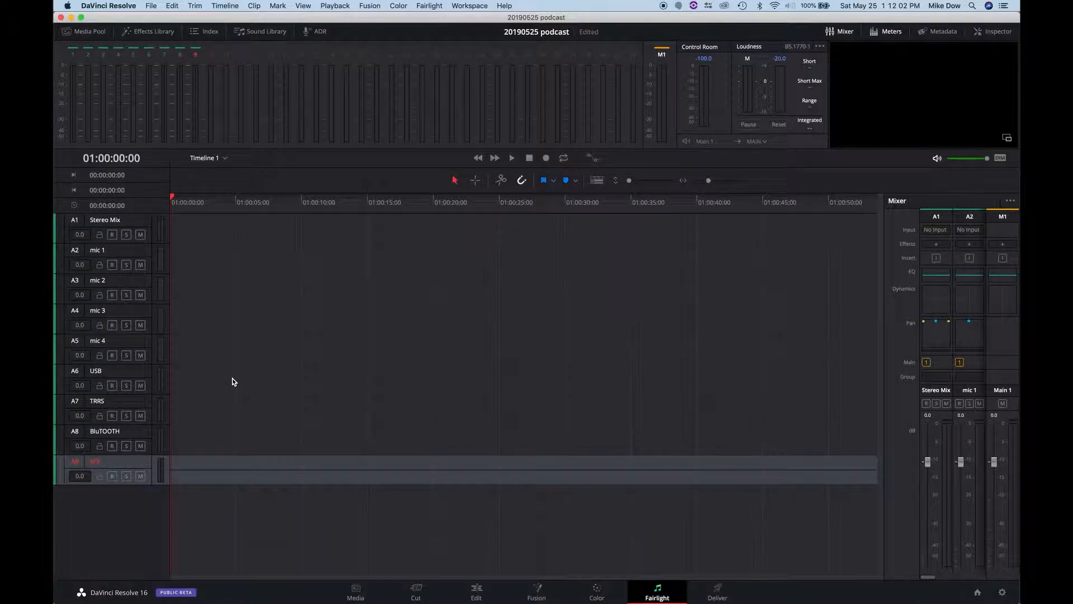
pyautogui.moveTo(246, 394)
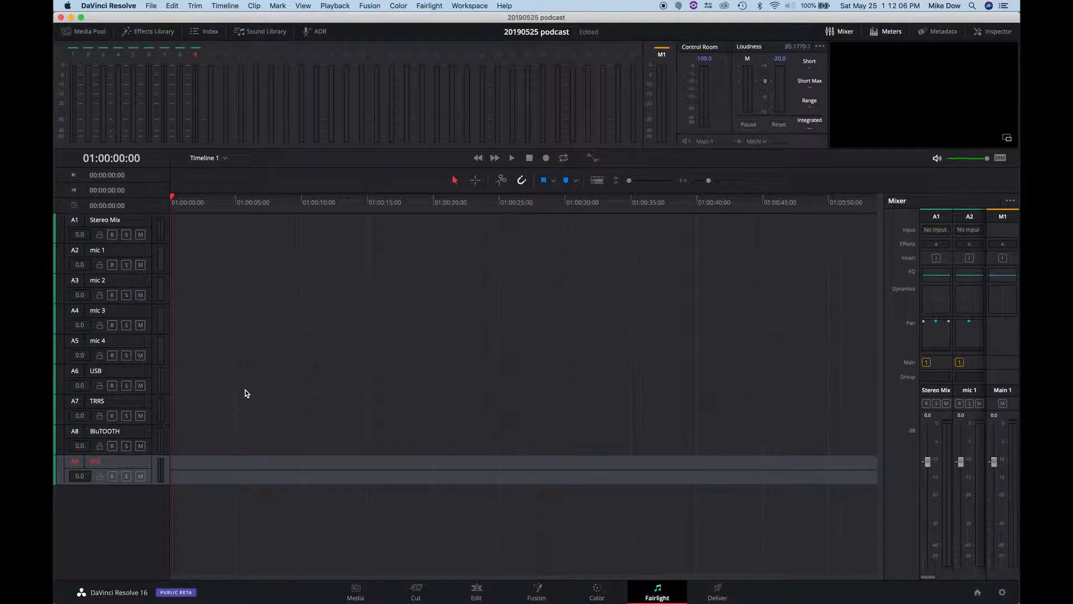
pyautogui.moveTo(256, 418)
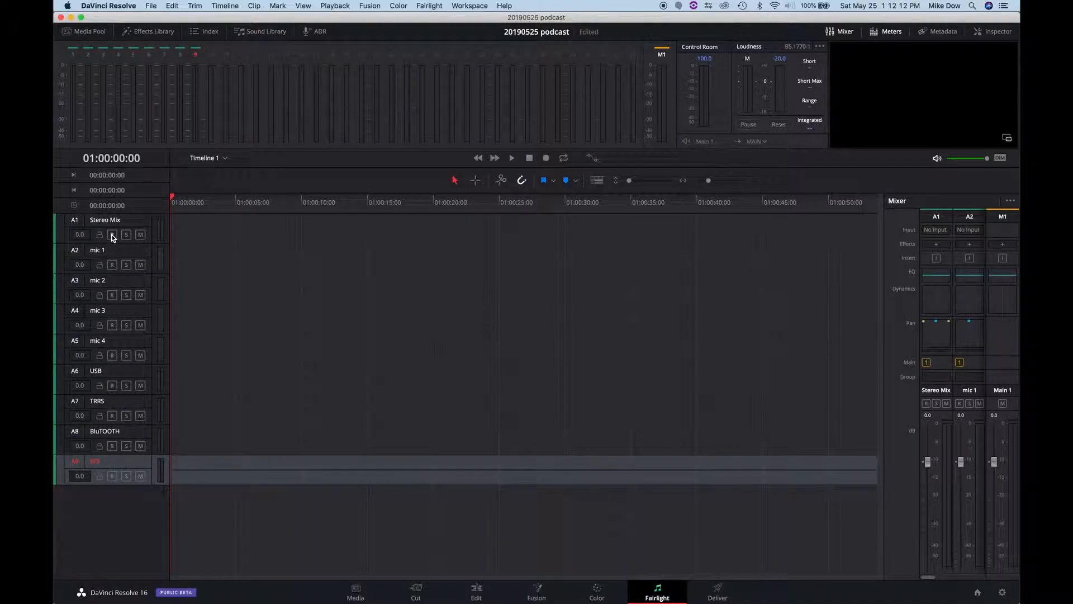
pyautogui.click(112, 265)
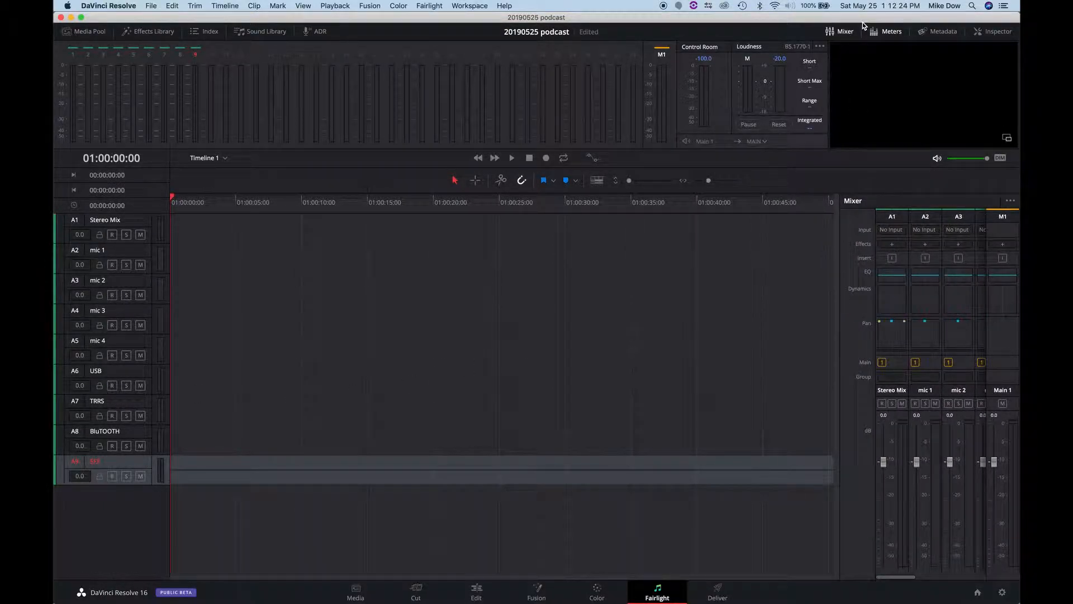
# Toggle the Mixer off and back on so all nine channel strips, Stereo Mix through SFX, are shown
pyautogui.click(845, 32)
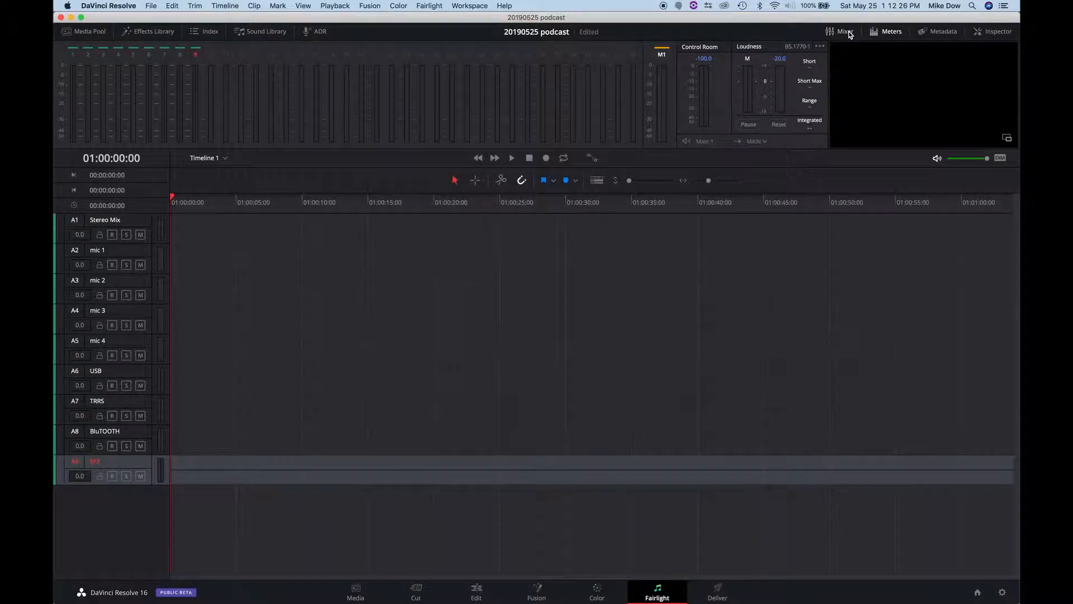
pyautogui.click(845, 32)
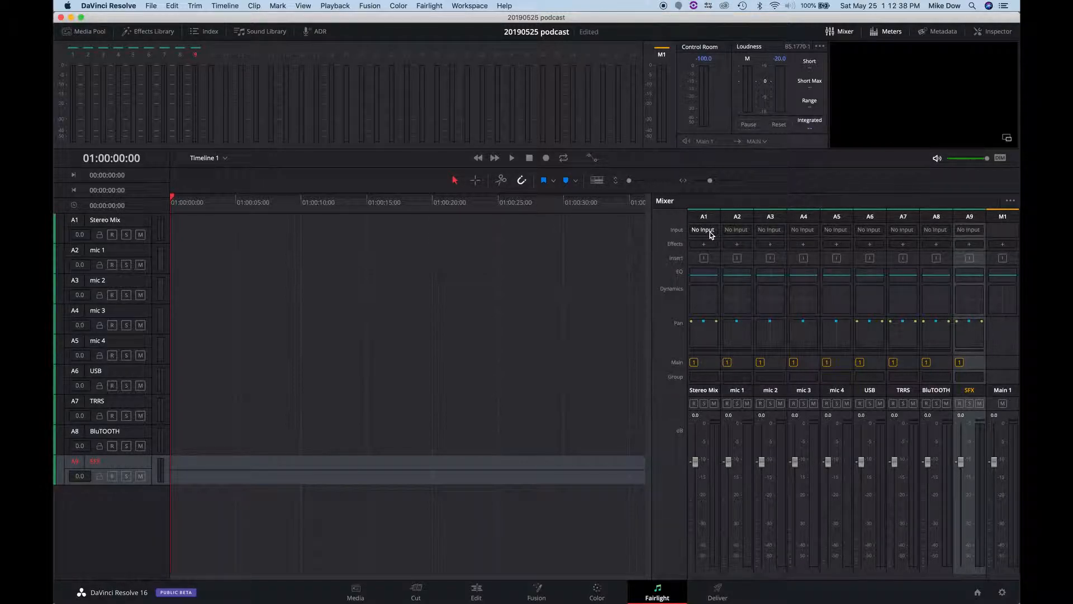
# In Patch Input/Output, route RODECaster inputs 1 and 2 to Stereo Mix left/right
pyautogui.click(703, 229)
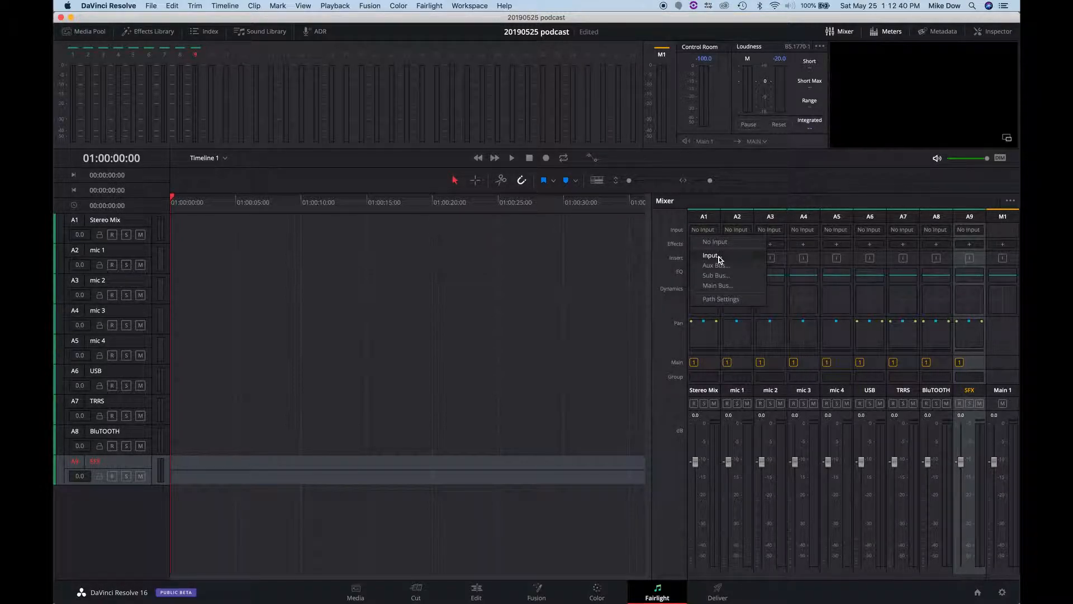
pyautogui.click(711, 255)
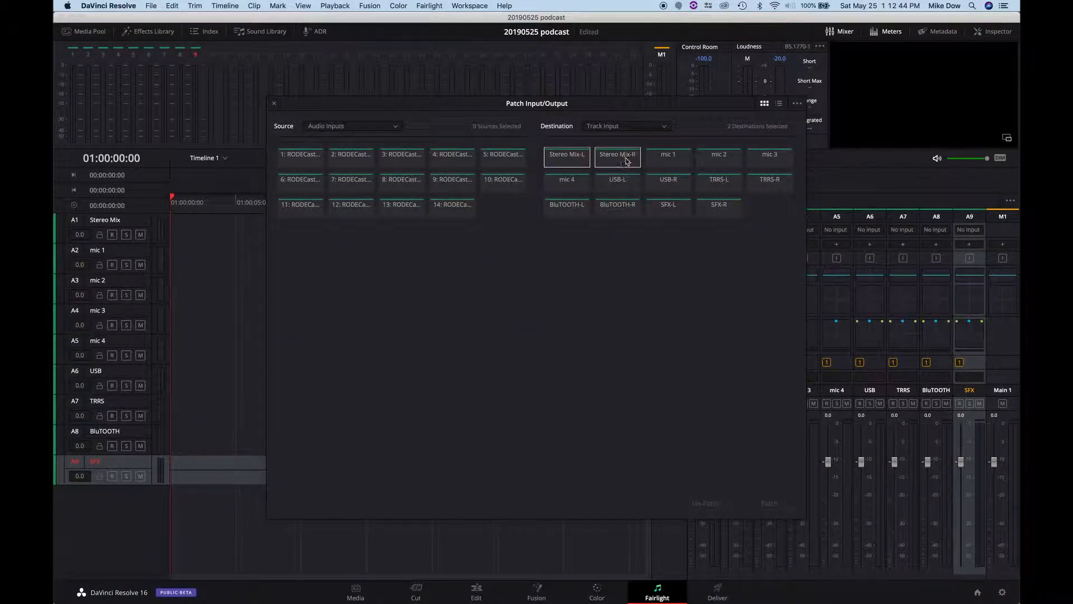
pyautogui.click(301, 153)
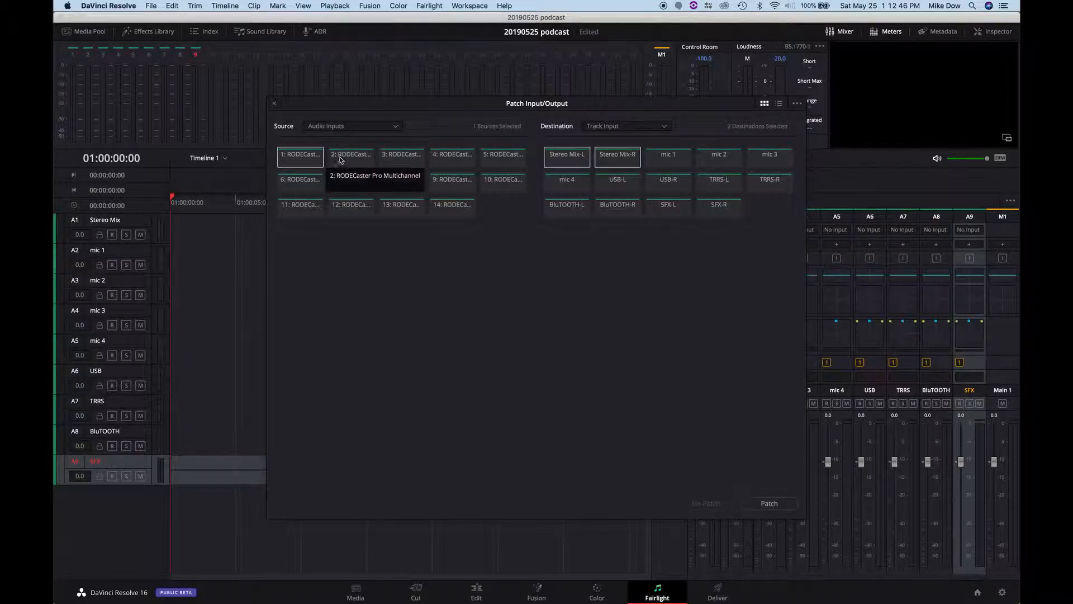
pyautogui.click(351, 155)
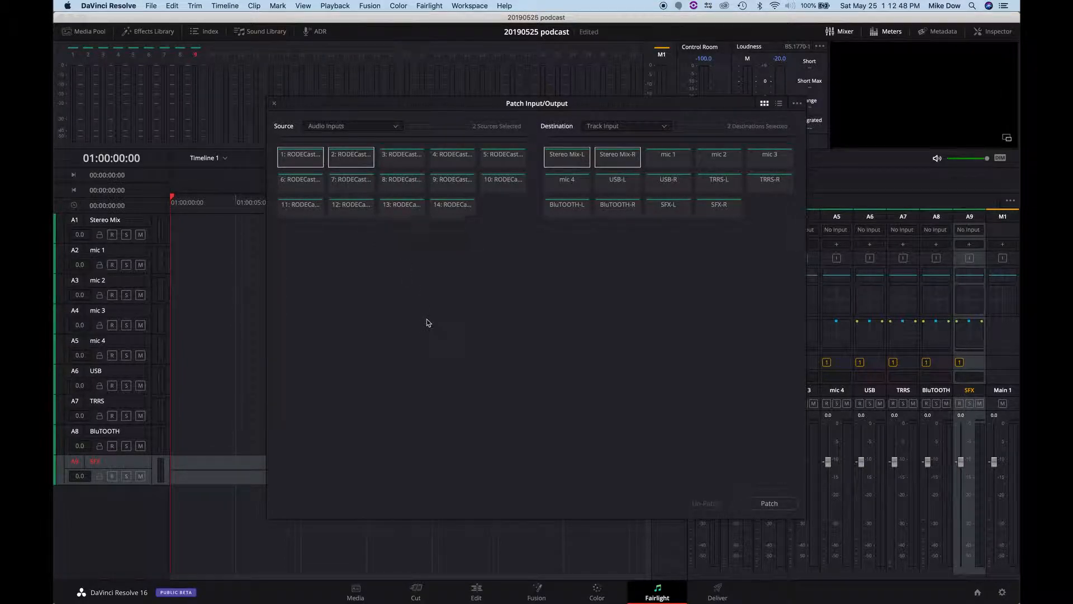
pyautogui.click(772, 503)
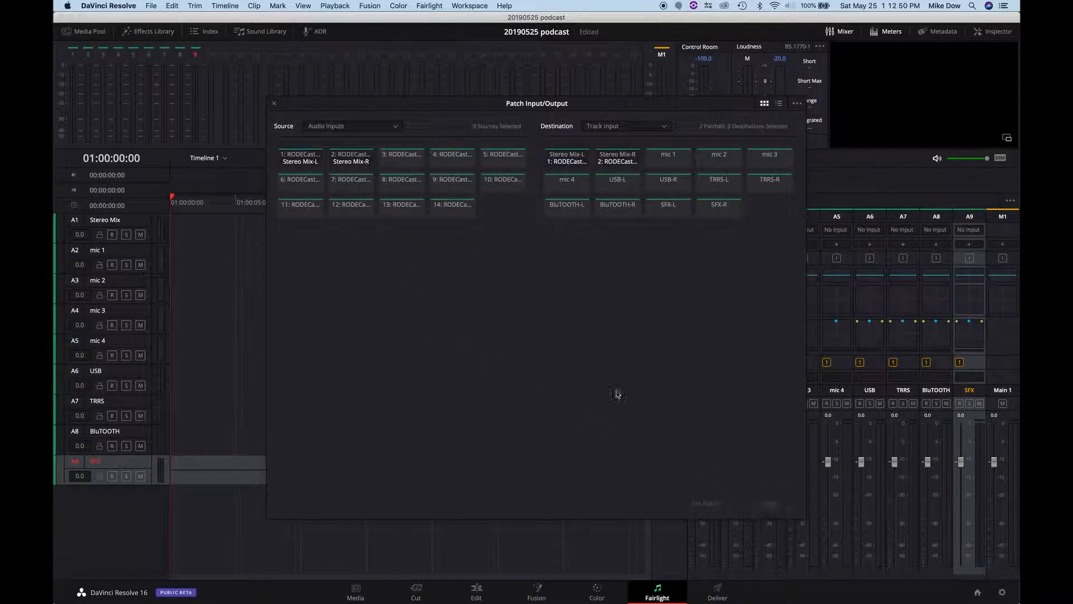
# Patch RODECaster inputs 3, 4 and 5 to the mic 1, mic 2 and mic 3 tracks
pyautogui.click(401, 156)
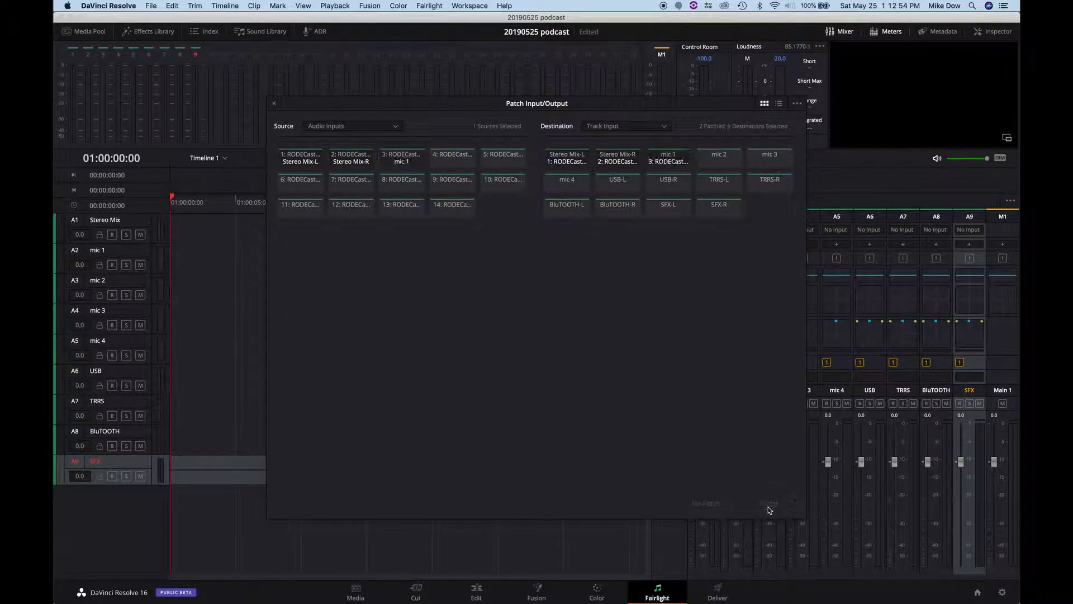
pyautogui.click(452, 157)
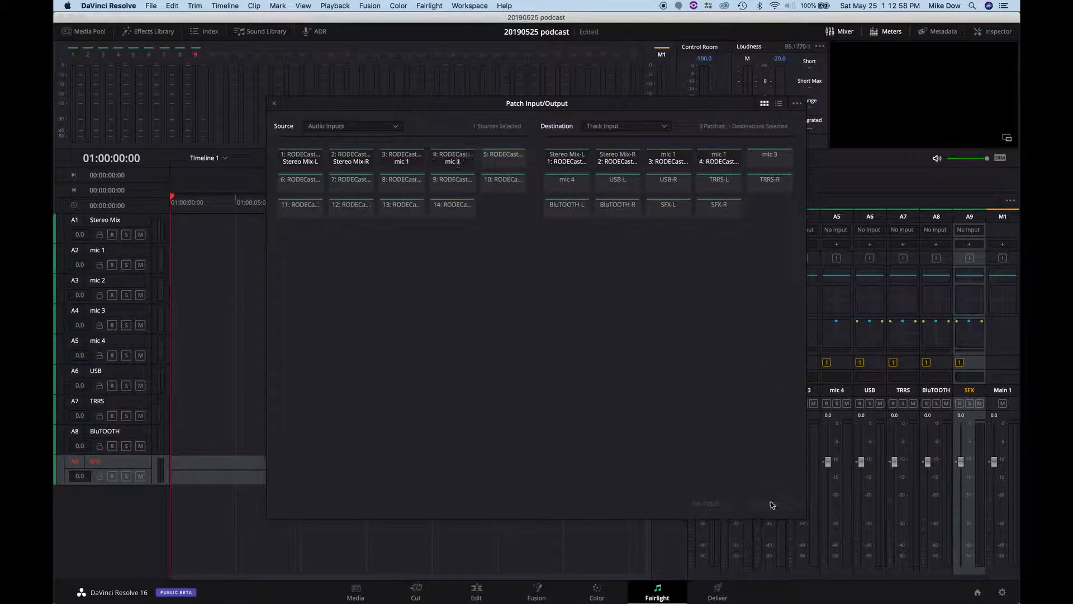
pyautogui.click(503, 157)
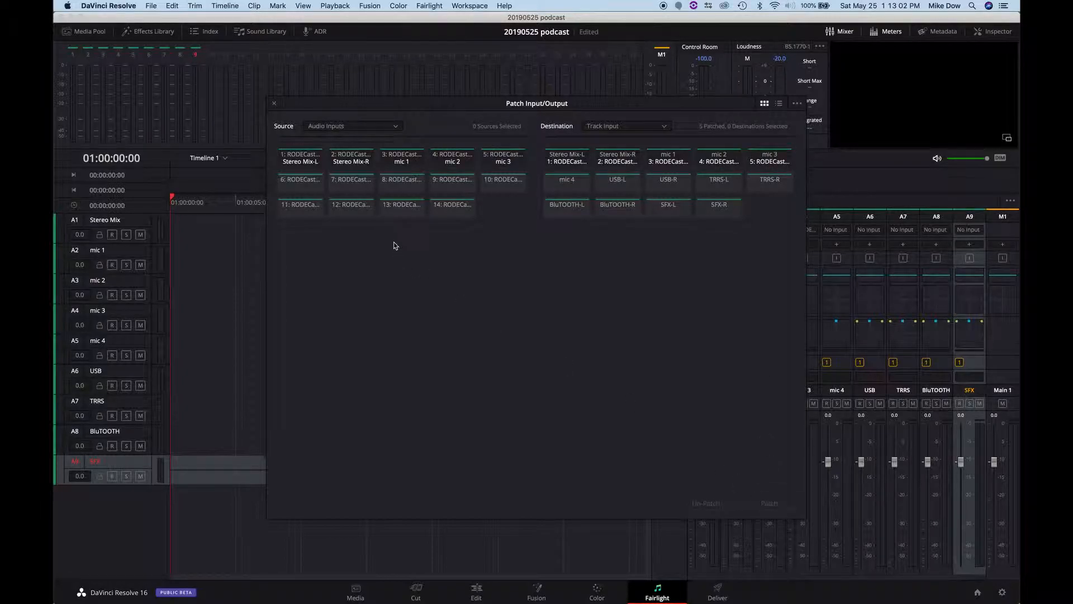
# Patch RODECaster inputs 7–14 to the USB, TRRS, BluTOOTH and SFX tracks
pyautogui.click(300, 183)
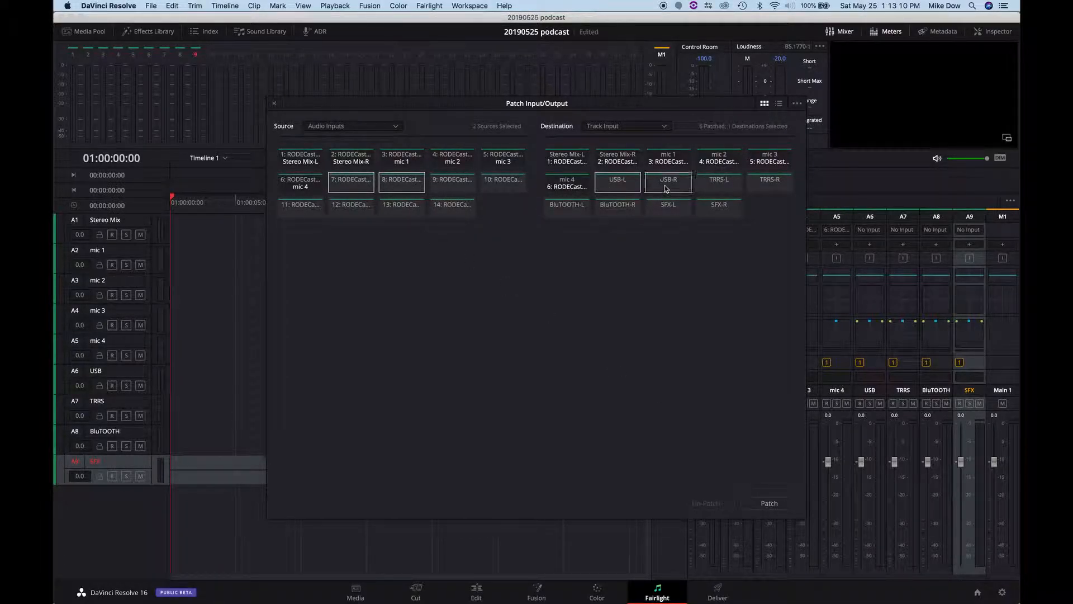
pyautogui.click(770, 503)
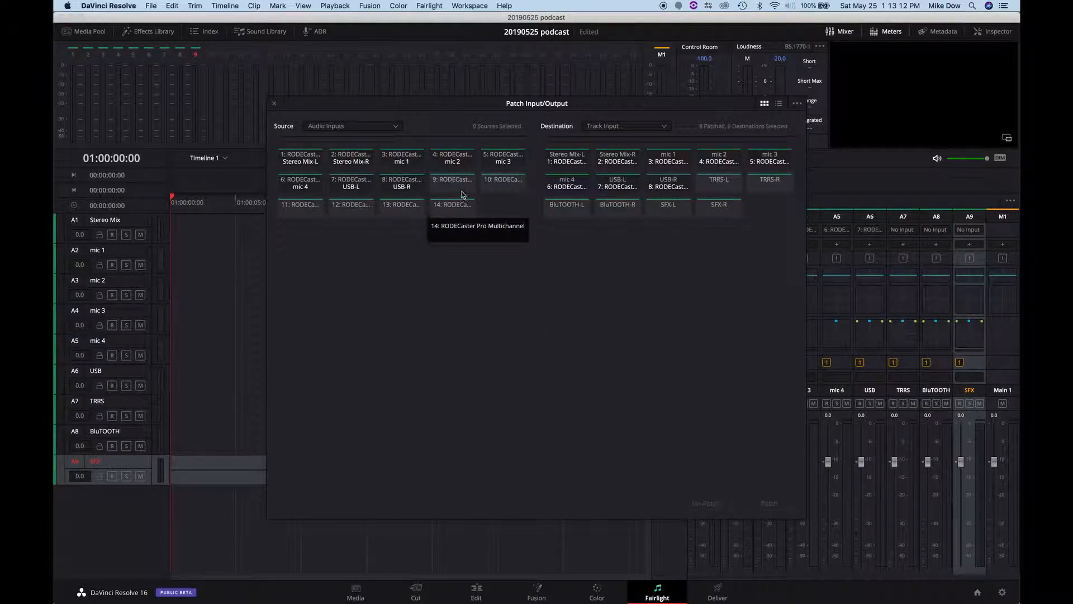
pyautogui.click(451, 181)
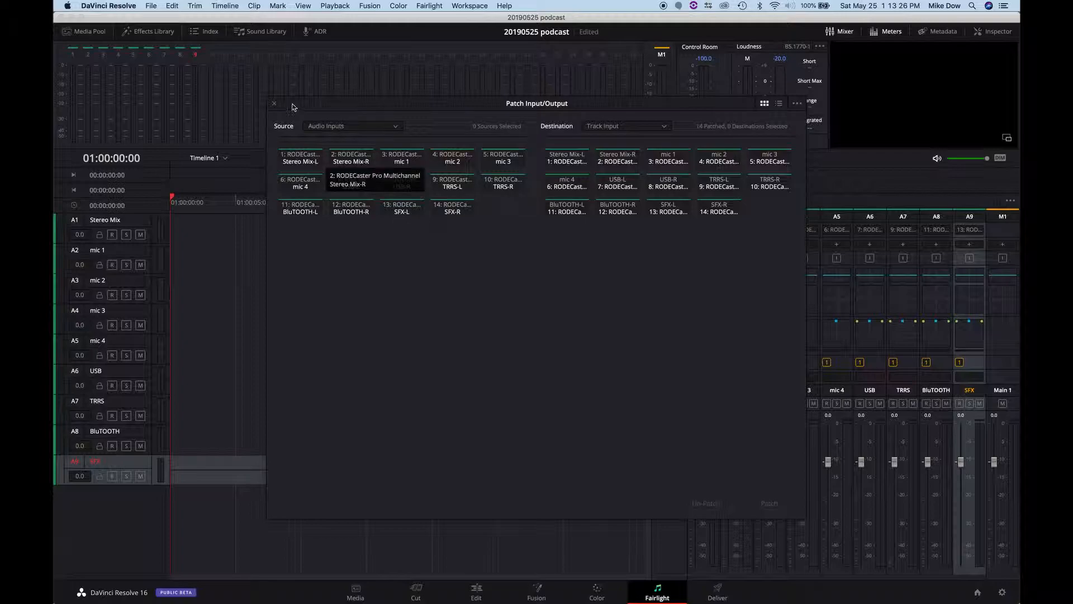
# Close Patch Input/Output, leaving every track listing its RODECaster input and armed to record
pyautogui.click(274, 102)
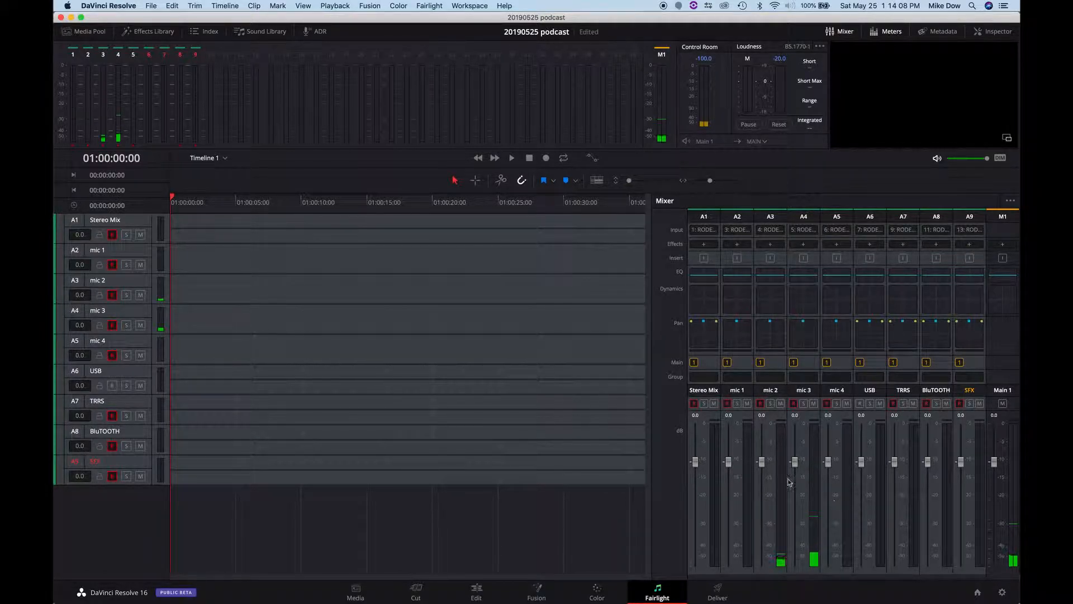
# Record a short take onto the armed tracks, stop it, and play it back
pyautogui.click(545, 158)
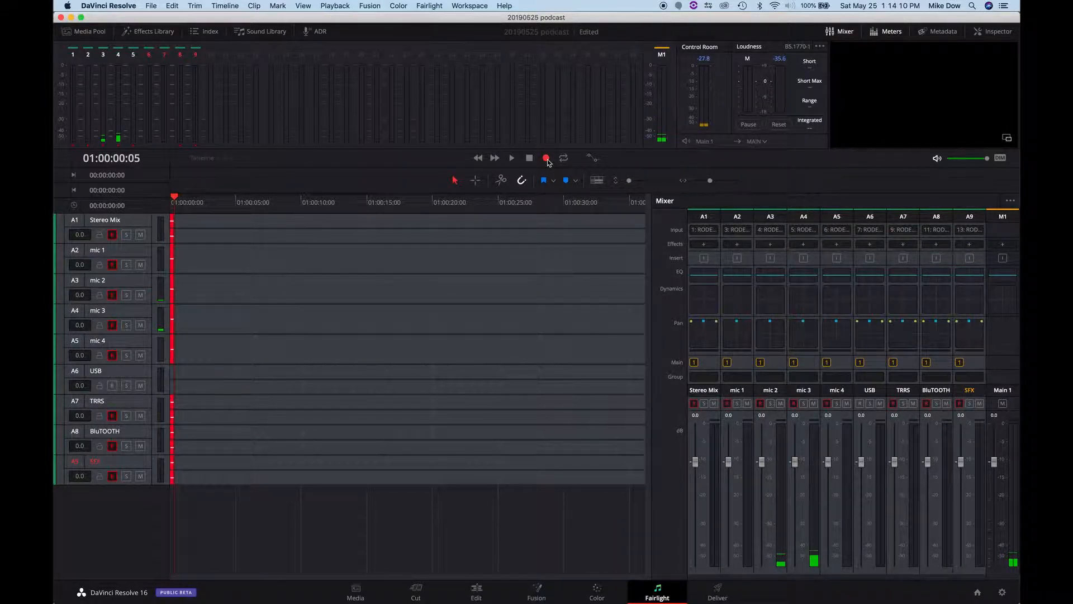
pyautogui.click(546, 158)
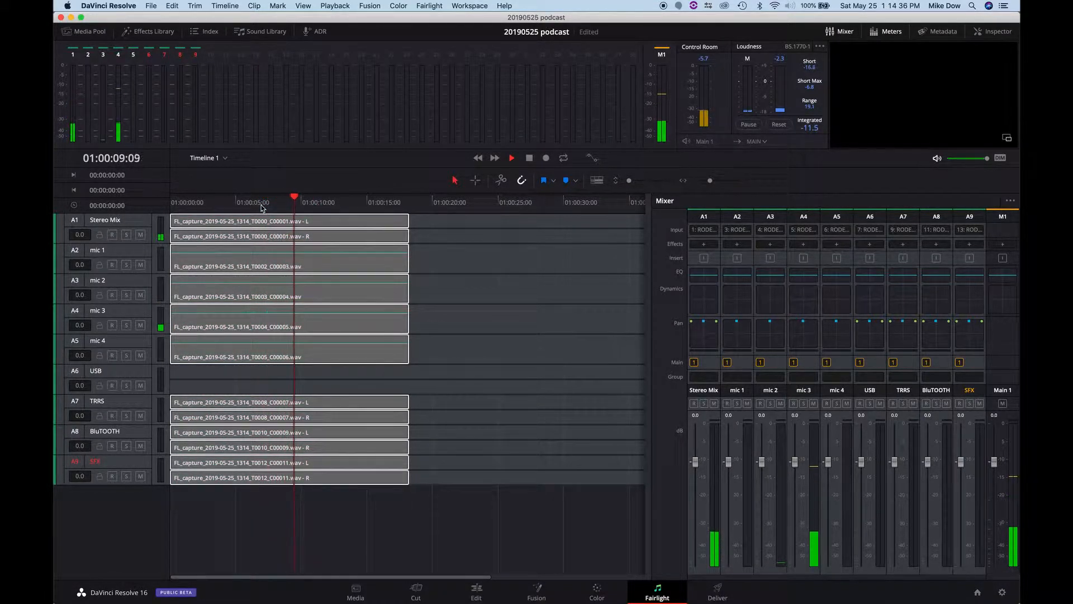
pyautogui.click(512, 157)
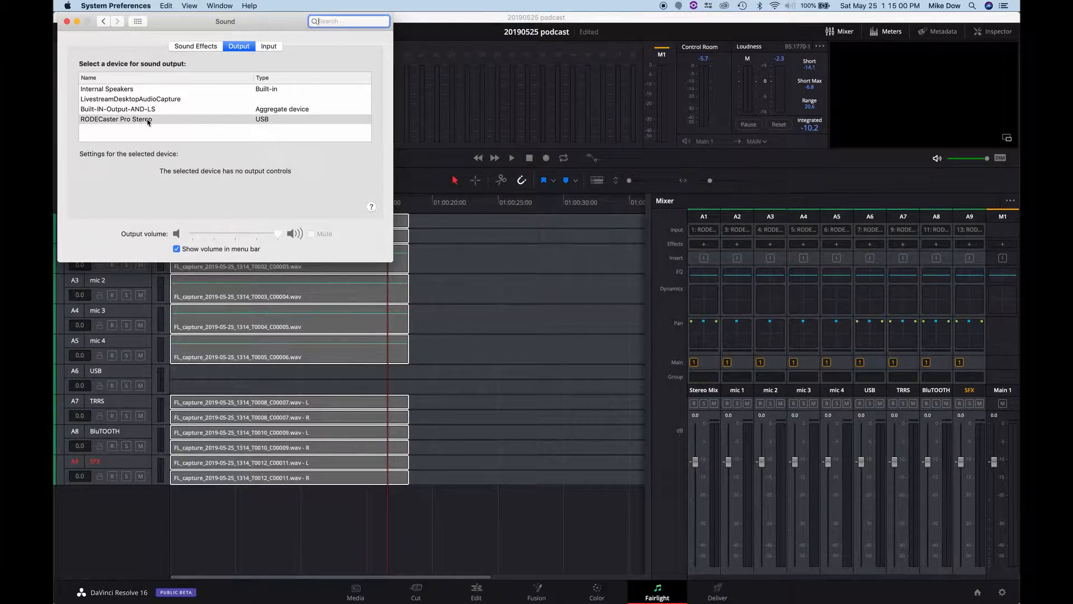
# Set the Mac's sound output to Internal Speakers and return to the Resolve timeline
pyautogui.click(107, 90)
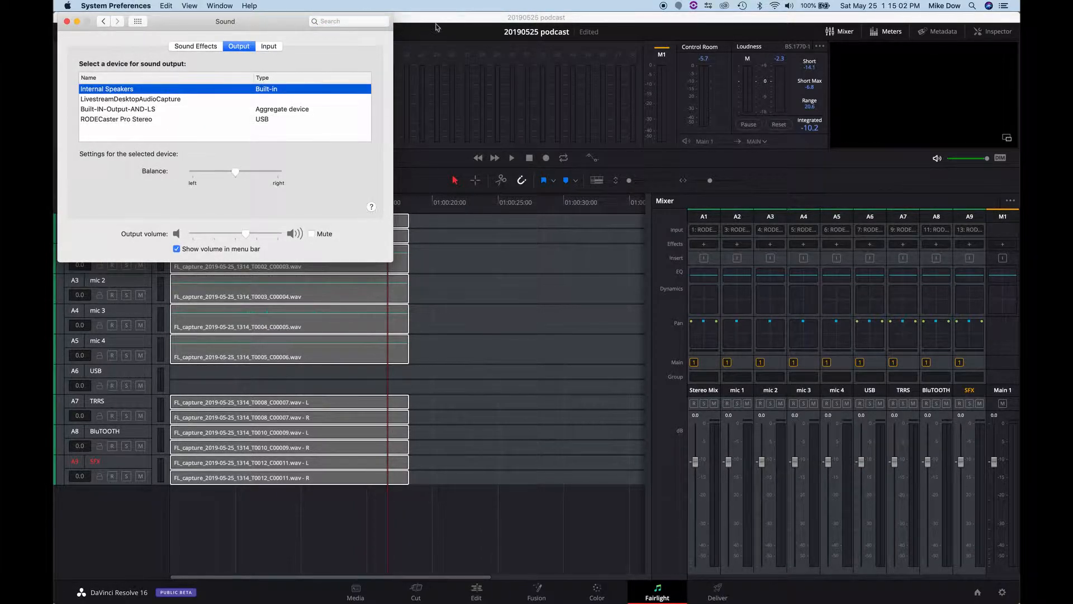
pyautogui.click(72, 18)
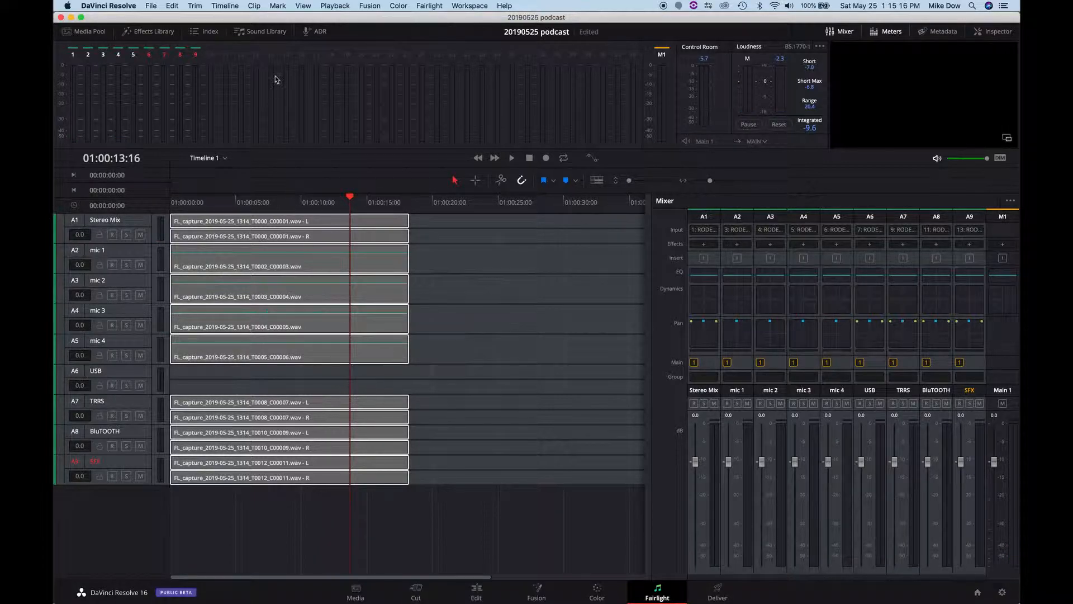
# Trim the Stereo Mix clip so it ends at 01:00:13:16
pyautogui.click(150, 6)
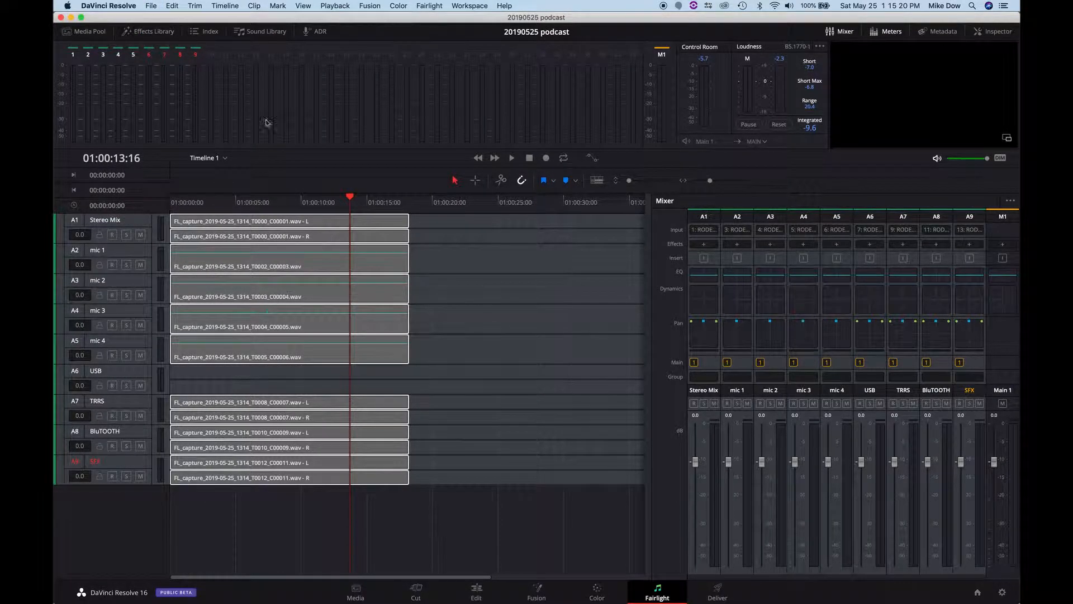
pyautogui.click(321, 266)
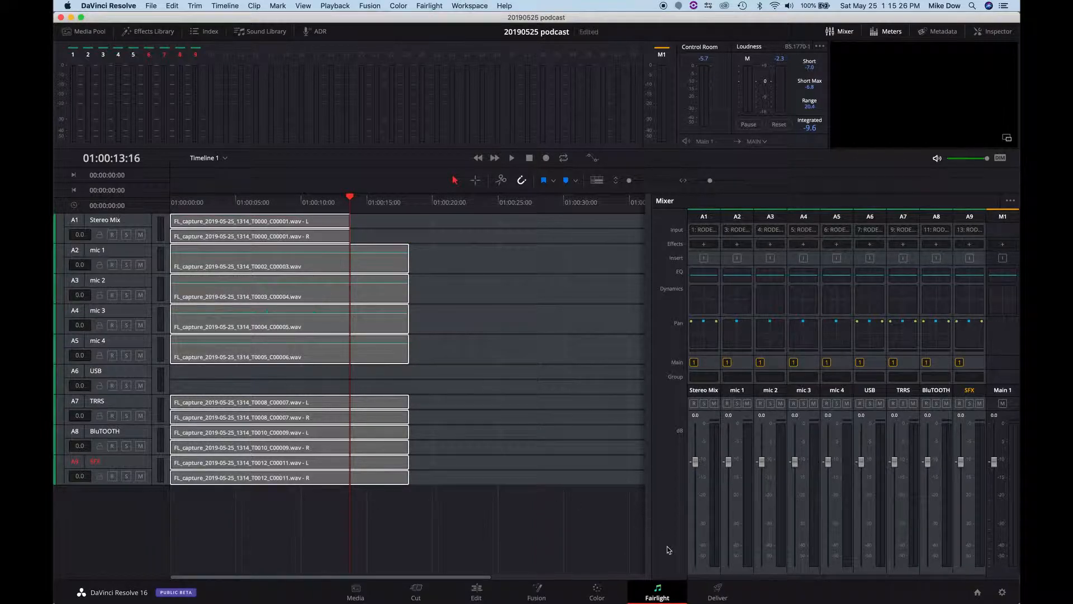
# On the Deliver page, disable video export, enable audio export, and set the audio format to Wave
pyautogui.click(718, 594)
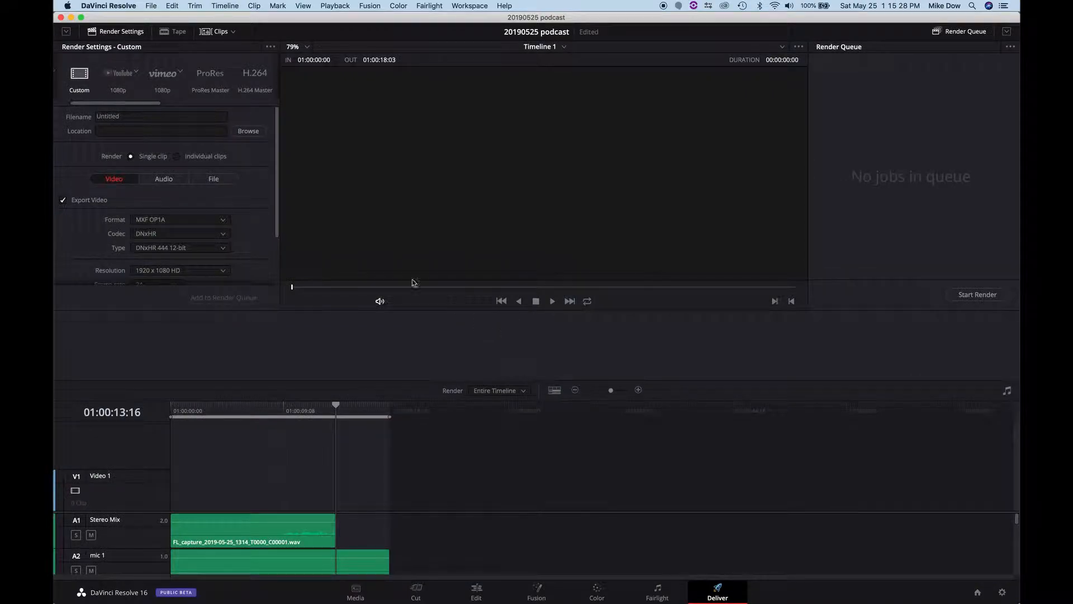
pyautogui.click(163, 178)
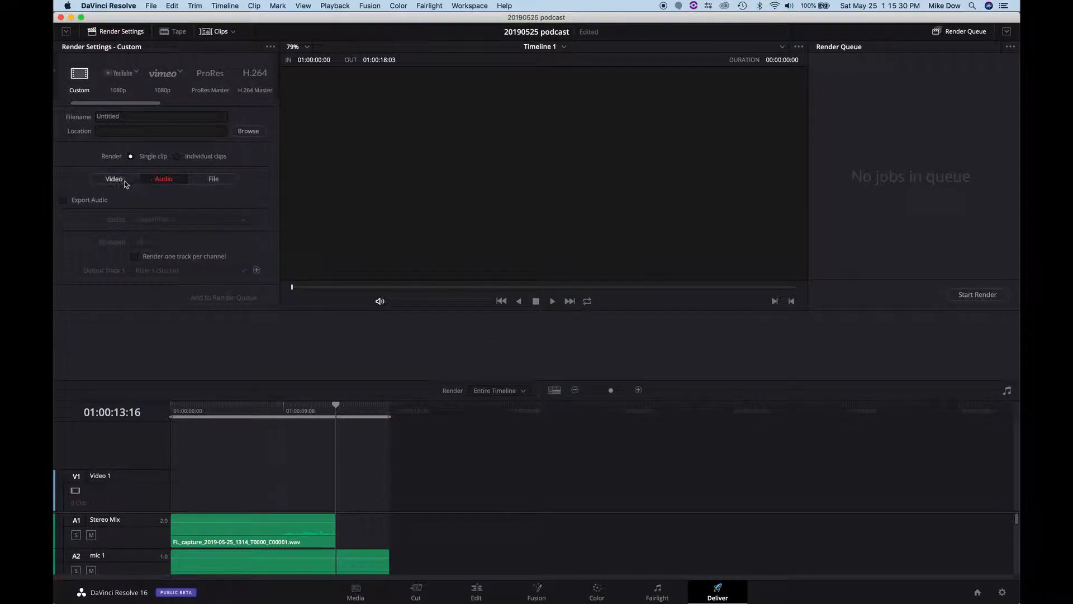
pyautogui.click(114, 178)
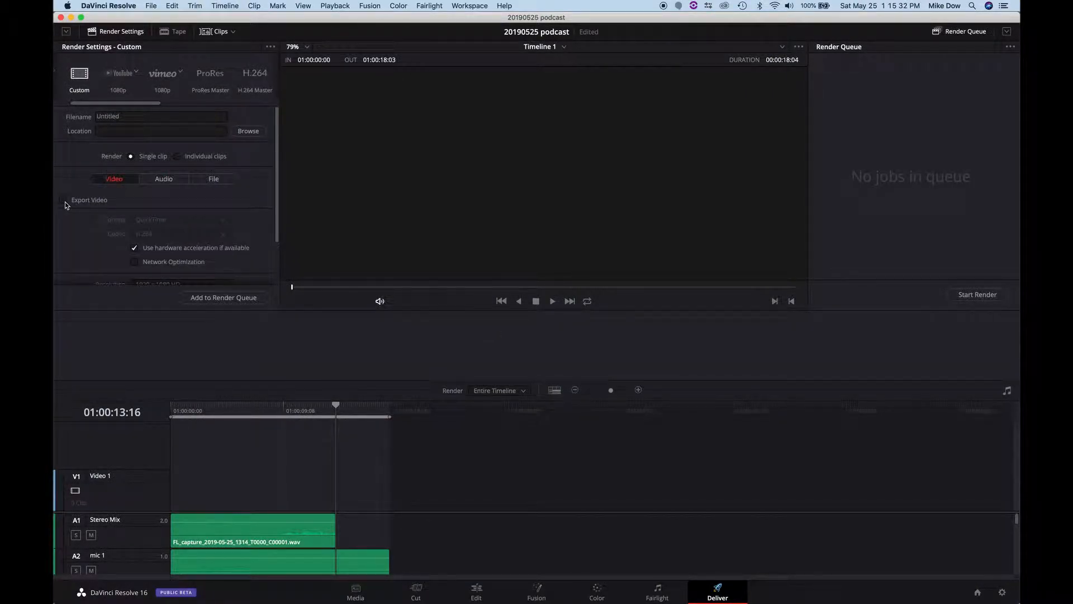
pyautogui.click(163, 178)
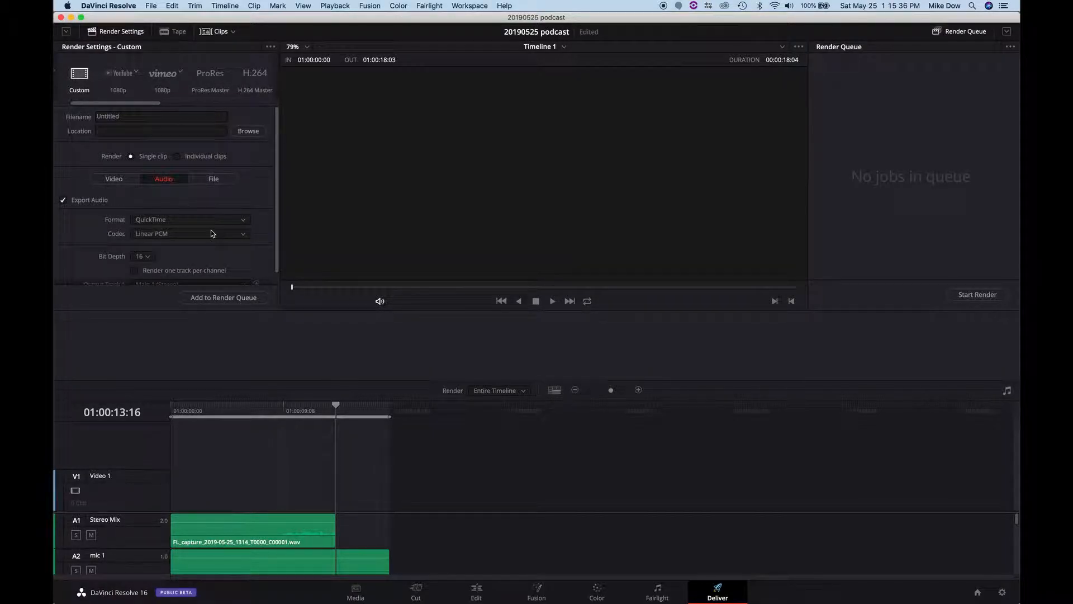
pyautogui.click(190, 219)
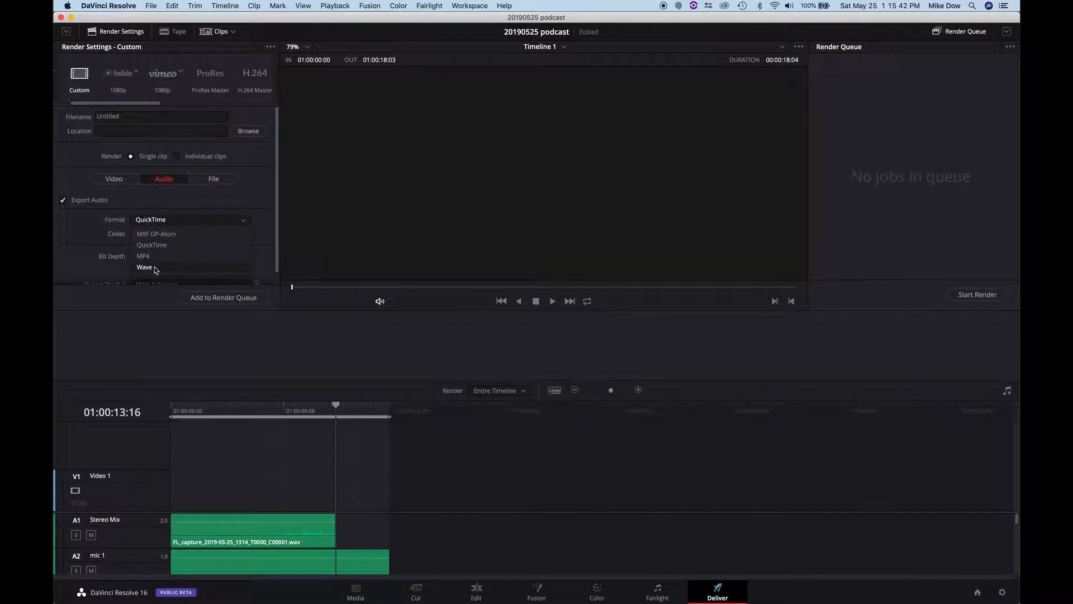
pyautogui.click(144, 268)
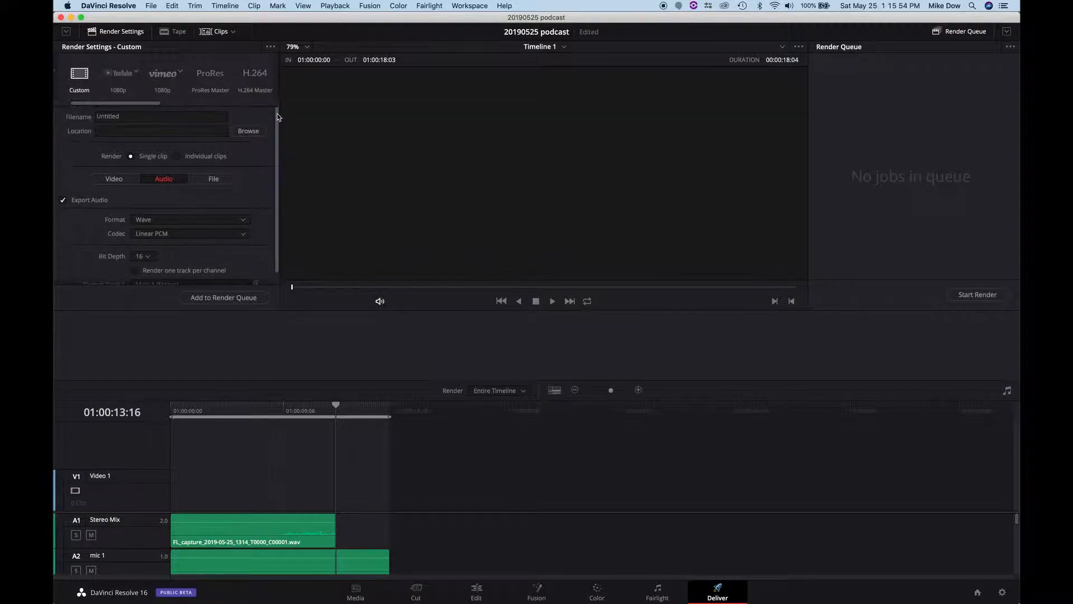
# Name the render 'test podcast', add it to the render queue and choose Desktop as the save location
pyautogui.click(161, 116)
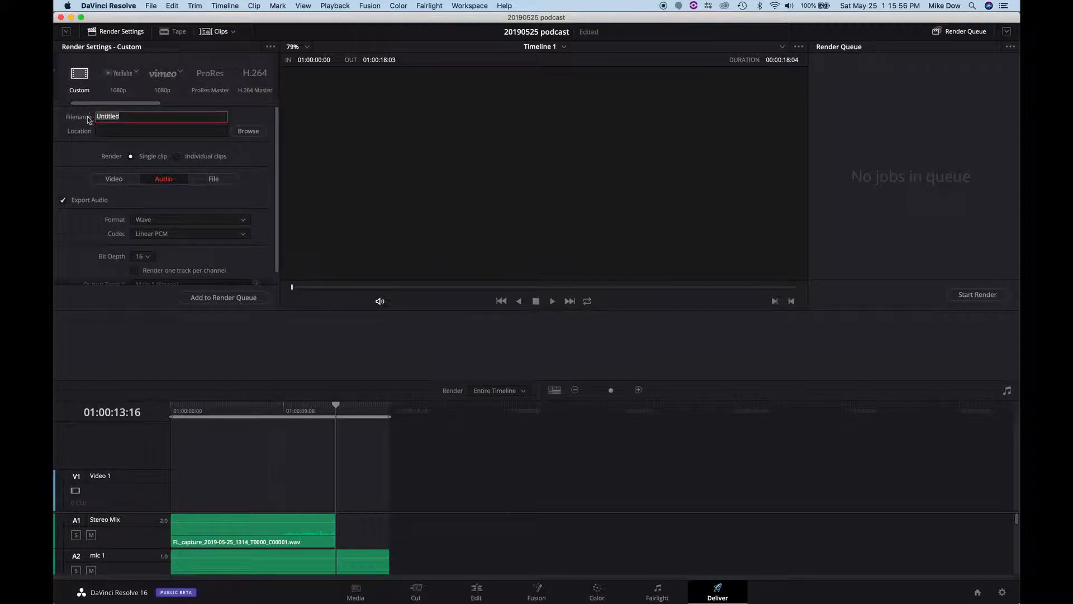
pyautogui.write('test podcast')
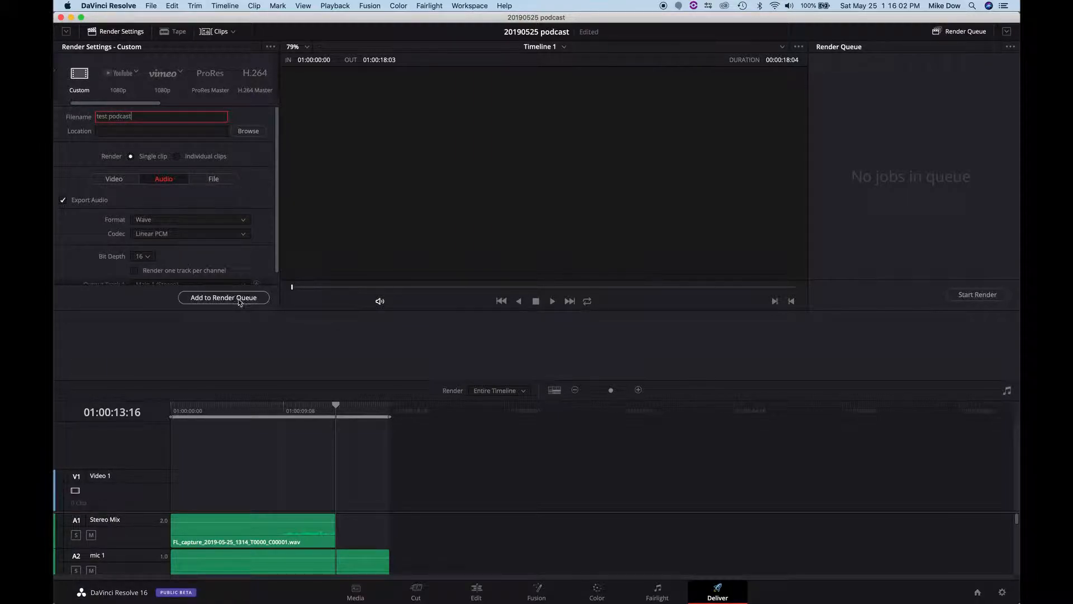
pyautogui.click(248, 131)
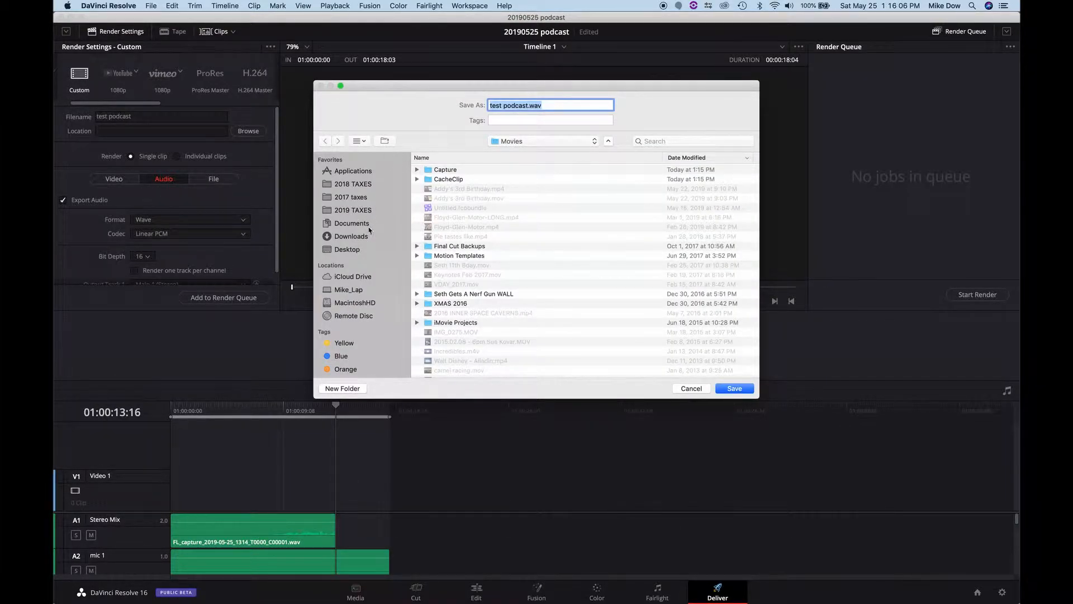
pyautogui.click(347, 249)
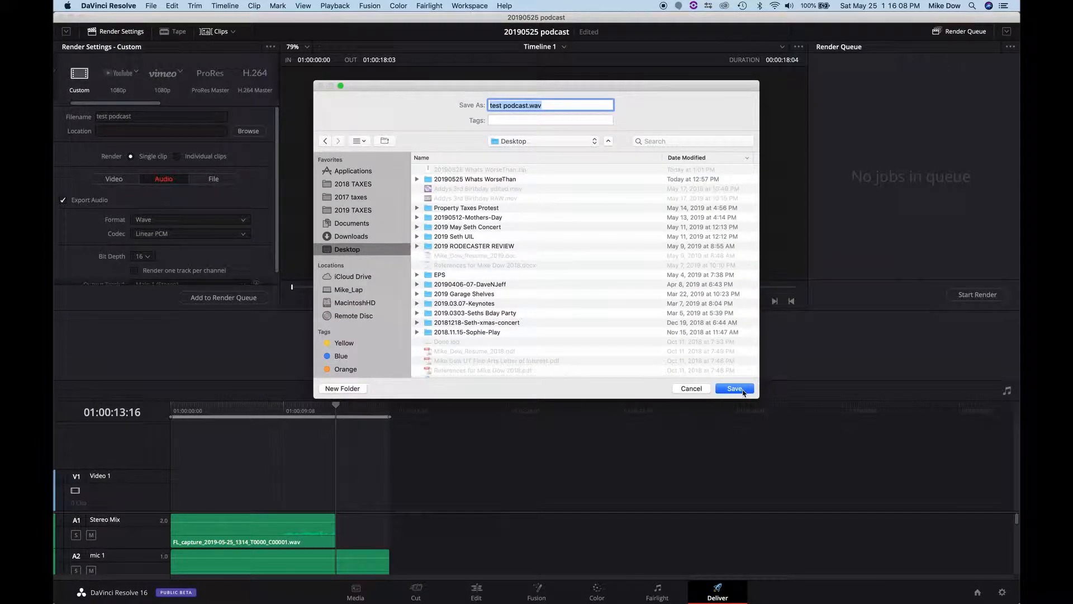
# Save to queue Job 1, render it to completion, and return to the Fairlight page
pyautogui.click(734, 389)
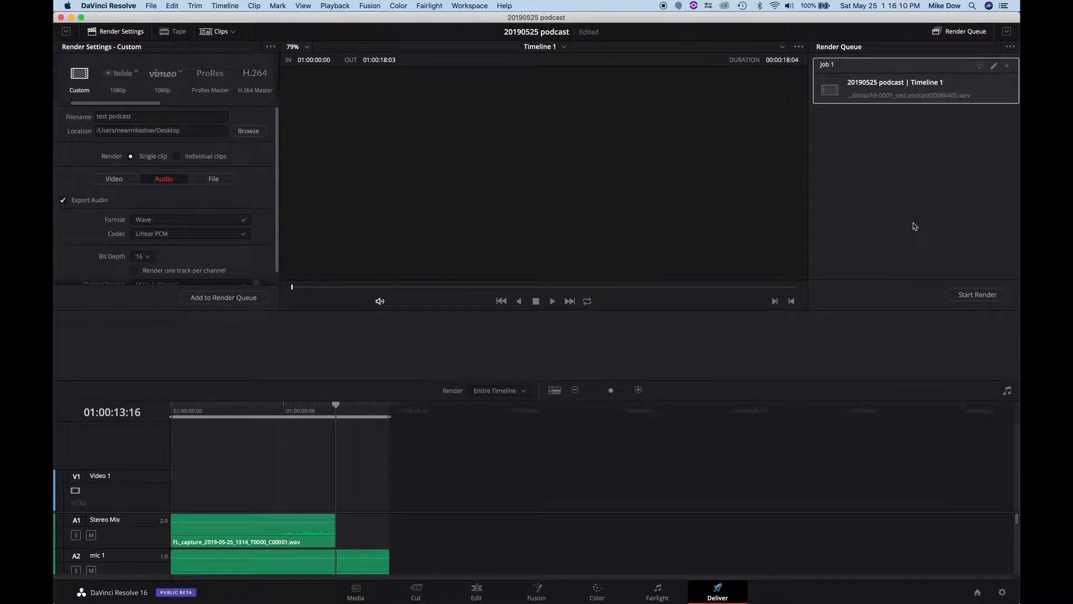
pyautogui.moveTo(975, 283)
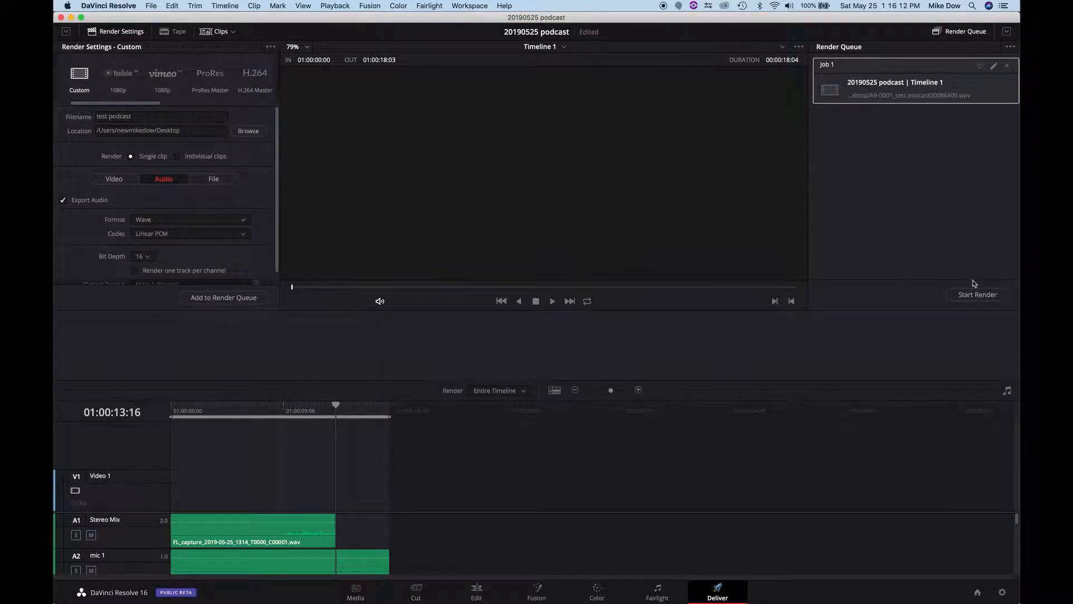
pyautogui.click(977, 295)
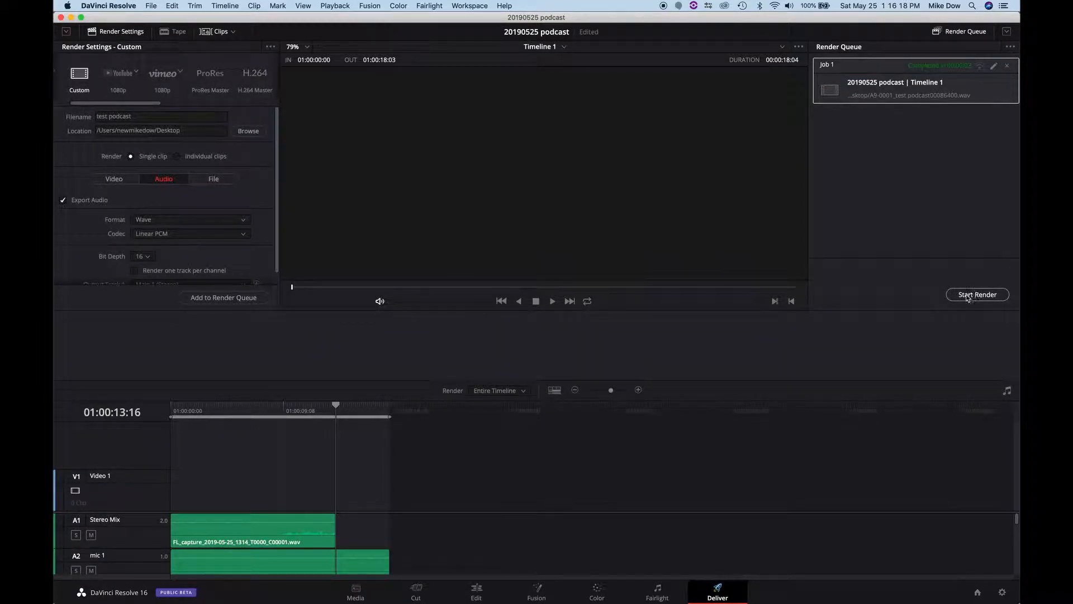
pyautogui.click(656, 593)
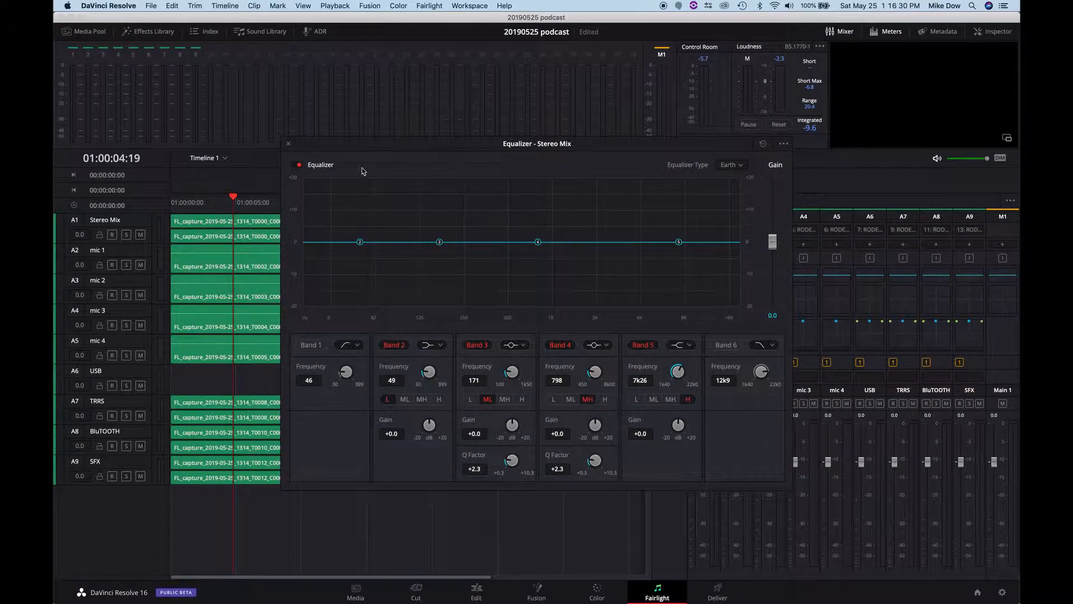
# Review and close the Stereo Mix EQ and dynamics, then add FairlightFX Noise Reduction in Slot 1
pyautogui.click(288, 143)
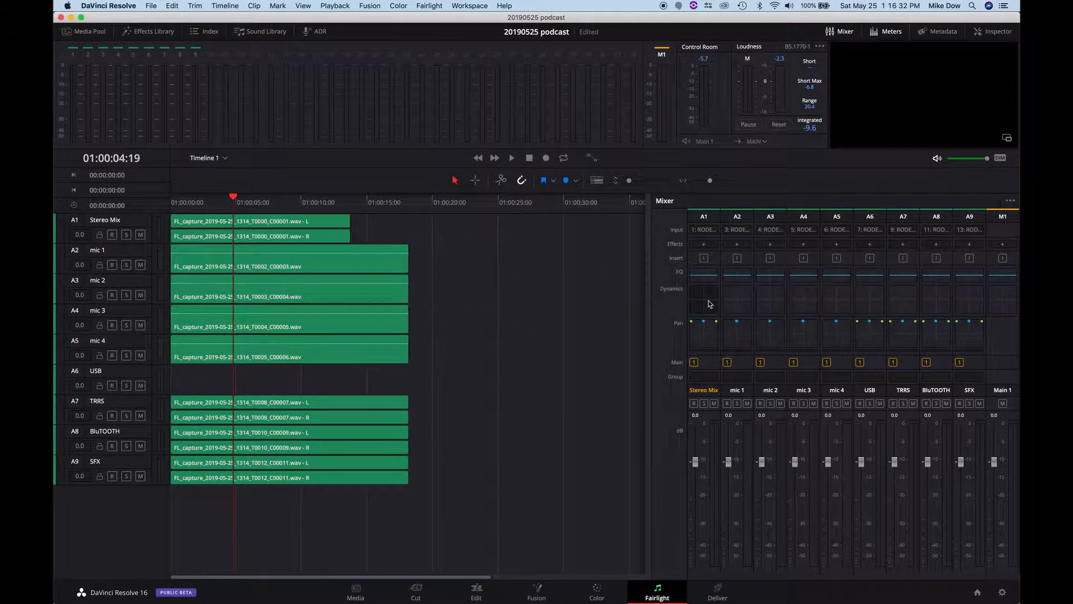
pyautogui.click(705, 297)
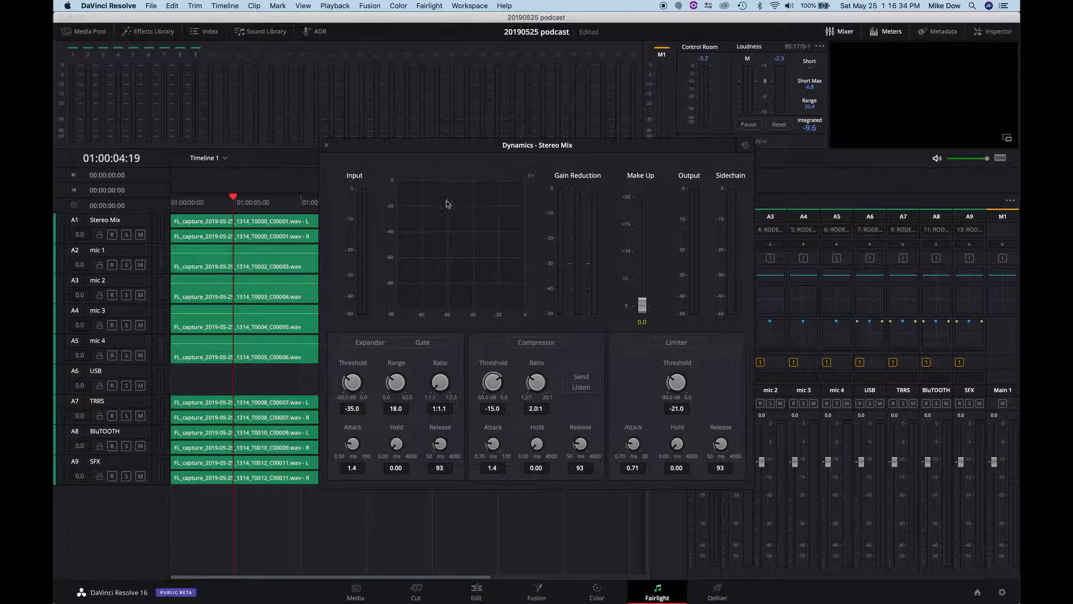
pyautogui.click(326, 145)
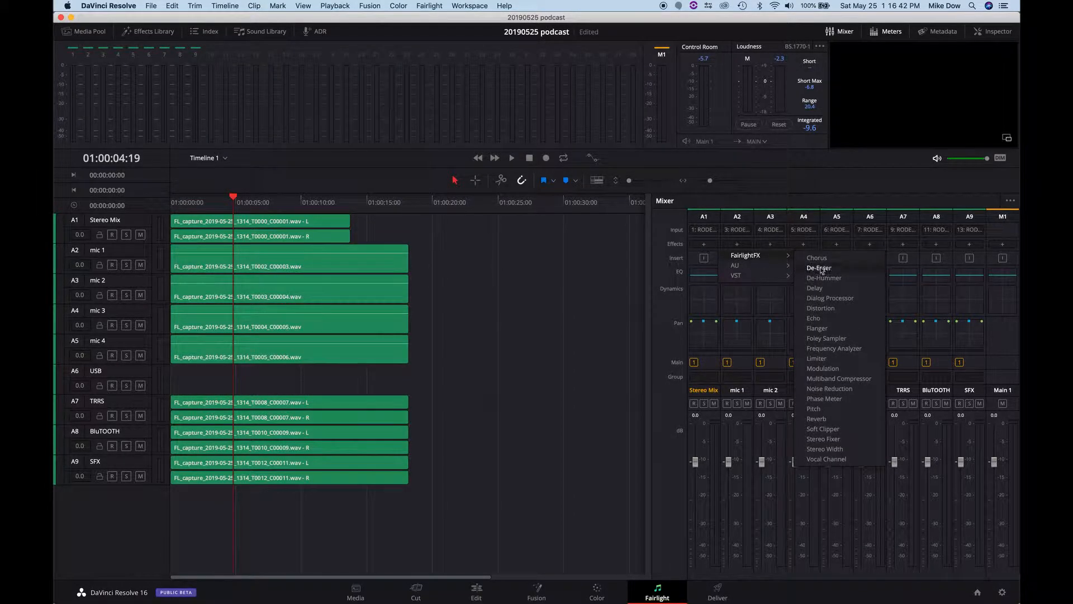
pyautogui.moveTo(825, 277)
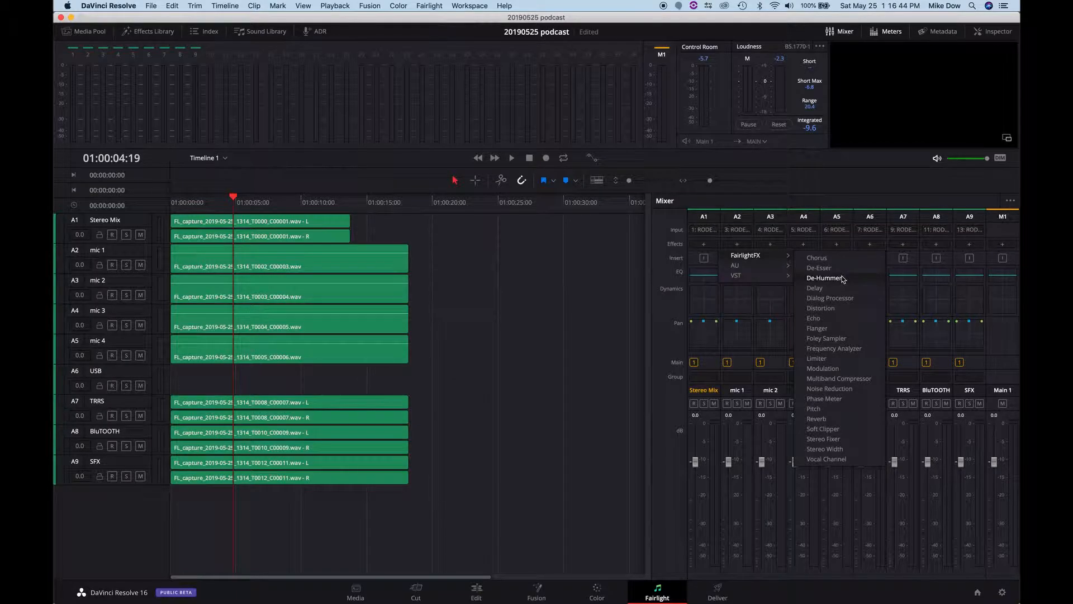
pyautogui.moveTo(840, 288)
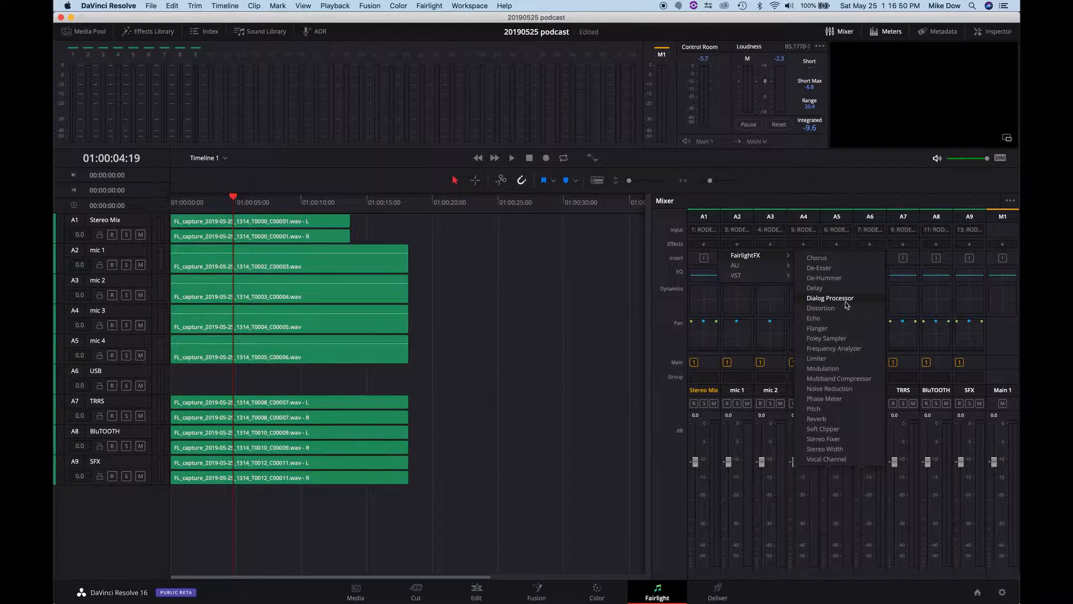
pyautogui.moveTo(829, 389)
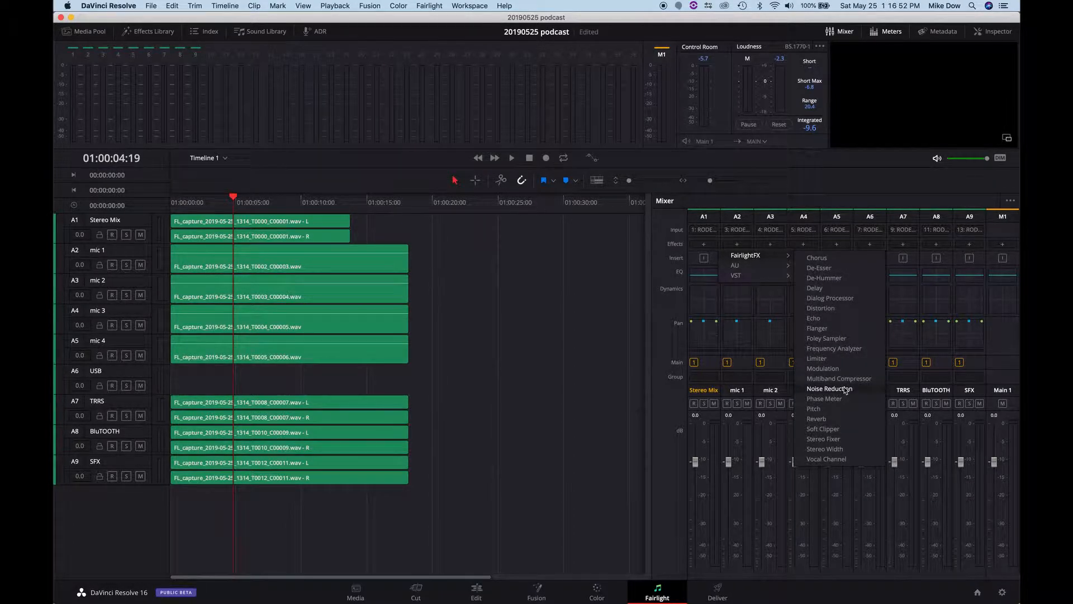
pyautogui.click(829, 389)
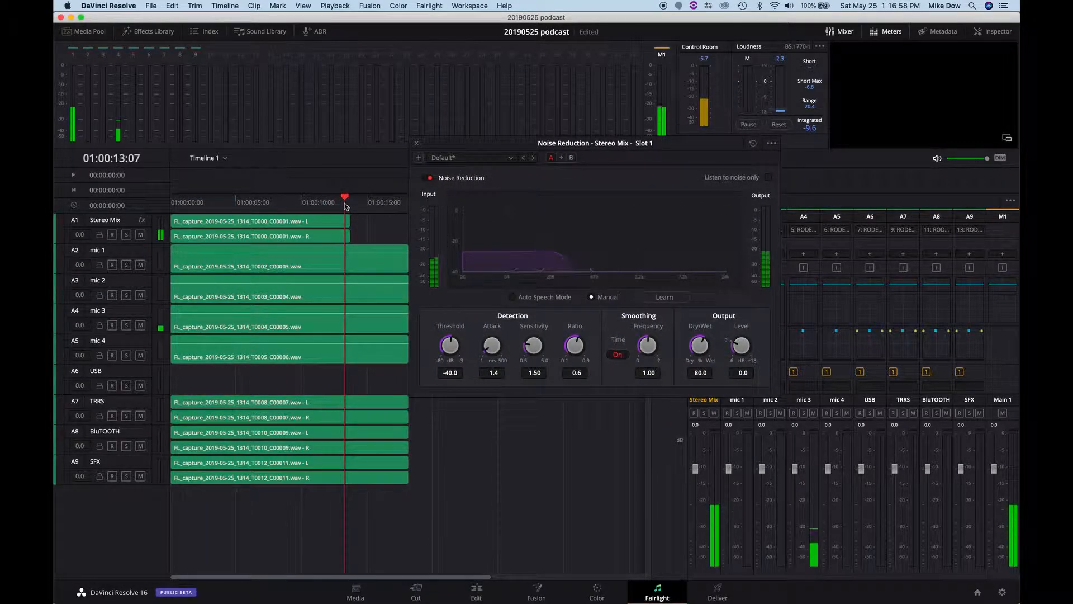
# Learn the background noise profile by playing from near four seconds, then close Noise Reduction
pyautogui.click(208, 199)
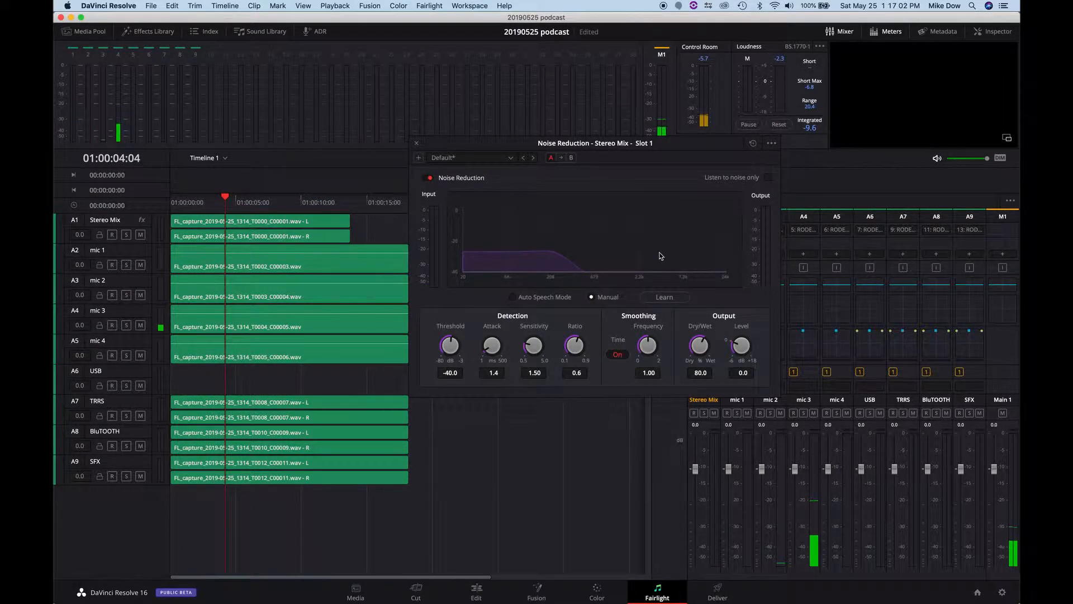
pyautogui.click(665, 298)
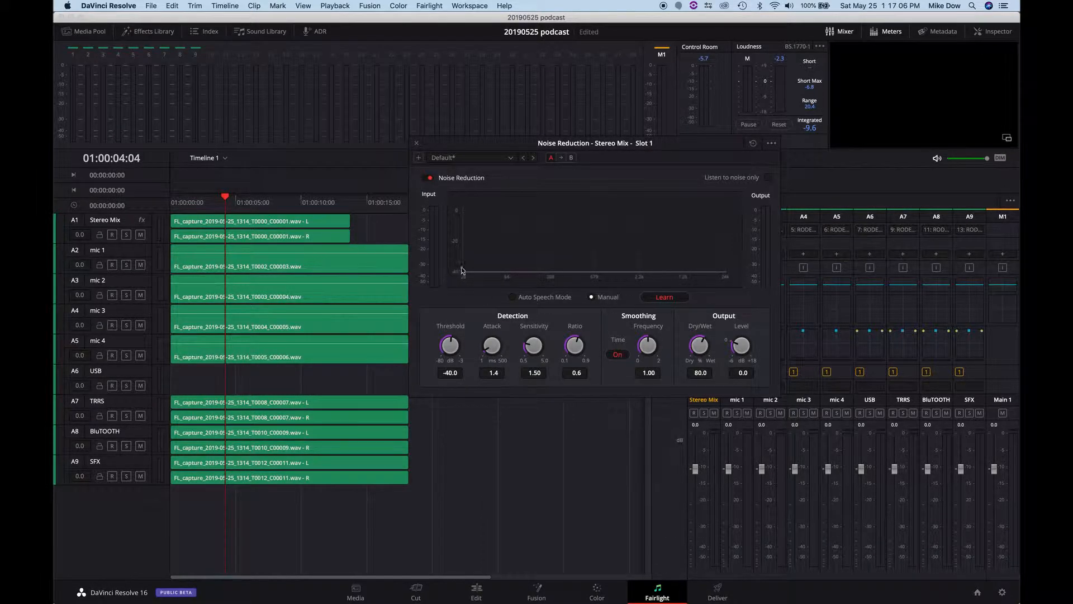
pyautogui.press('space')
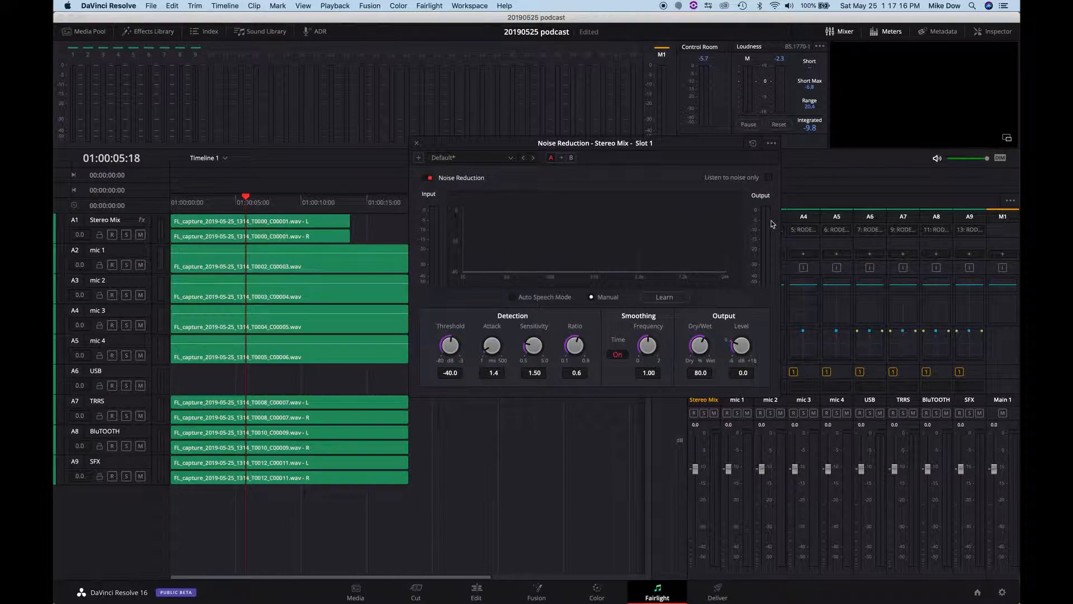
pyautogui.moveTo(609, 195)
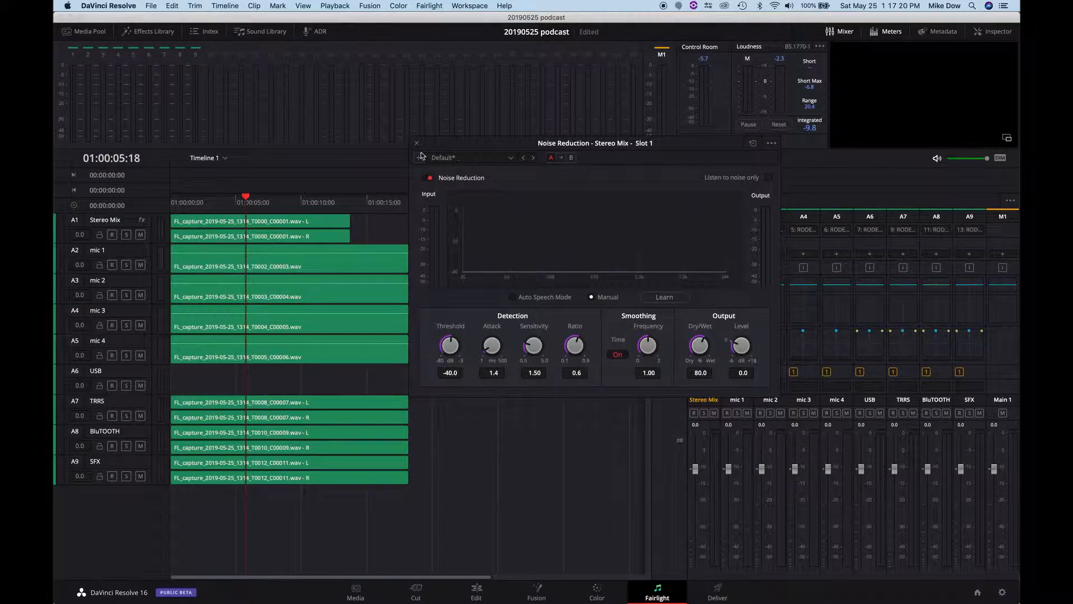
pyautogui.click(416, 143)
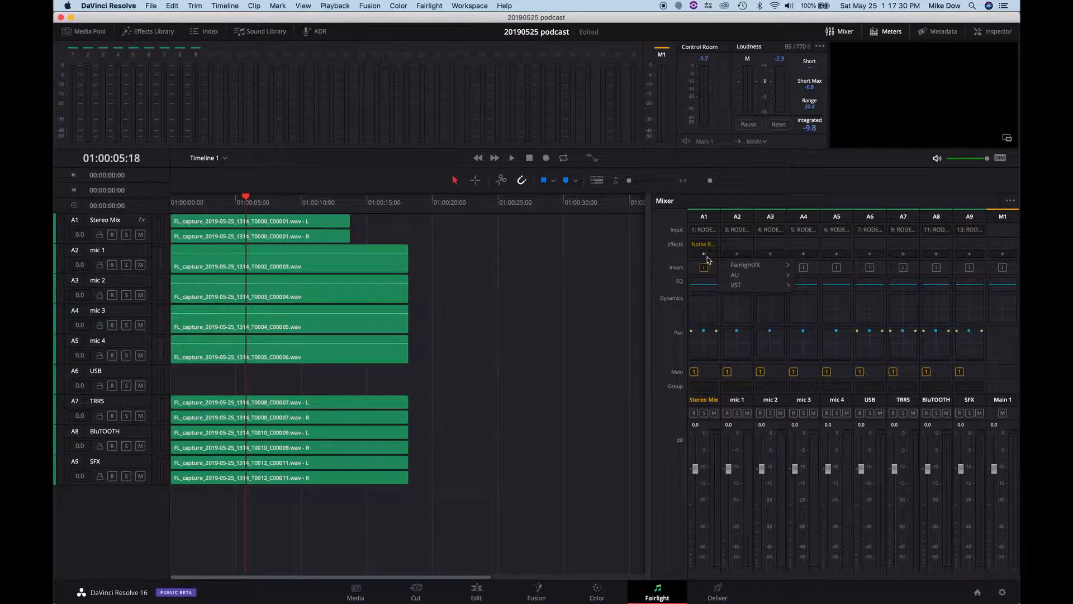
# Add a FairlightFX De-Esser to Slot 2 of the Stereo Mix track
pyautogui.click(745, 264)
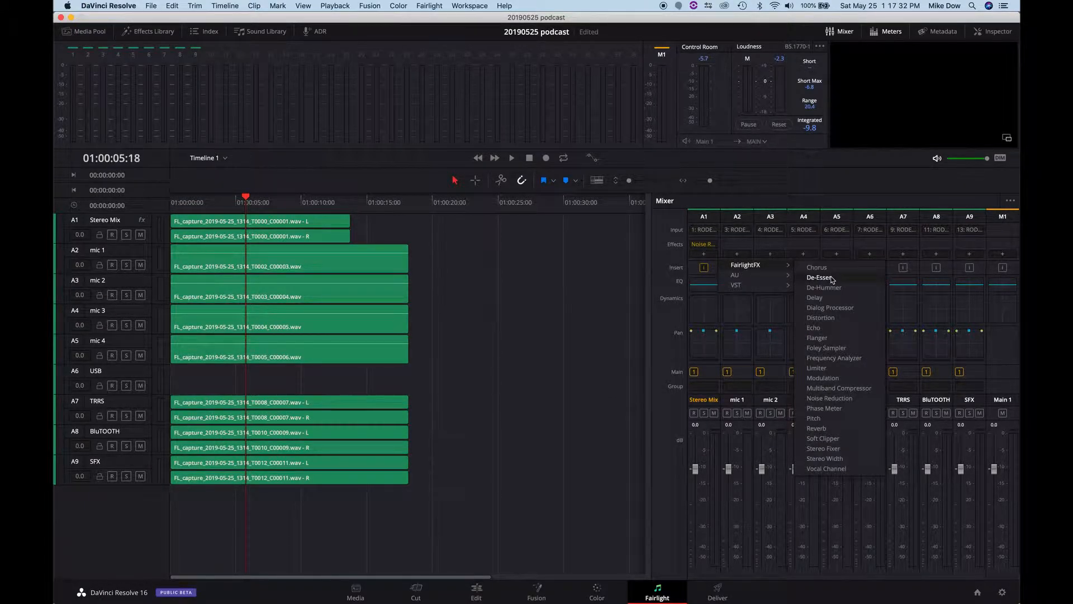
pyautogui.click(819, 277)
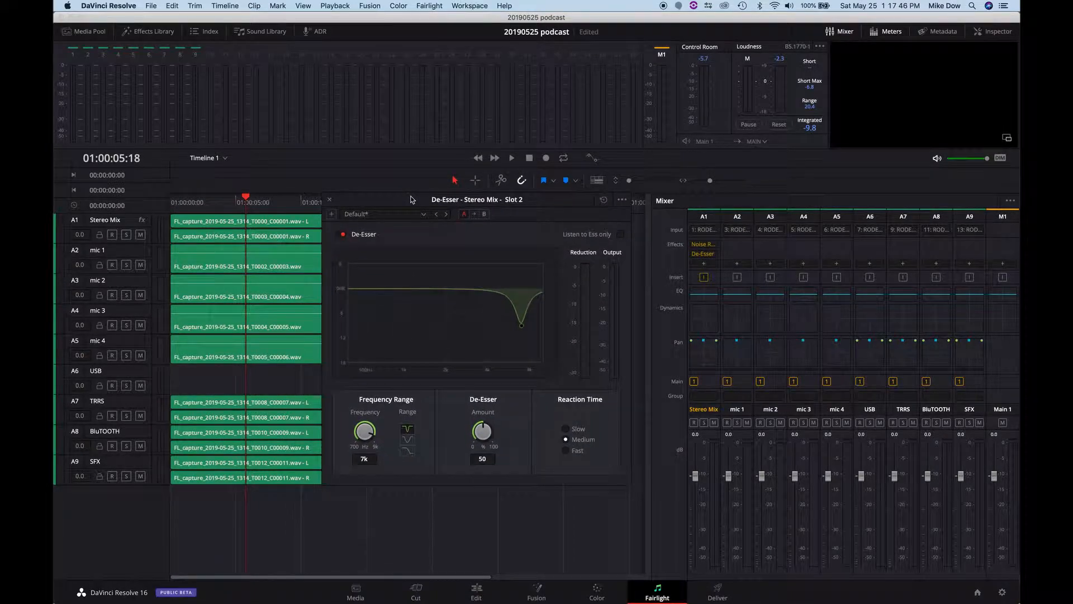
pyautogui.click(329, 199)
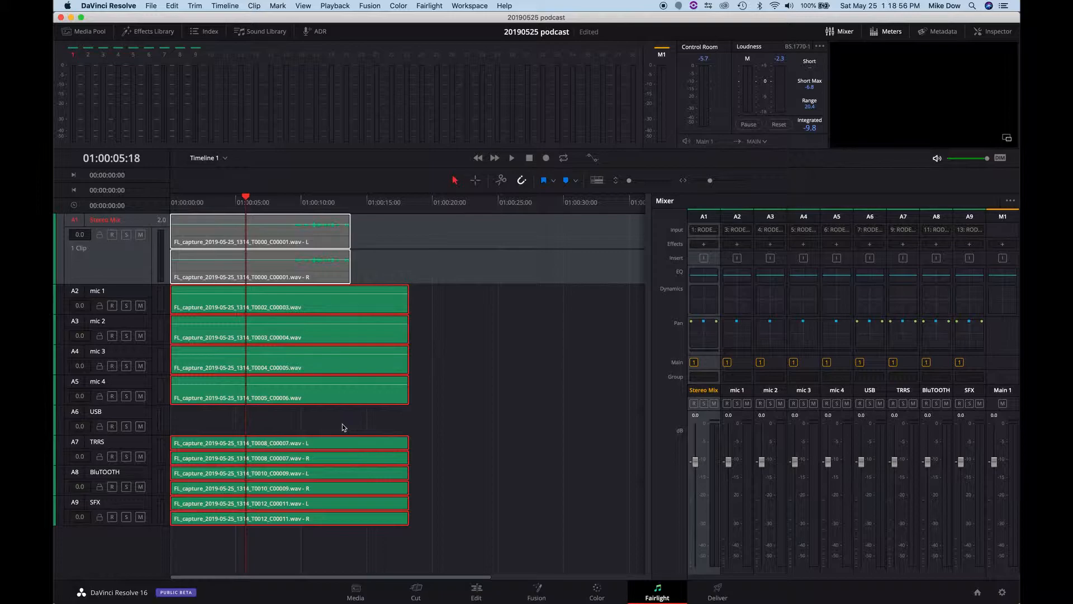
pyautogui.moveTo(473, 385)
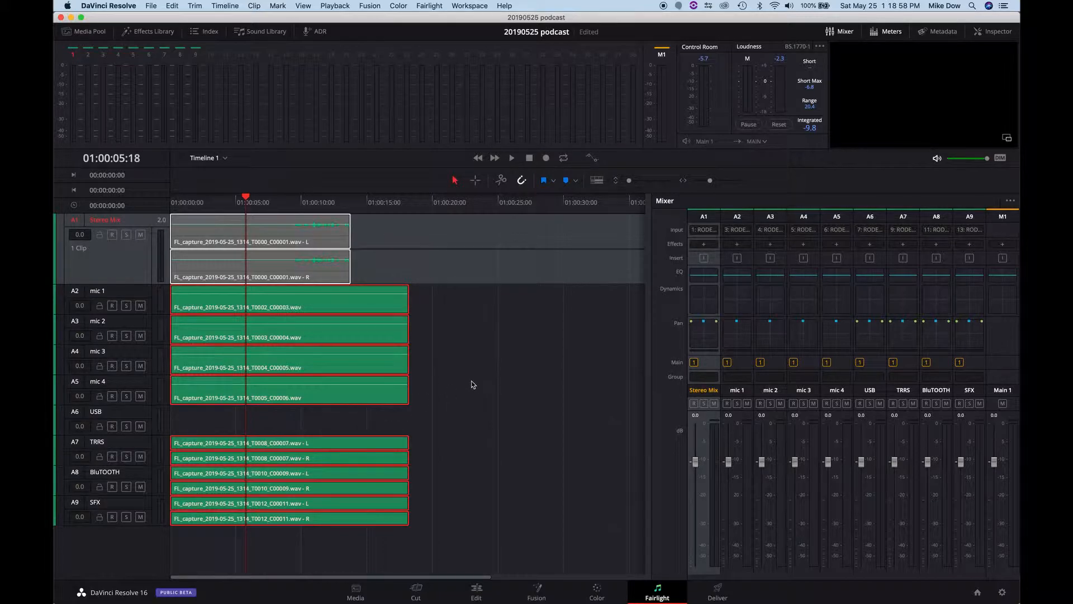
pyautogui.moveTo(485, 369)
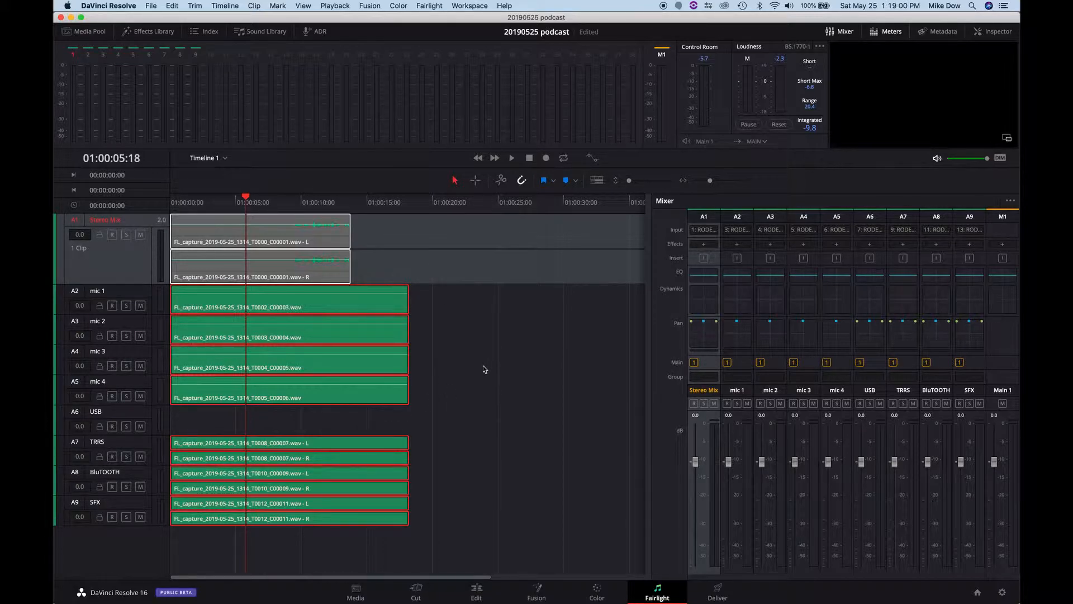
pyautogui.moveTo(503, 380)
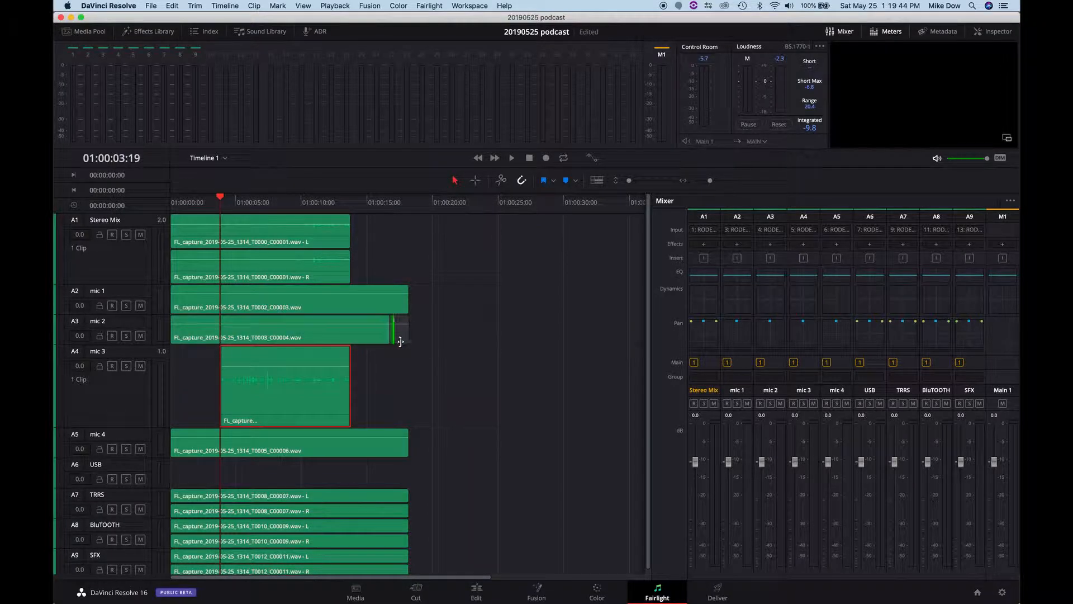
# Trim away the middle of the mic 2 clip, leaving its opening piece and a piece near 13 seconds
pyautogui.click(288, 334)
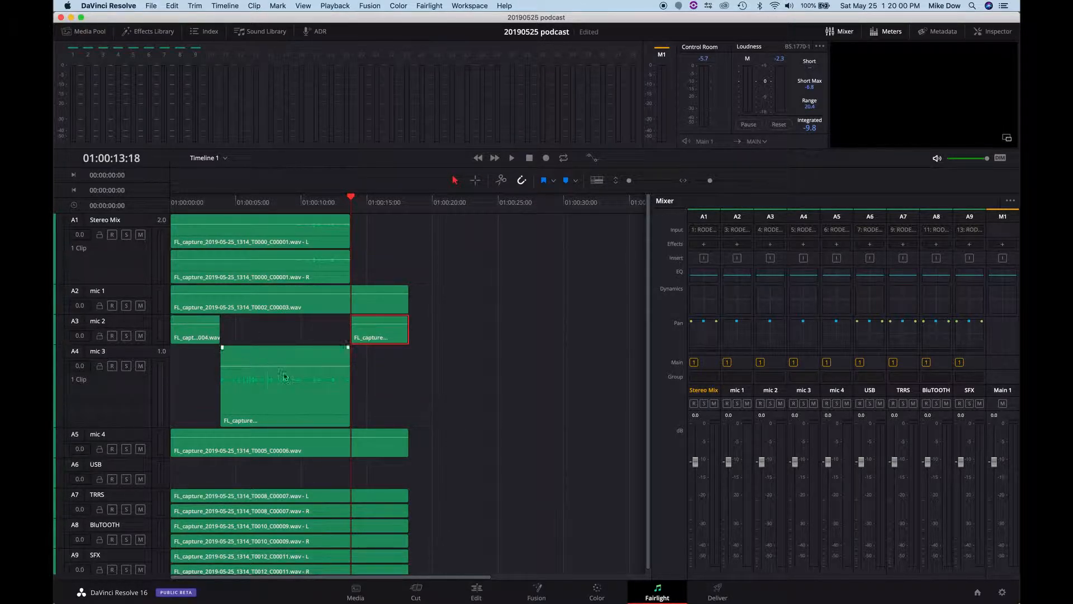
pyautogui.click(380, 328)
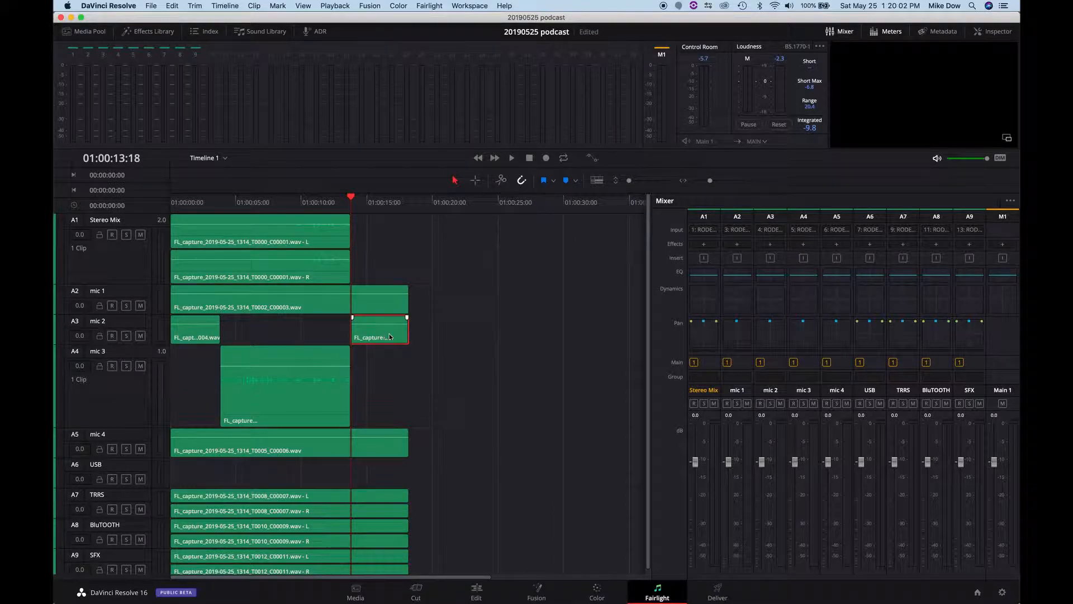
pyautogui.click(284, 386)
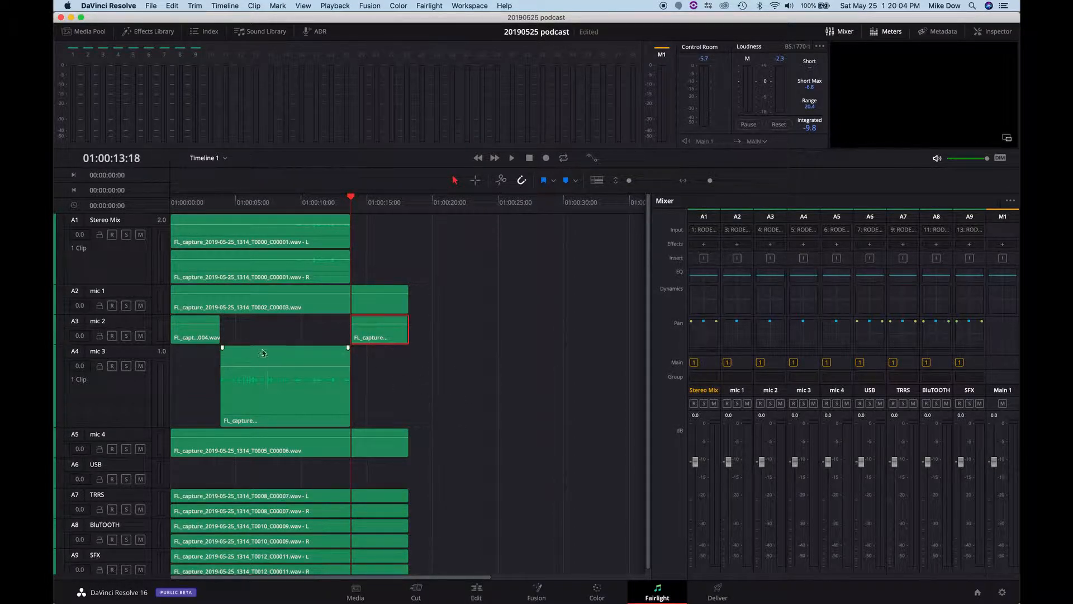
pyautogui.moveTo(317, 356)
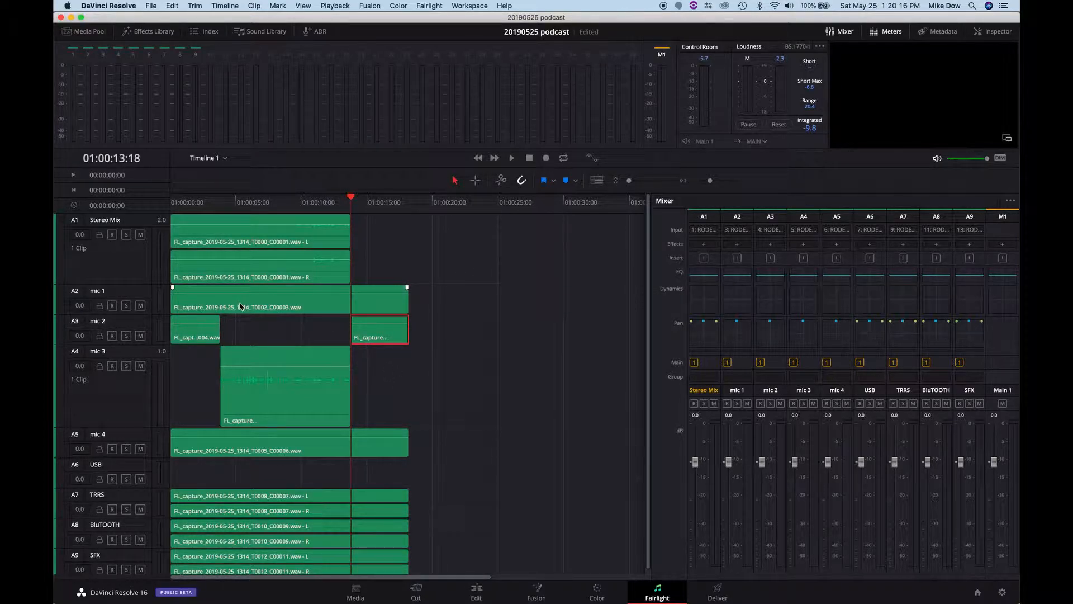
# Select the mic 1 clip and the short opening mic 2 clip
pyautogui.click(258, 267)
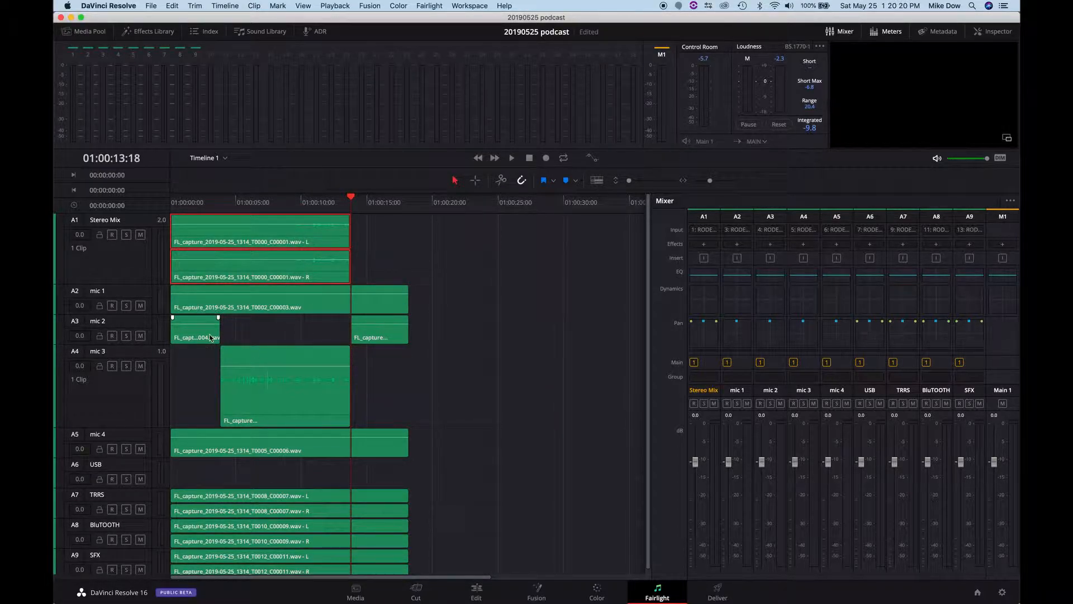
pyautogui.click(194, 330)
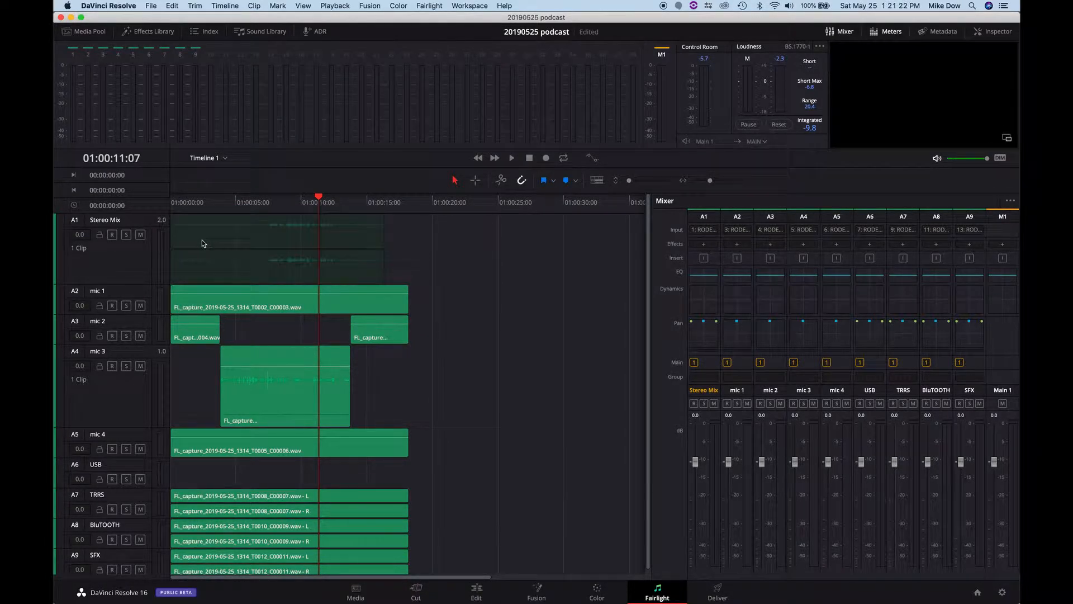
# Place the Stereo Mix clip to start near two seconds and select the other tracks' clips
pyautogui.click(239, 241)
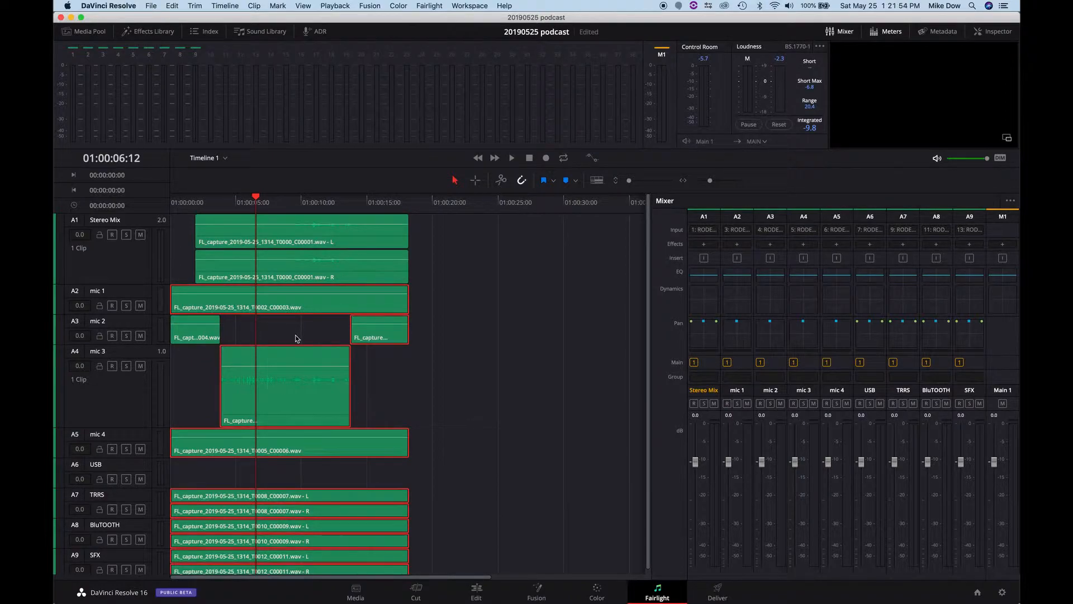
pyautogui.click(300, 241)
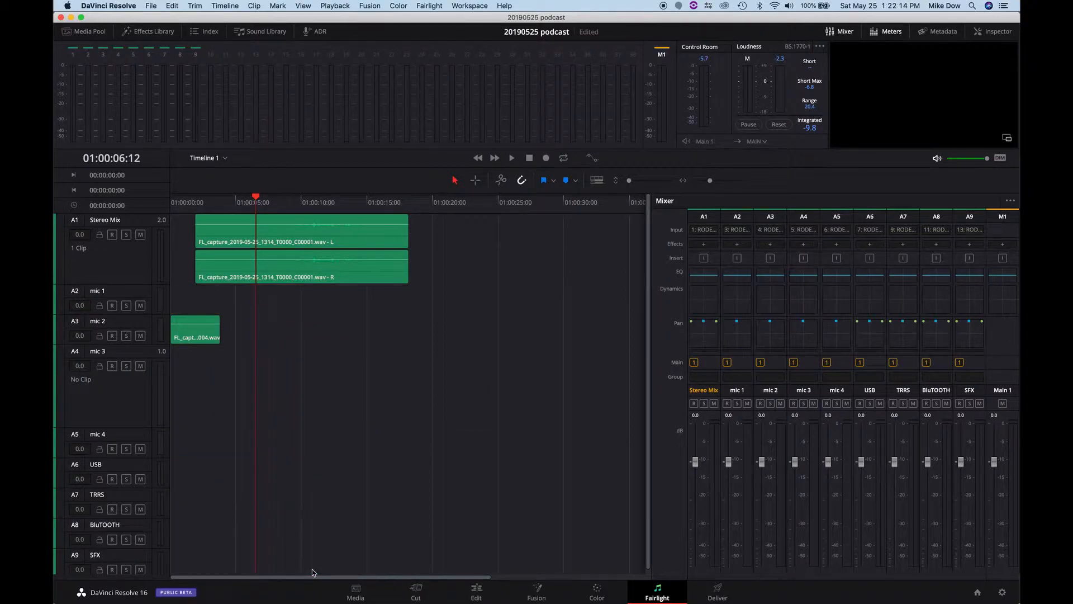
# Delete mic 2's remaining opening piece, leaving only the Stereo Mix clip
pyautogui.click(195, 329)
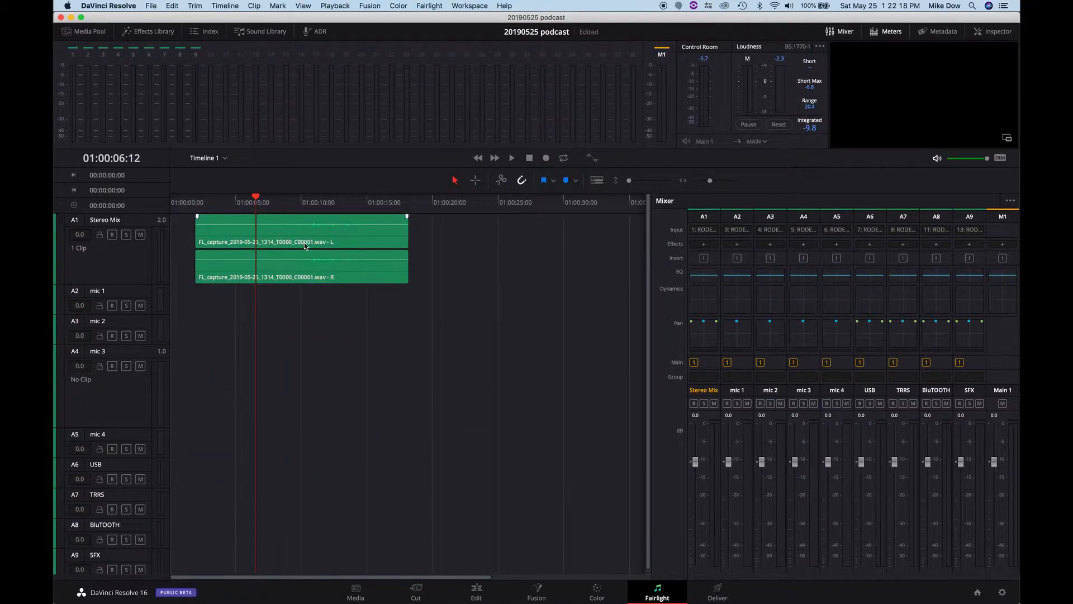
# Restore the deleted clips and remove the Stereo Mix clip instead
pyautogui.click(323, 265)
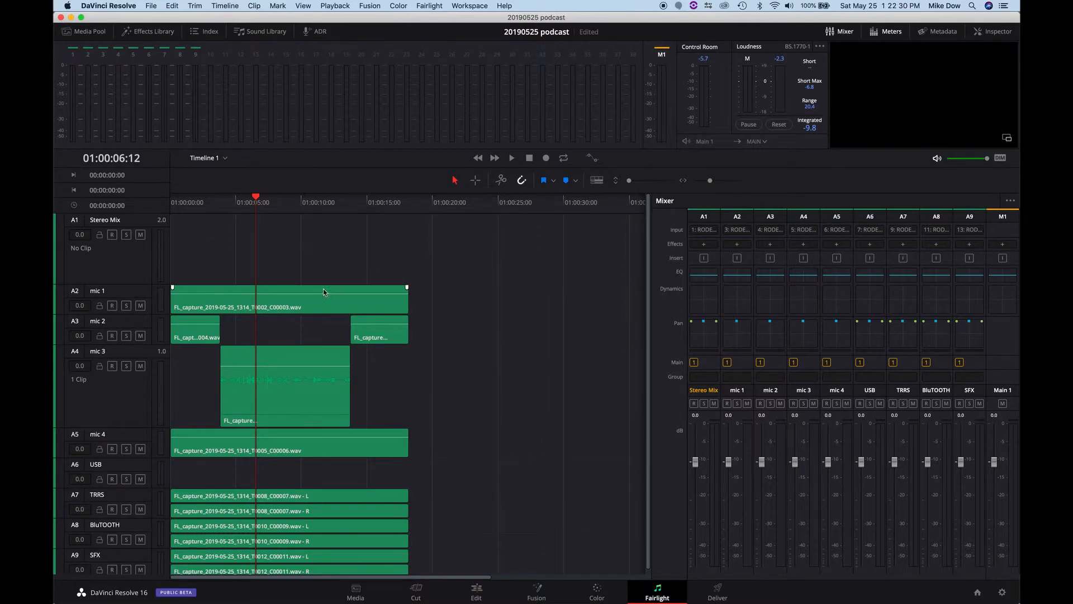
pyautogui.moveTo(517, 438)
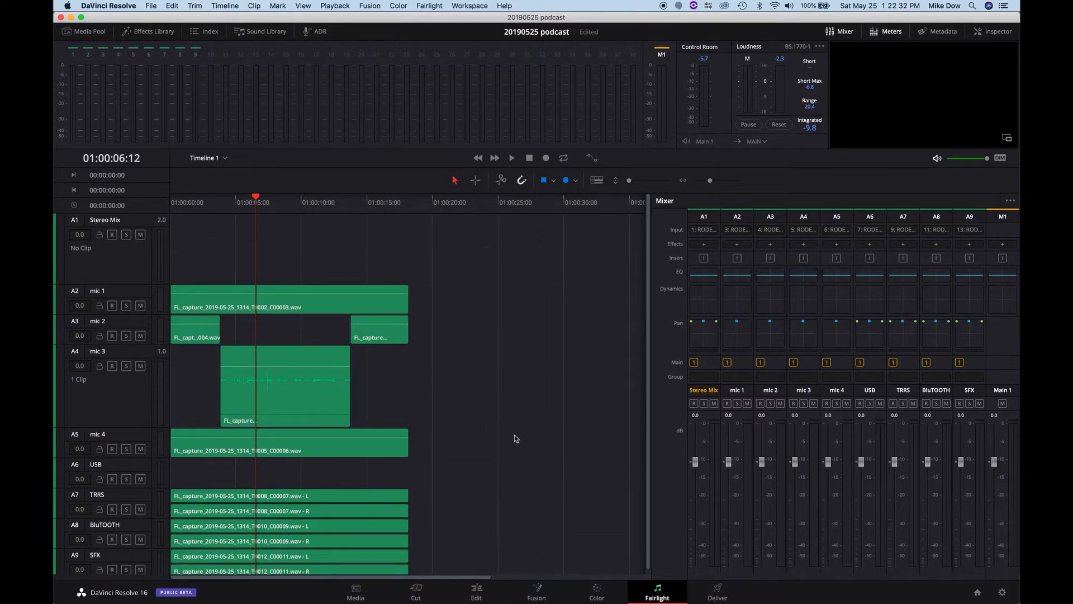